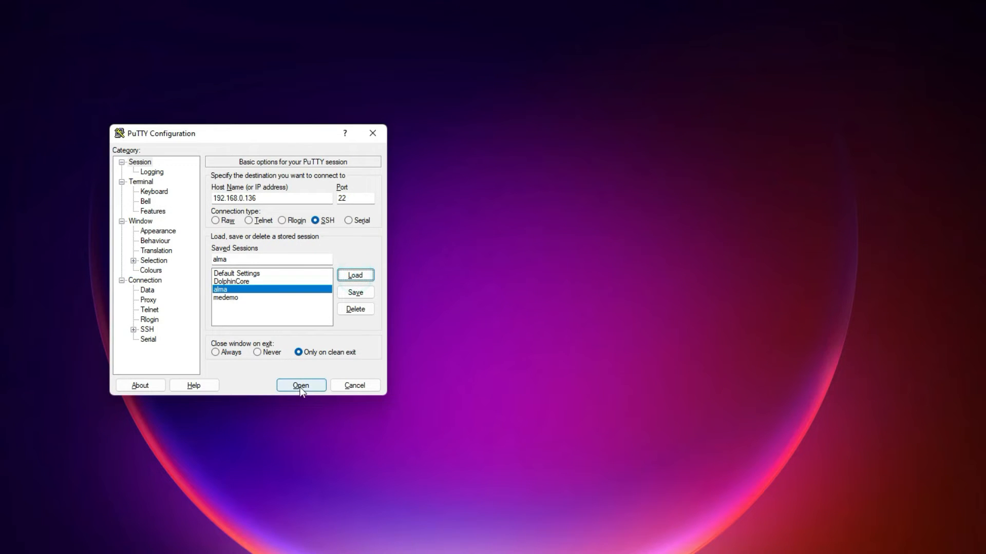
Launch the saved 'alma' SSH session to 192.168.0.136.
left_click(300, 386)
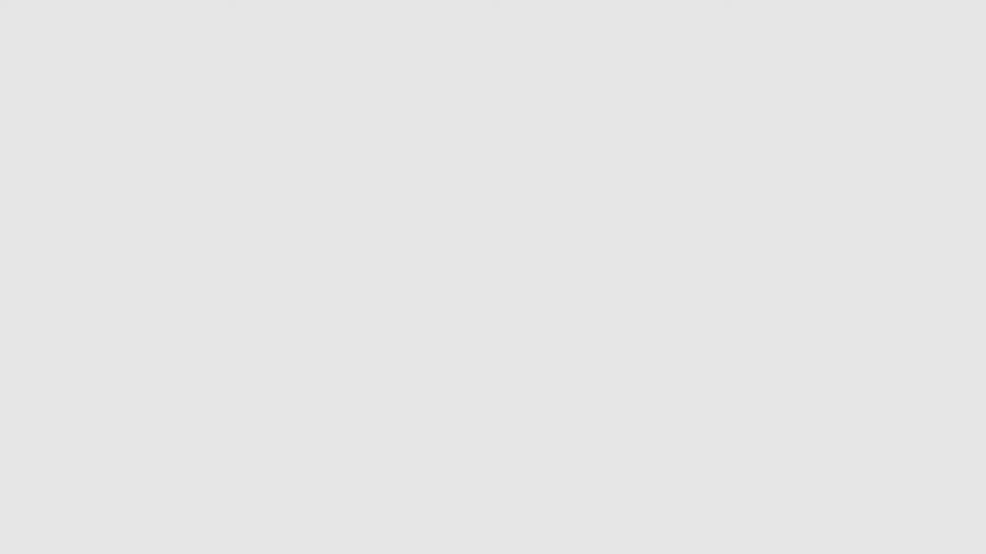
mouse_move(688, 274)
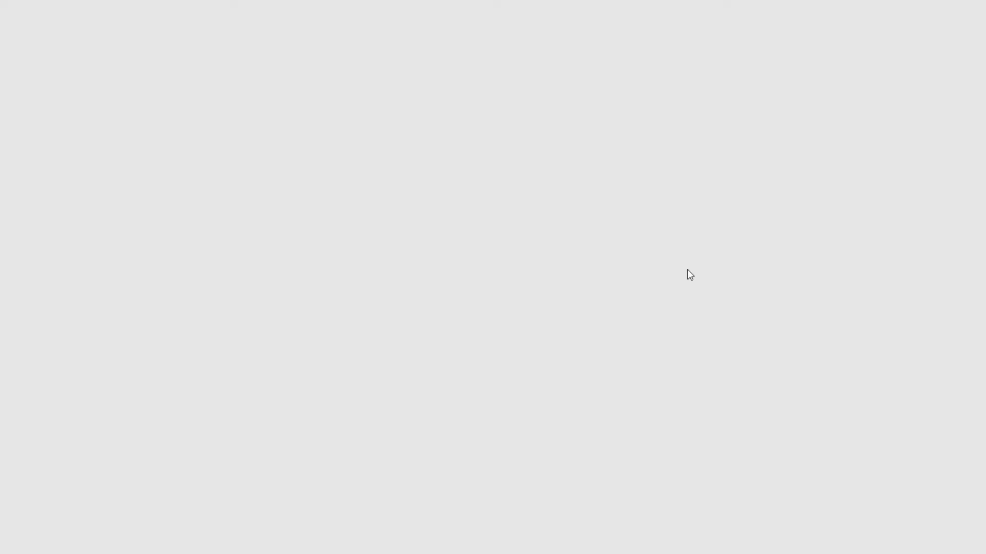
mouse_move(889, 380)
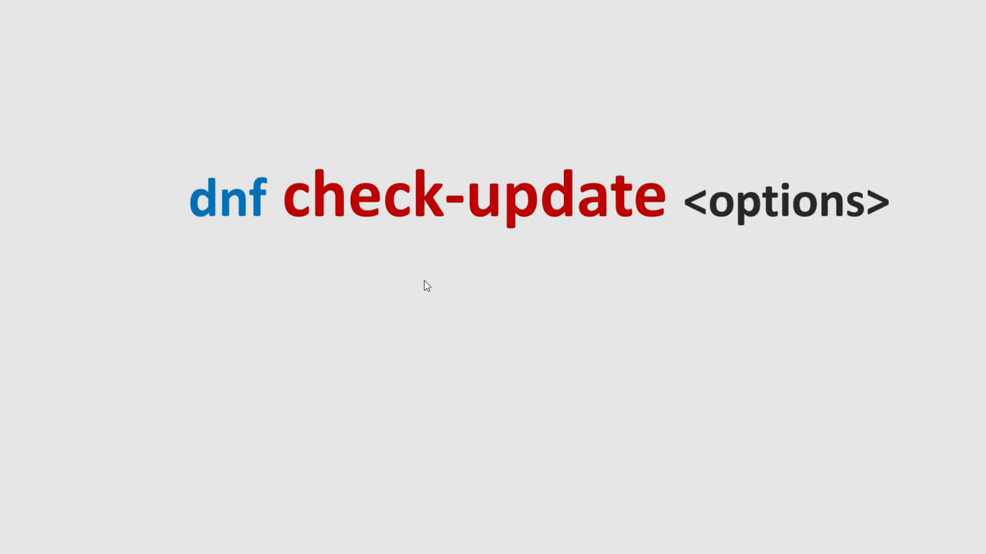
mouse_move(500, 223)
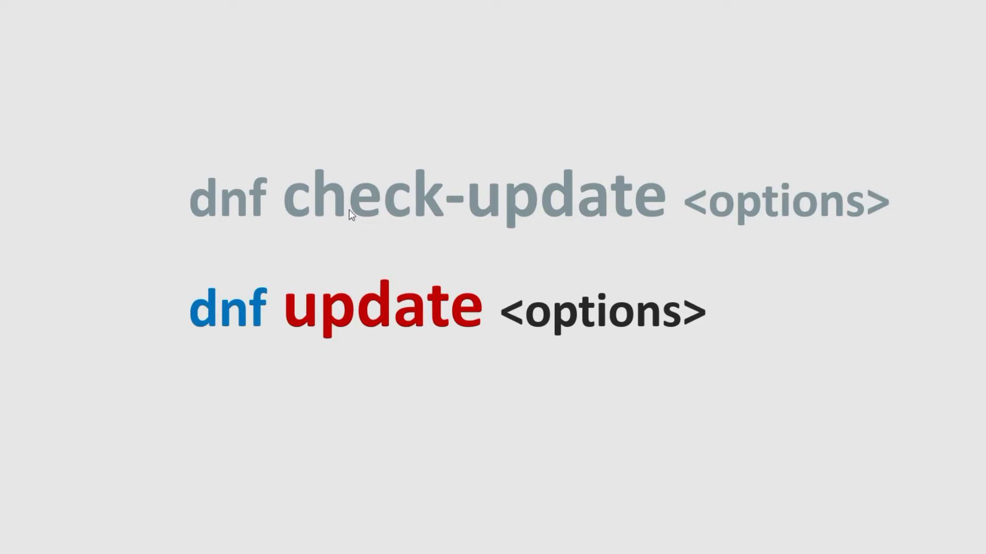
mouse_move(596, 231)
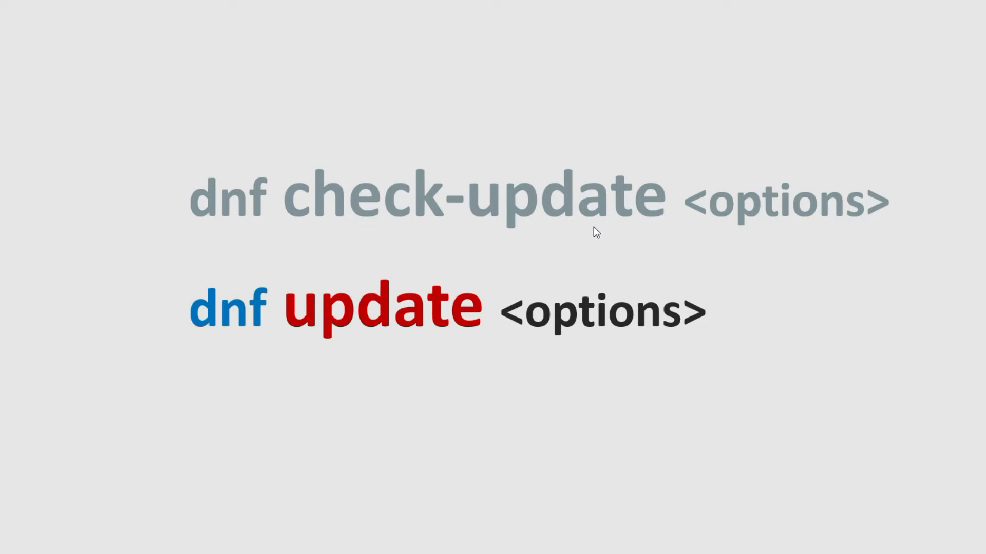
mouse_move(559, 335)
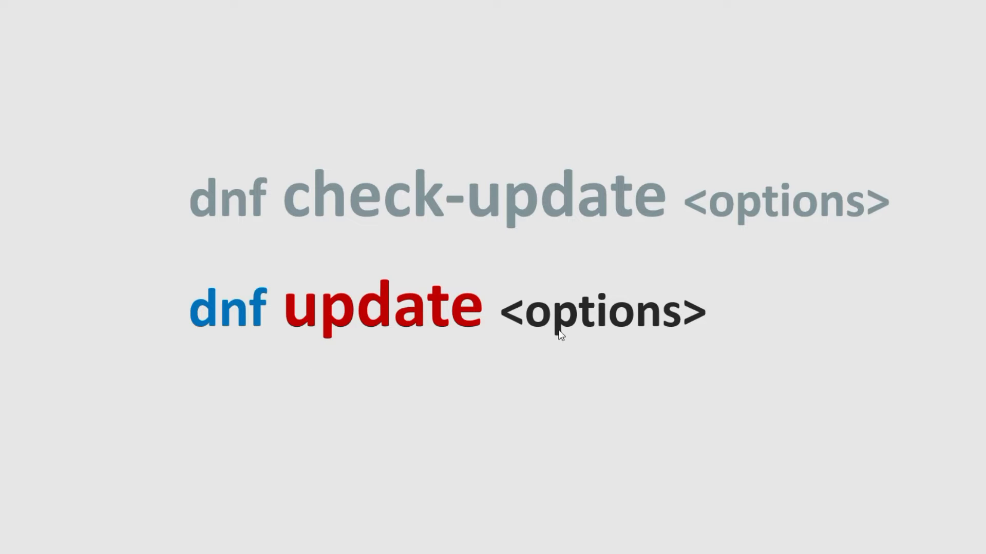
mouse_move(782, 435)
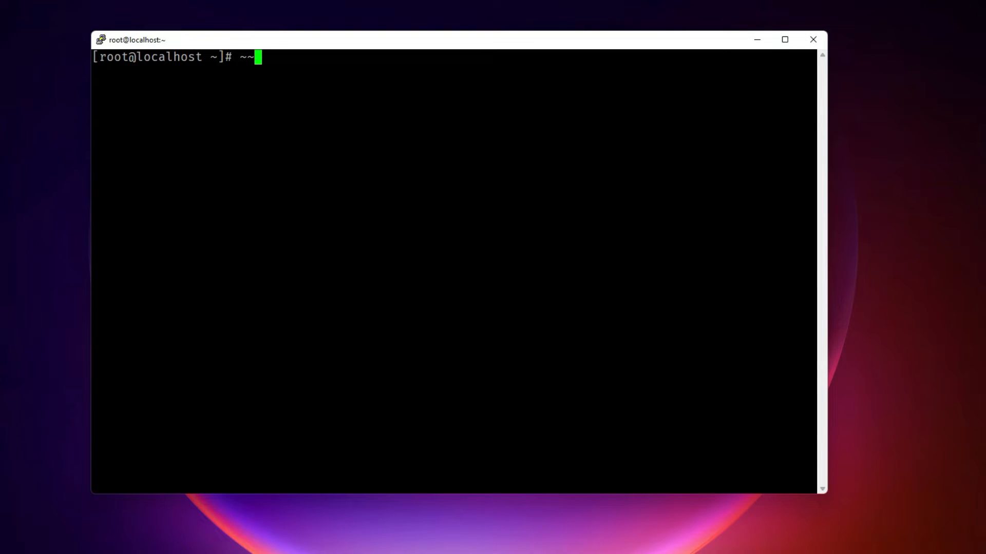
Run dnf check-update and scroll through the available updates, including curl, kernel and openssh.
key("Backspace")
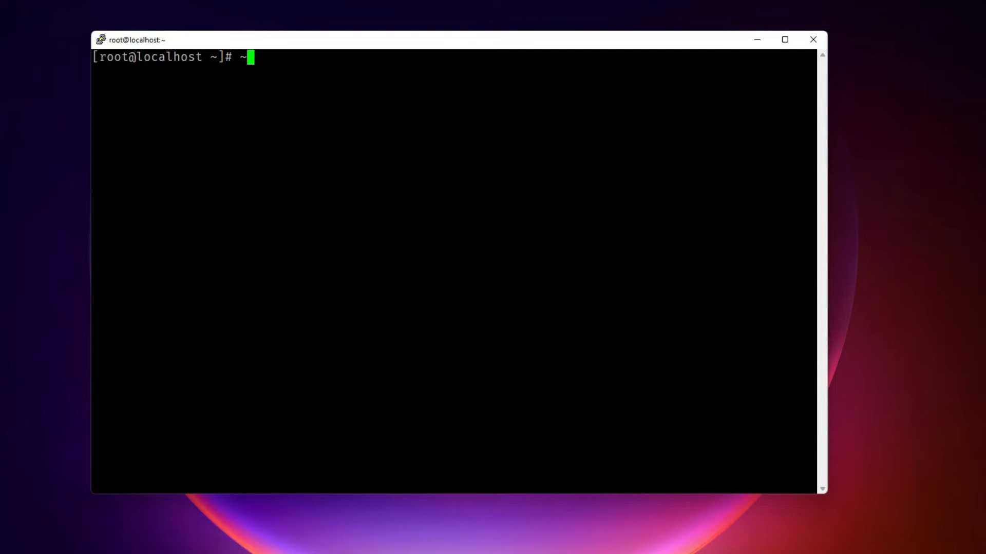
type("dnf")
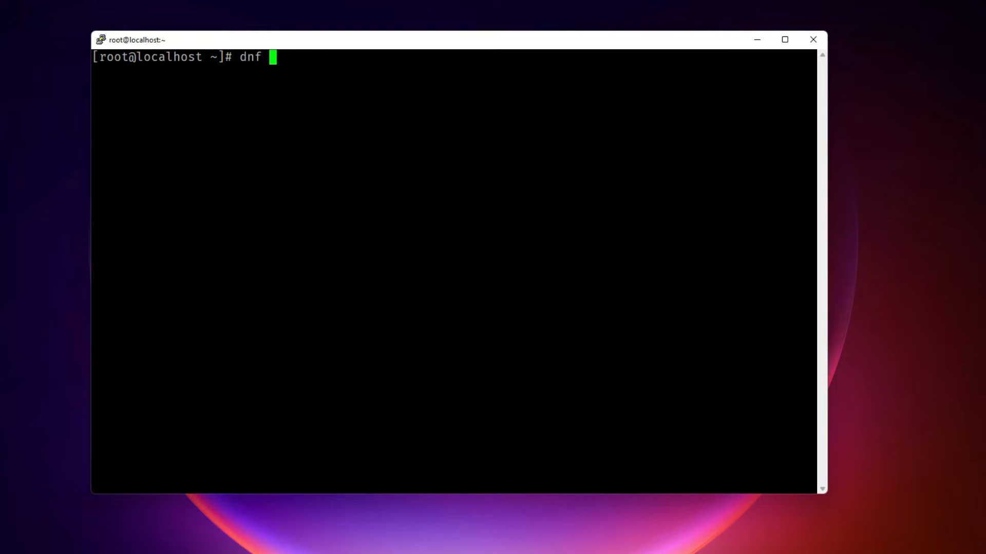
type("check")
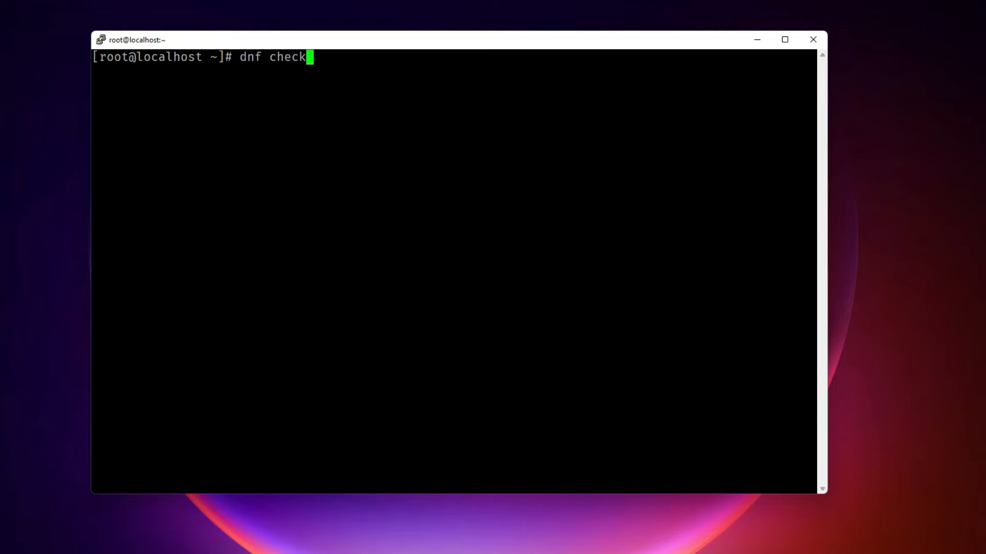
key("Return")
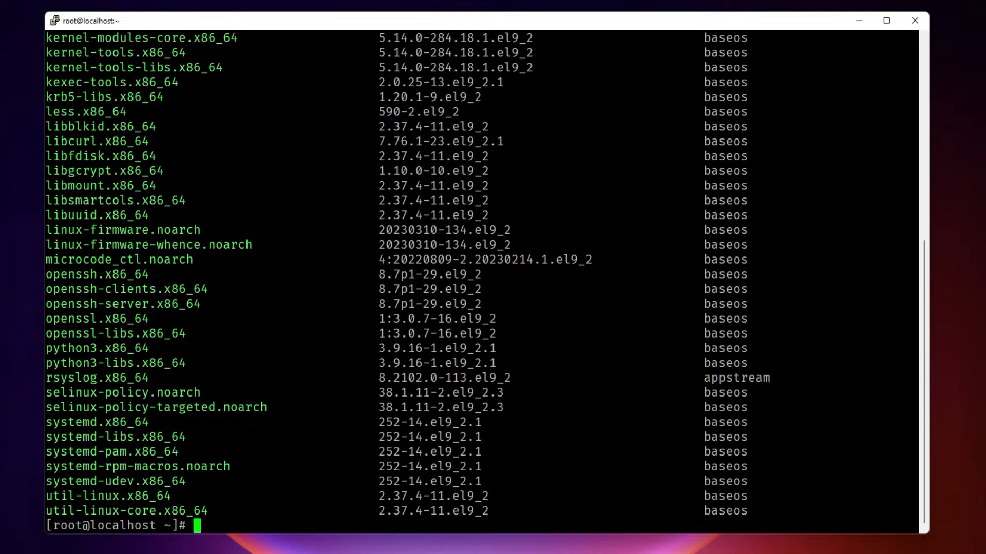
type("dnf check-update")
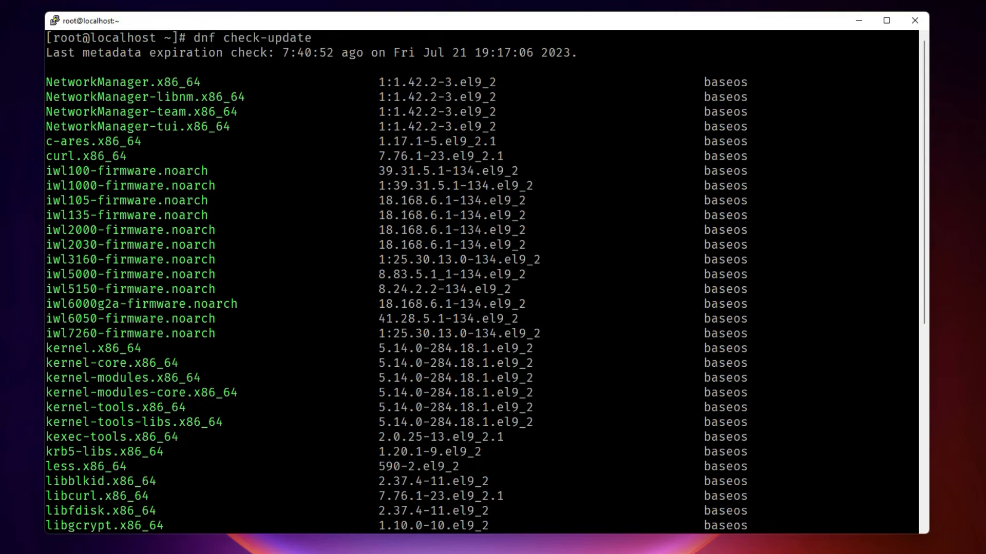
scroll("down", 3)
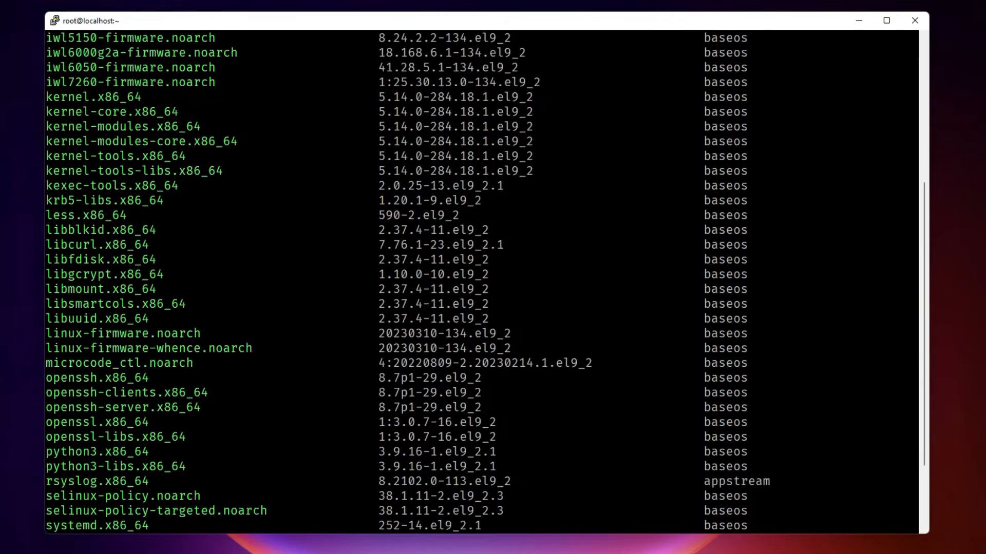
scroll("down", 3)
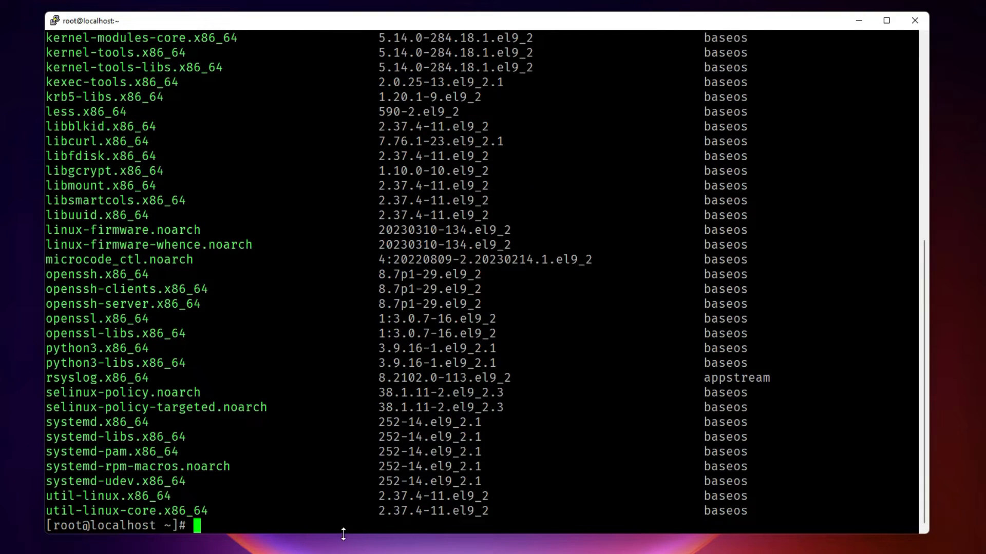
type("dnf check-update")
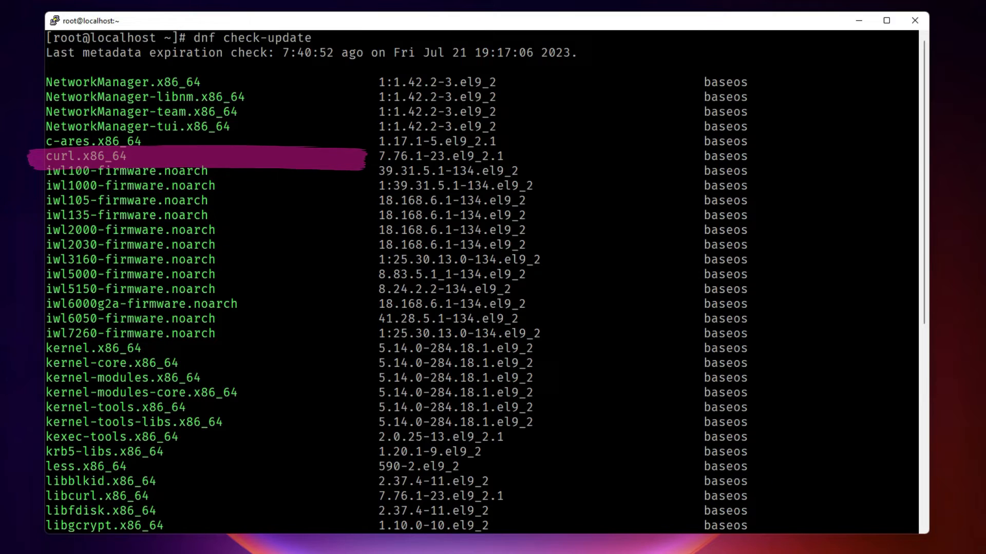
Upgrade curl and libcurl to 7.76.1-23.el9_2.1 with dnf update curl, confirming with y.
type("dnf update")
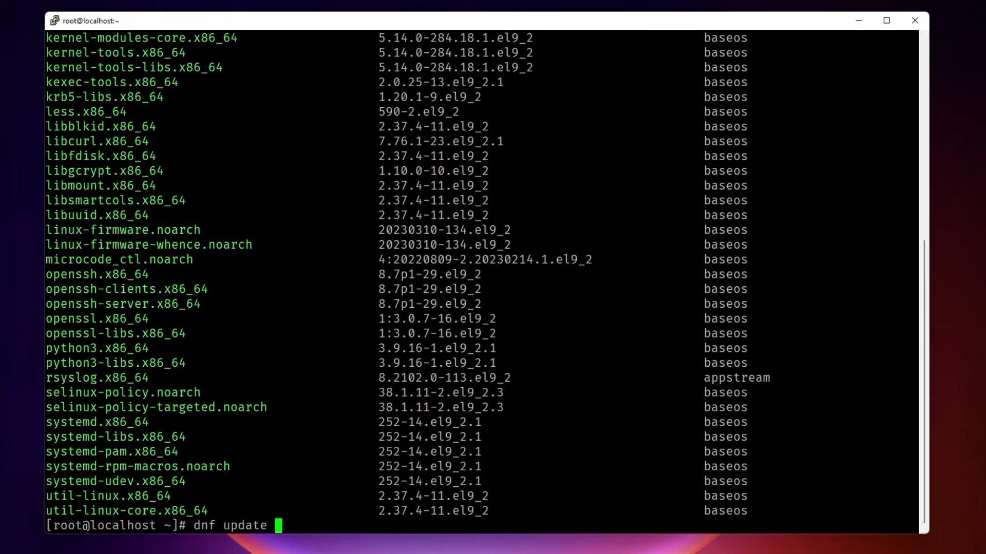
type("curl")
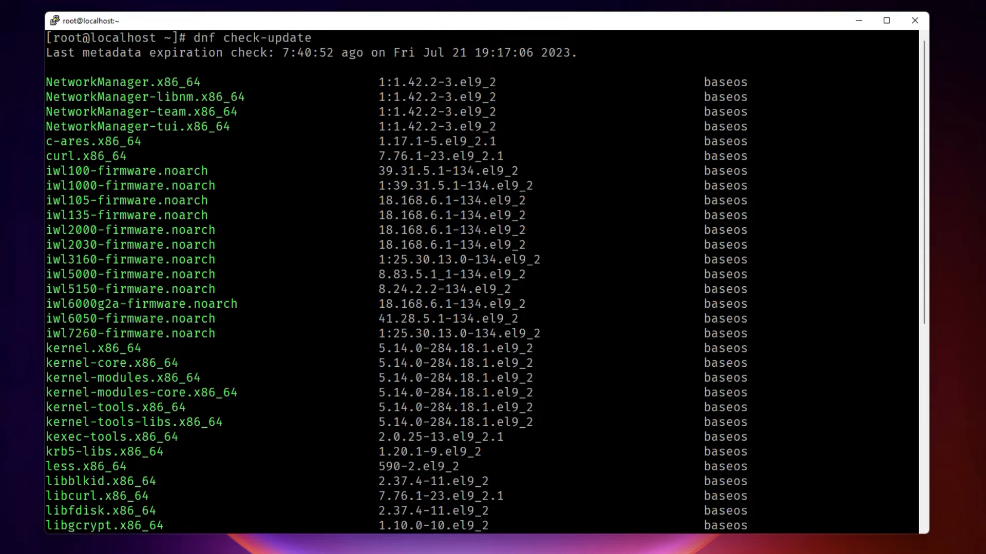
type("dnf update curl")
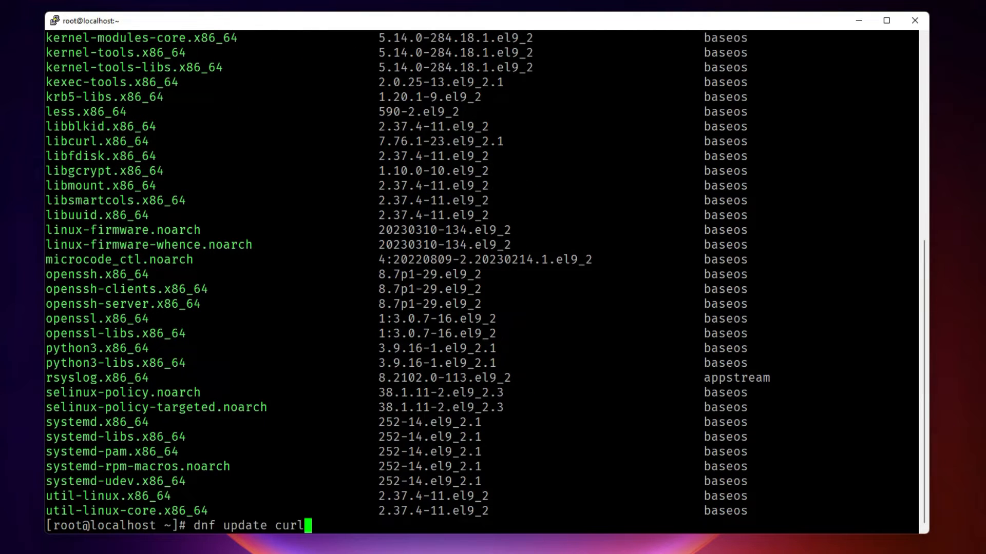
key("Return")
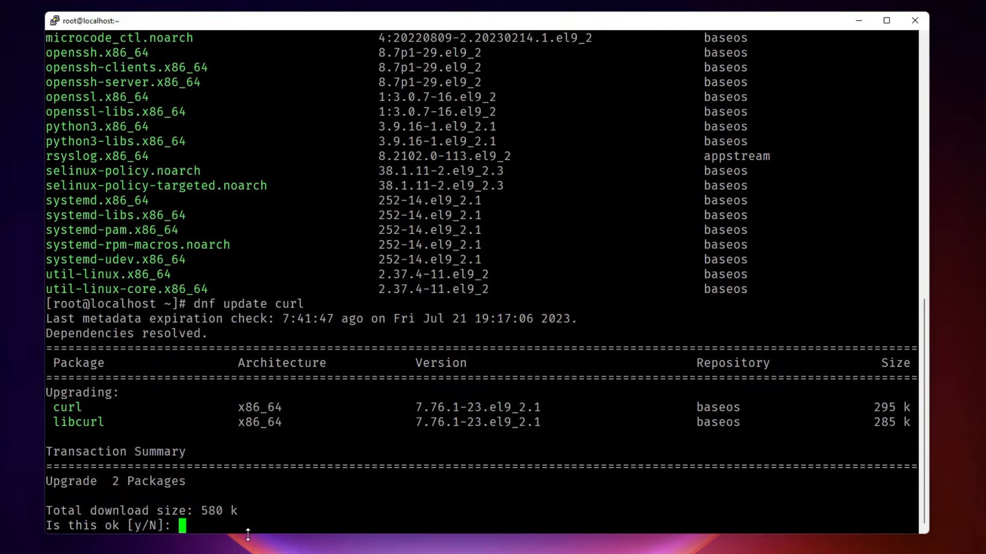
type("y")
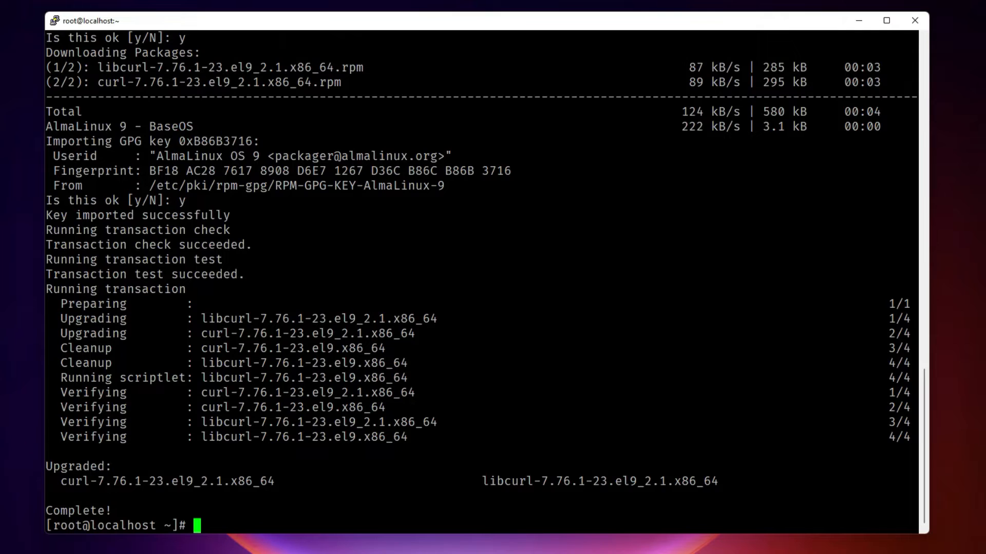
Clear the screen and rerun dnf check-update, verifying curl and libcurl are gone.
type("clear")
type("d")
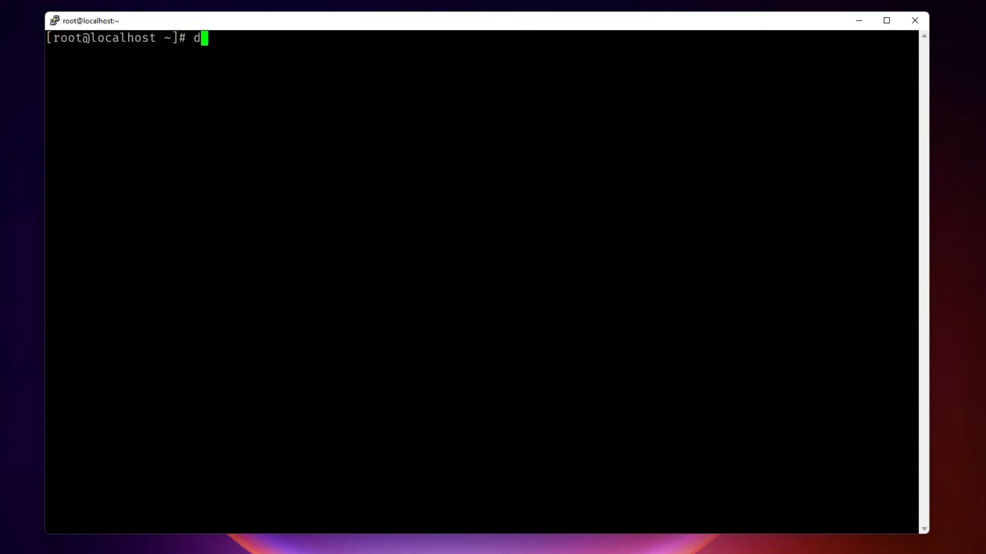
type("nf check-updat")
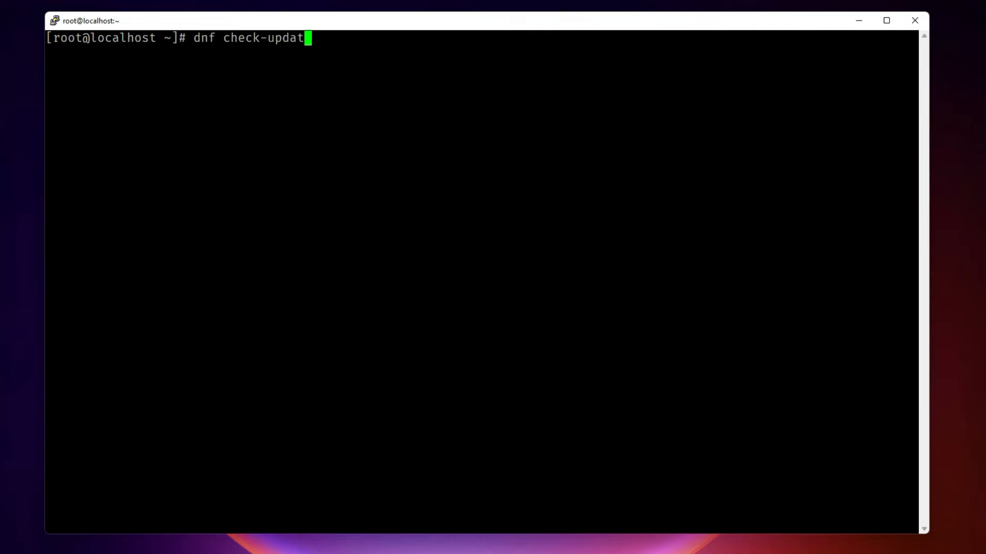
key("enter")
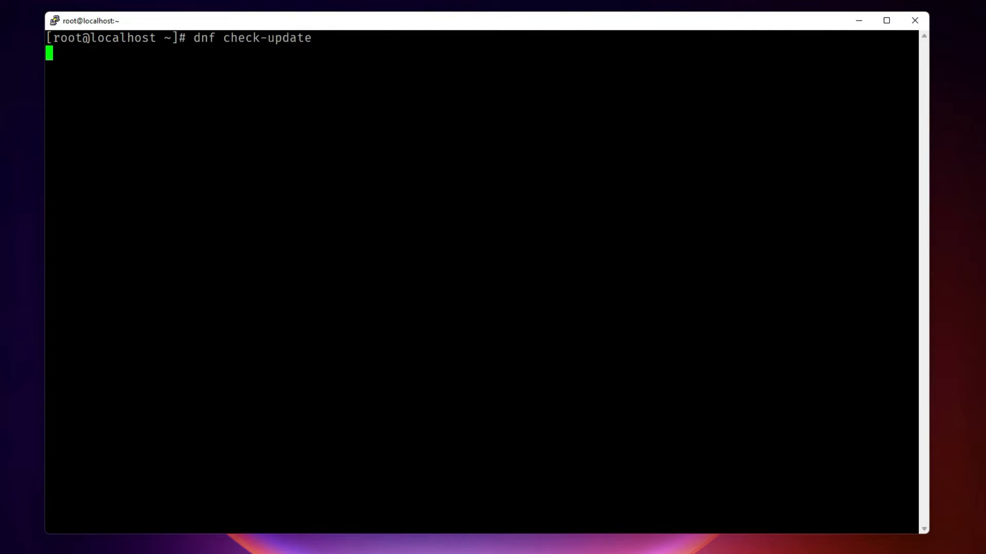
key("Return")
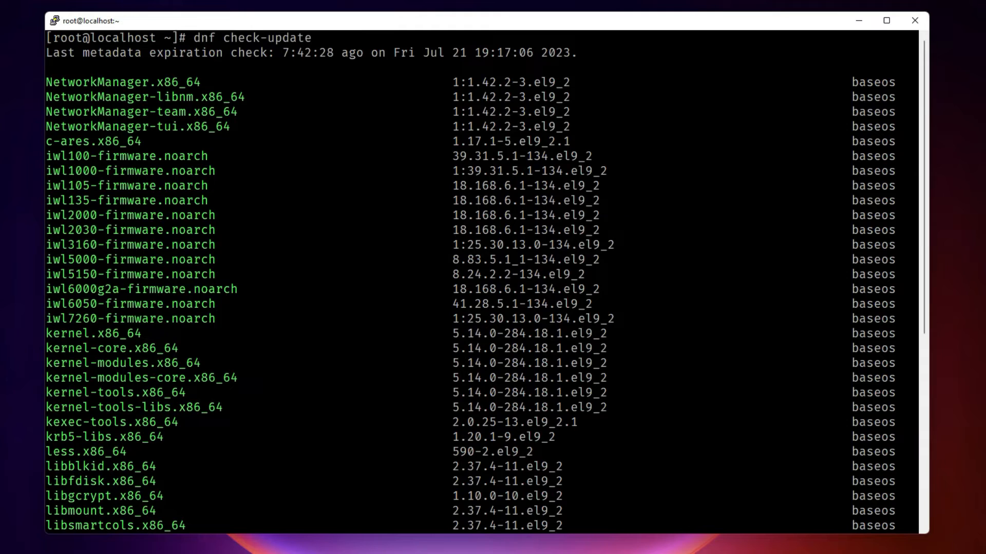
scroll("down", 3)
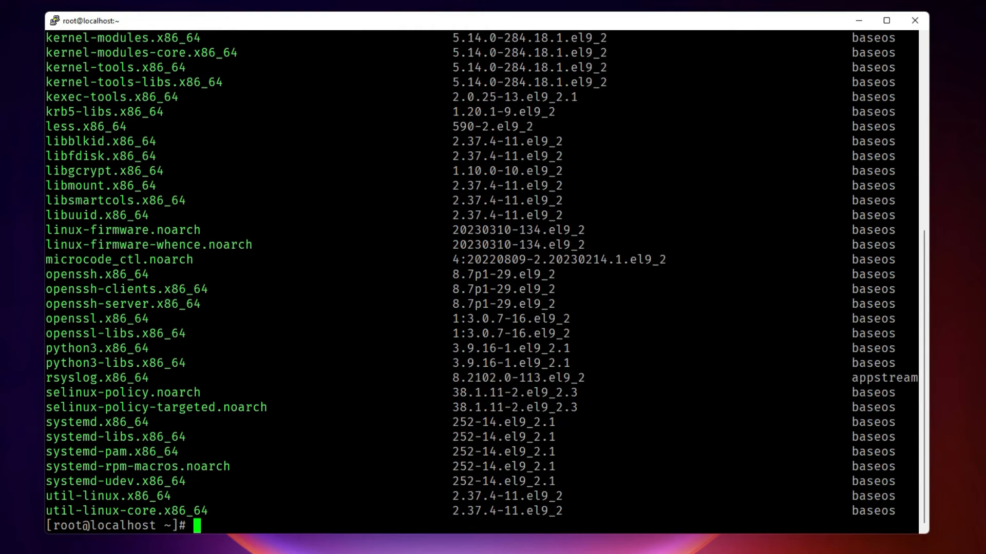
Apply all pending updates with dnf update, confirming y, then discard stray input with Ctrl+C.
type("dnf update")
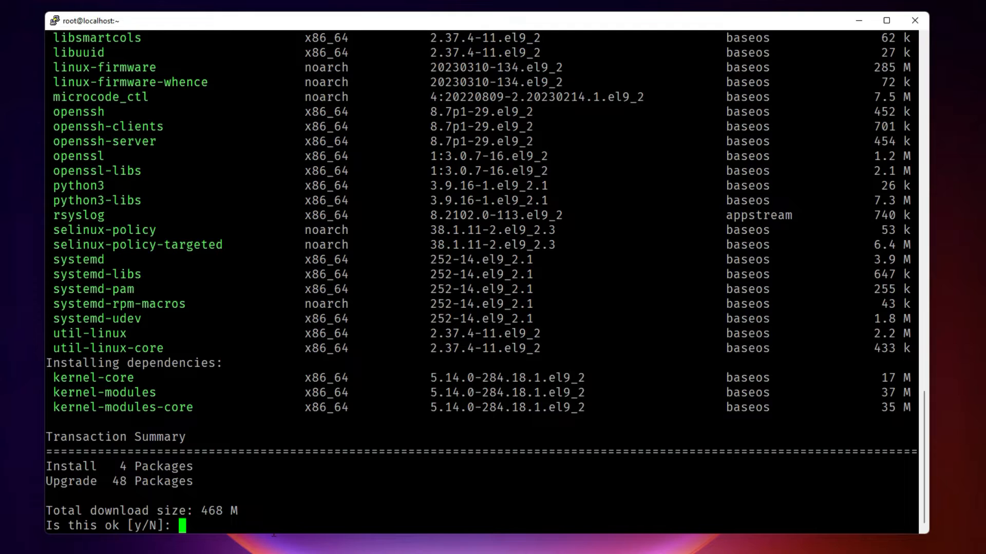
type("y")
type("~~~~~~~")
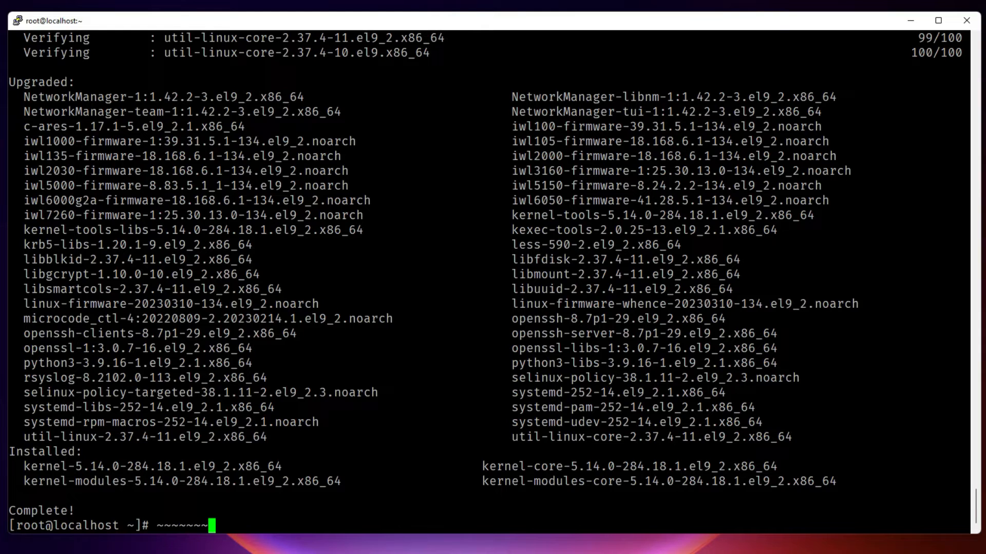
key("ctrl+c")
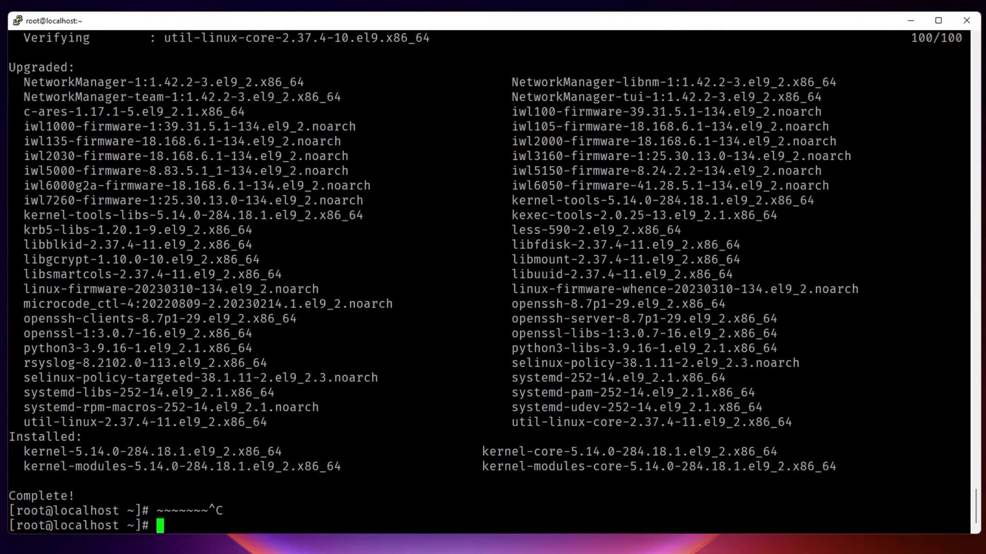
Rerun dnf check-update to confirm no packages remain, only kernel security notices.
type("dnf")
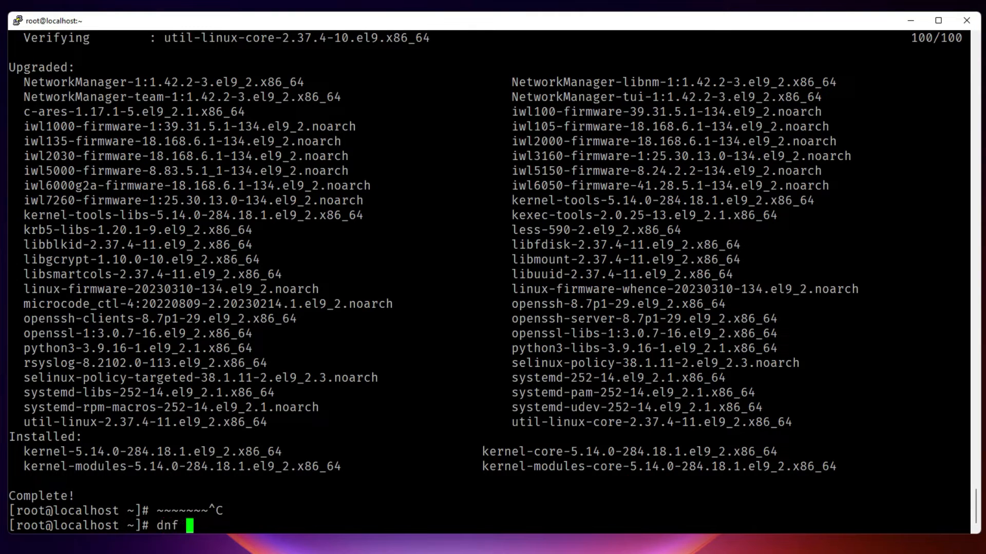
type("check-update")
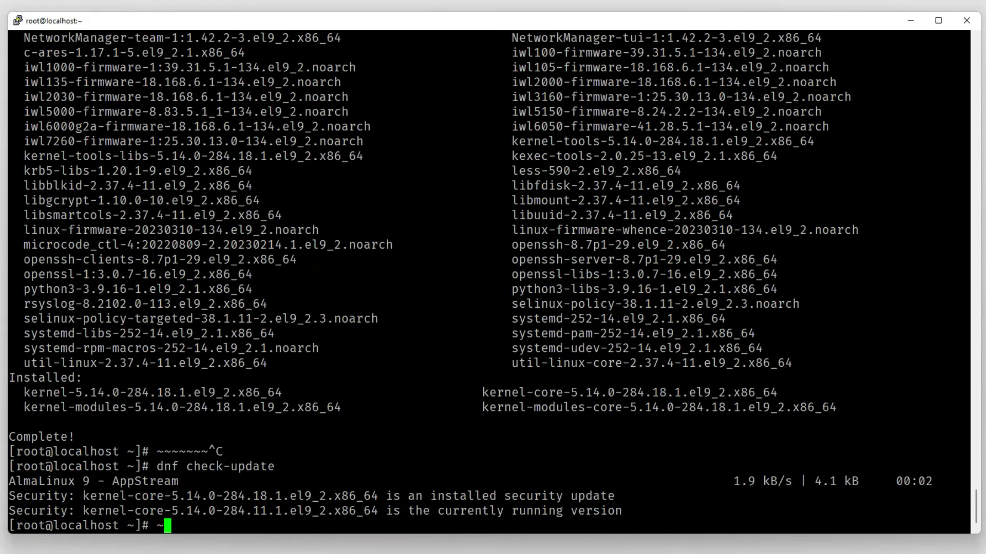
type("~")
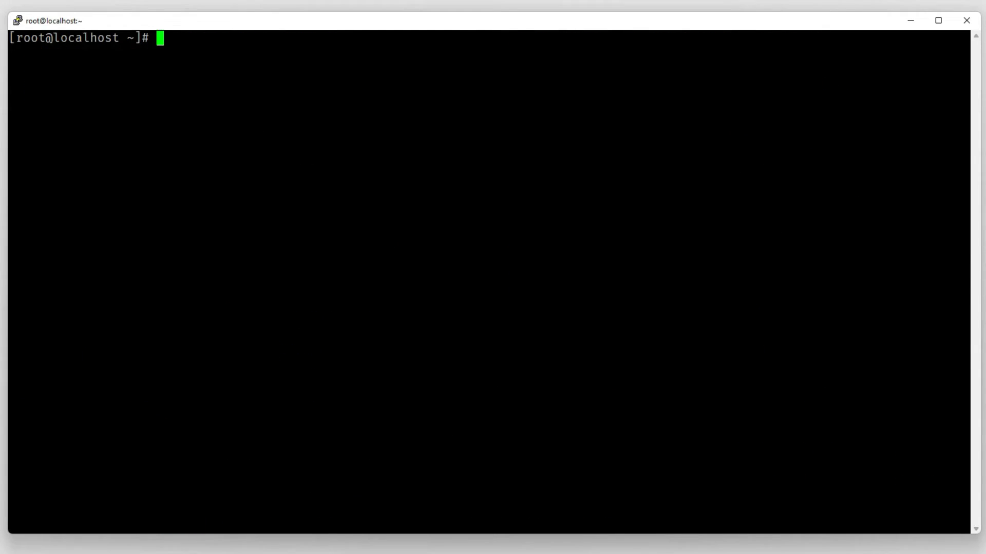
List installed packages with dnf list installed, scroll to zlib, and clear the screen.
type("dnf")
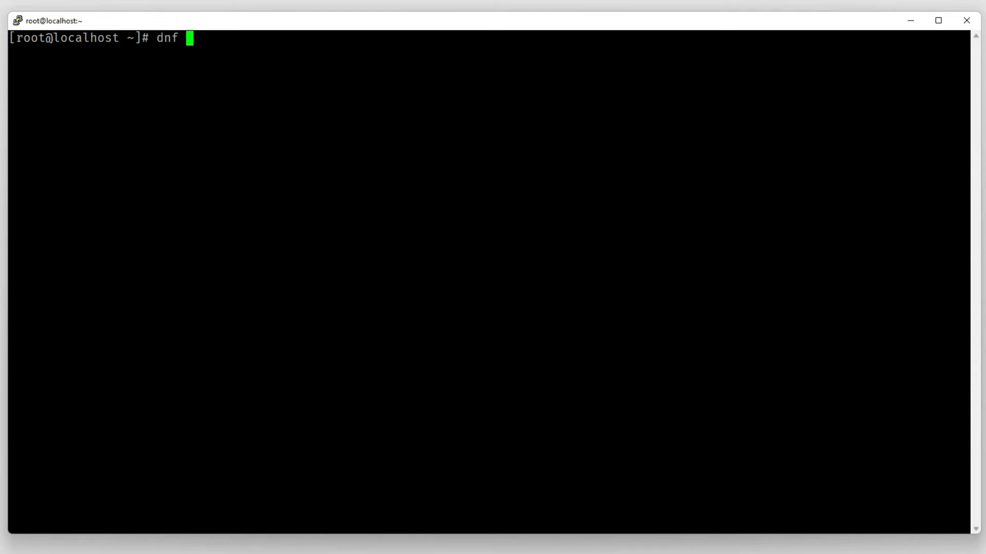
type("list ins")
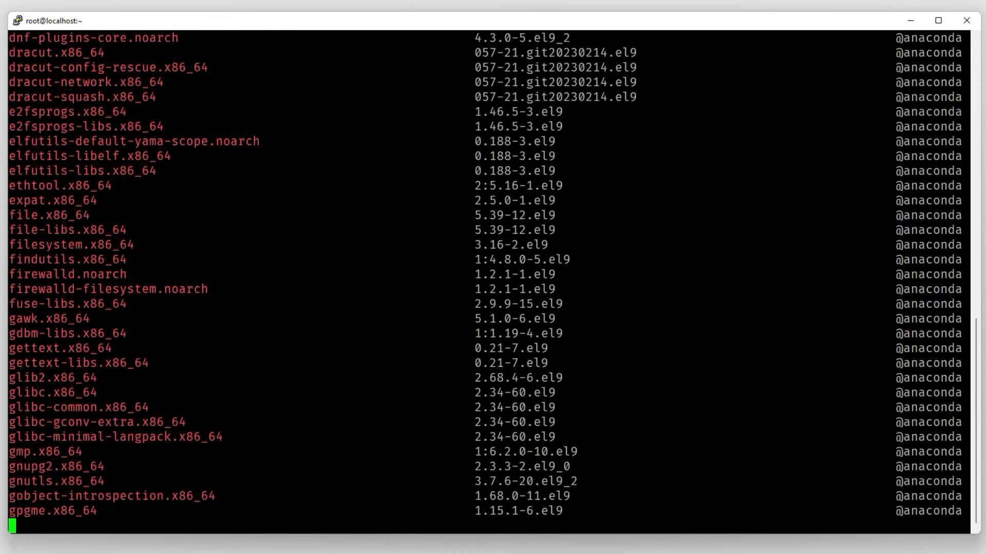
scroll("down", 3)
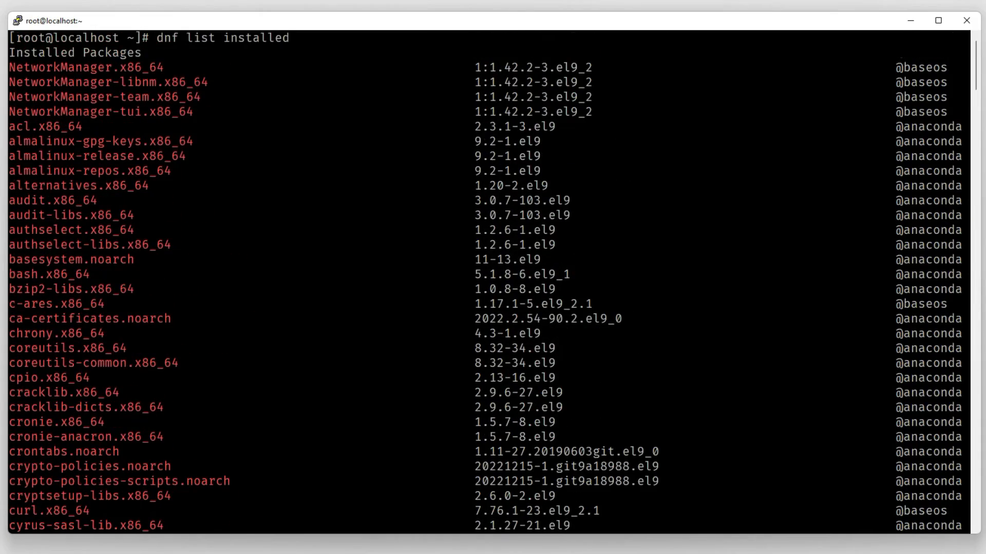
scroll("down", 3)
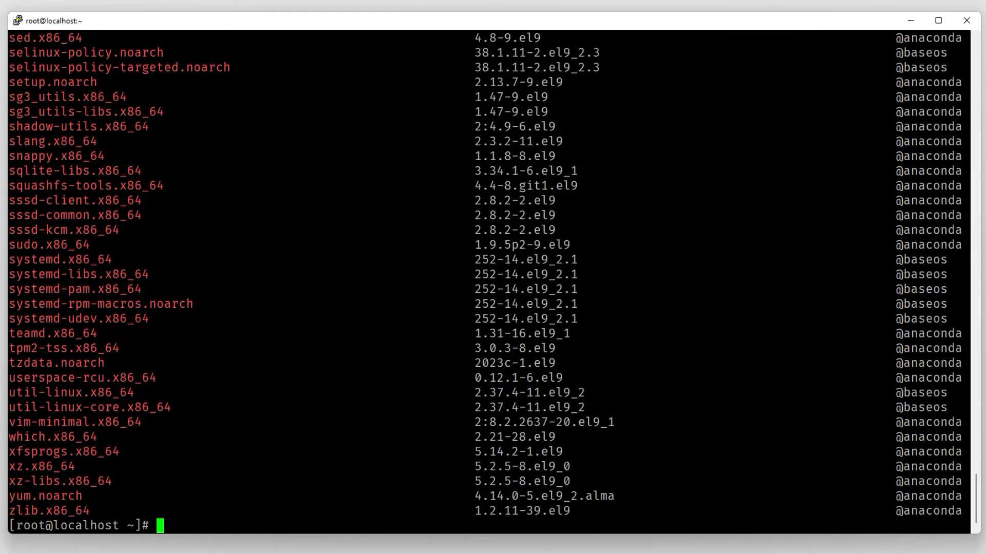
type("~")
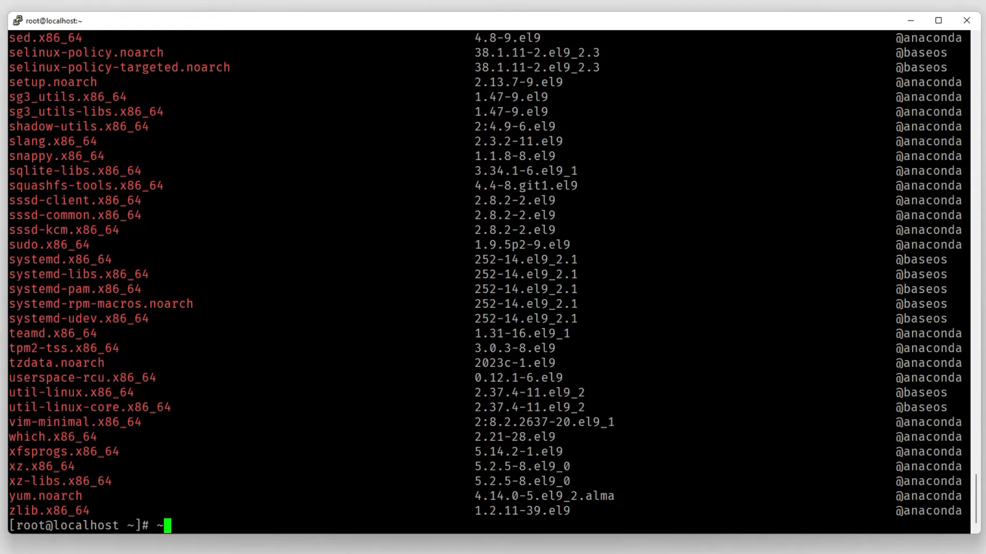
type("clear")
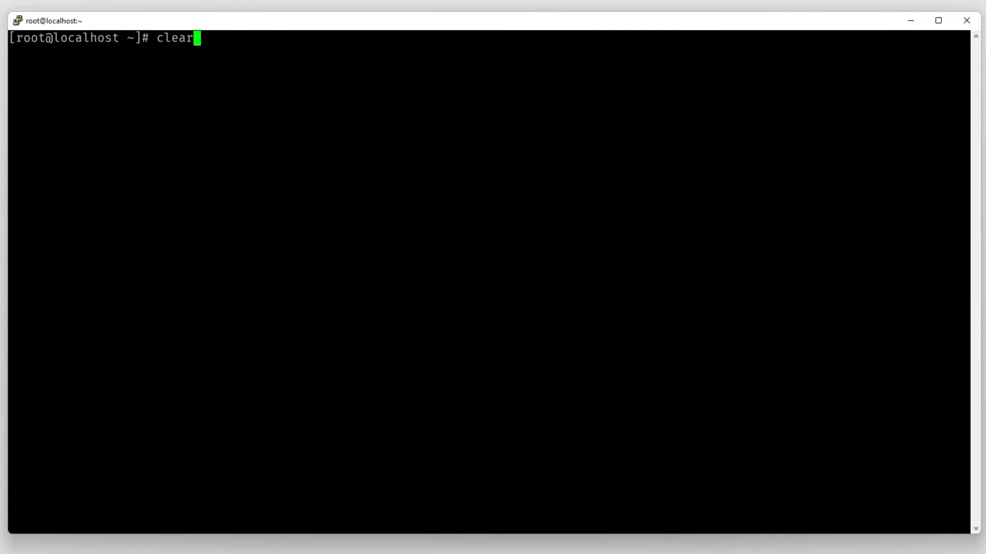
List available packages with dnf list available, scroll the output, and clear the screen.
type("dnf list availab")
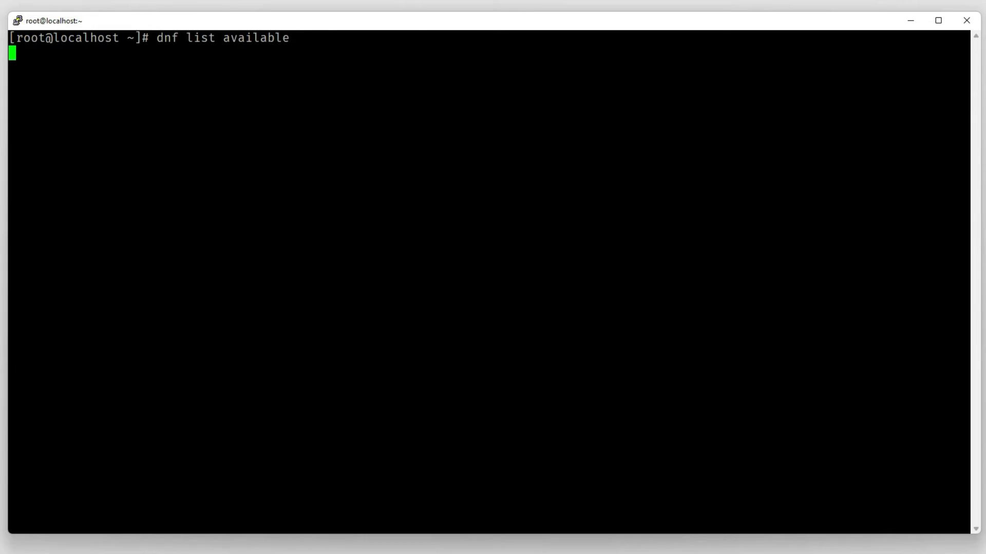
key("Return")
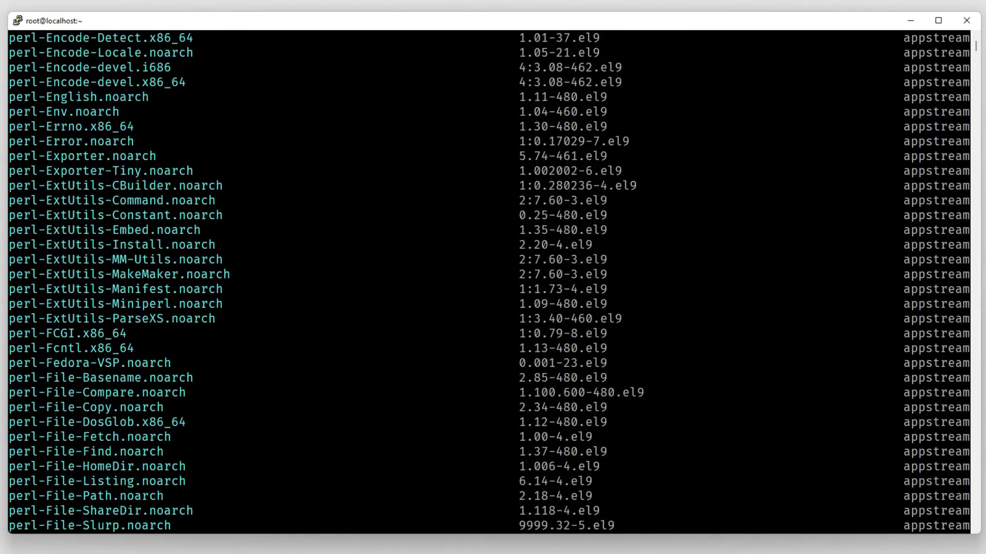
scroll("down", 3)
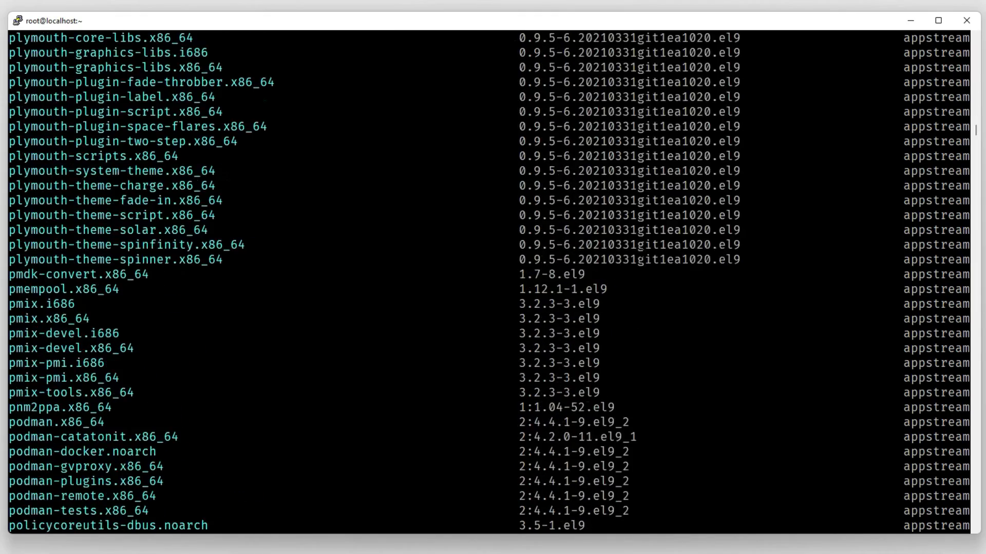
scroll("down", 3)
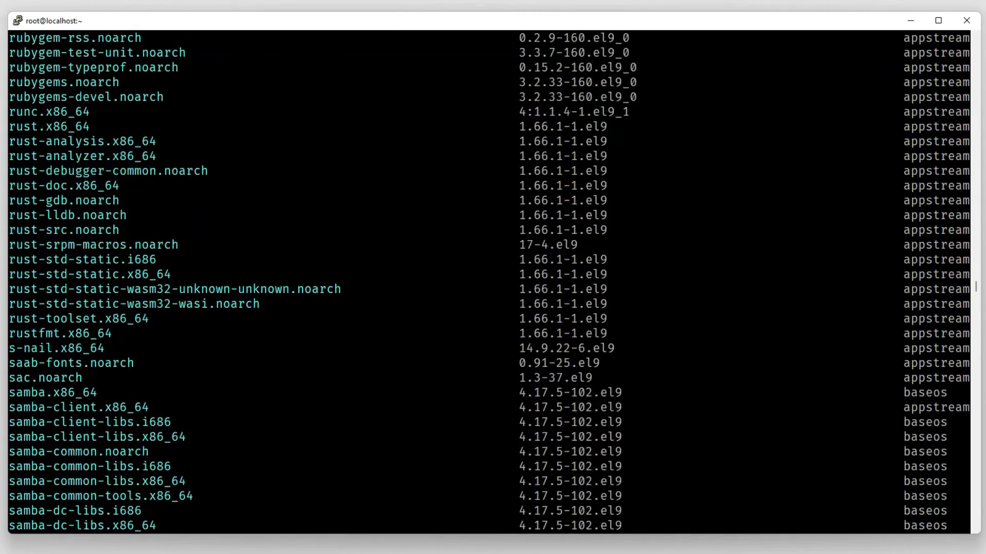
scroll("down", 3)
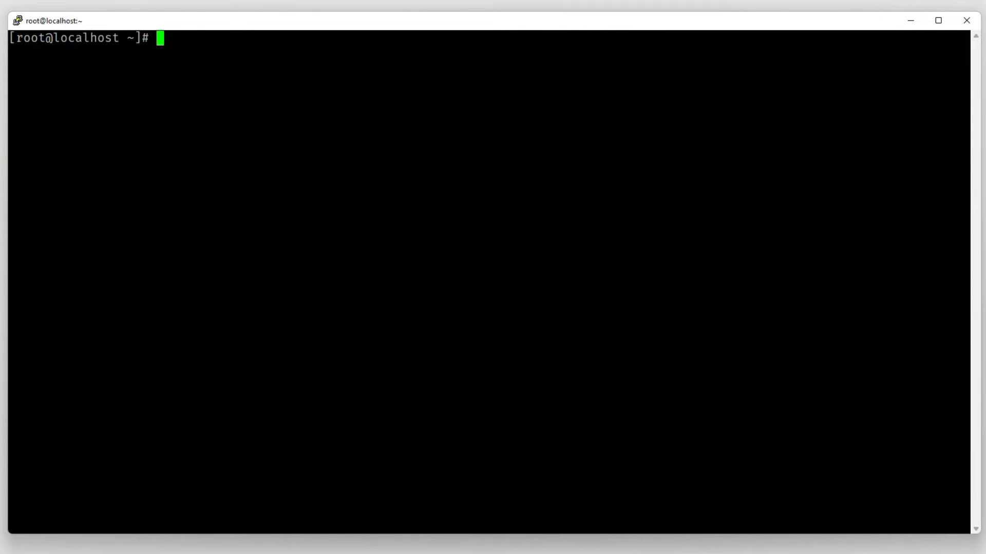
type("clear")
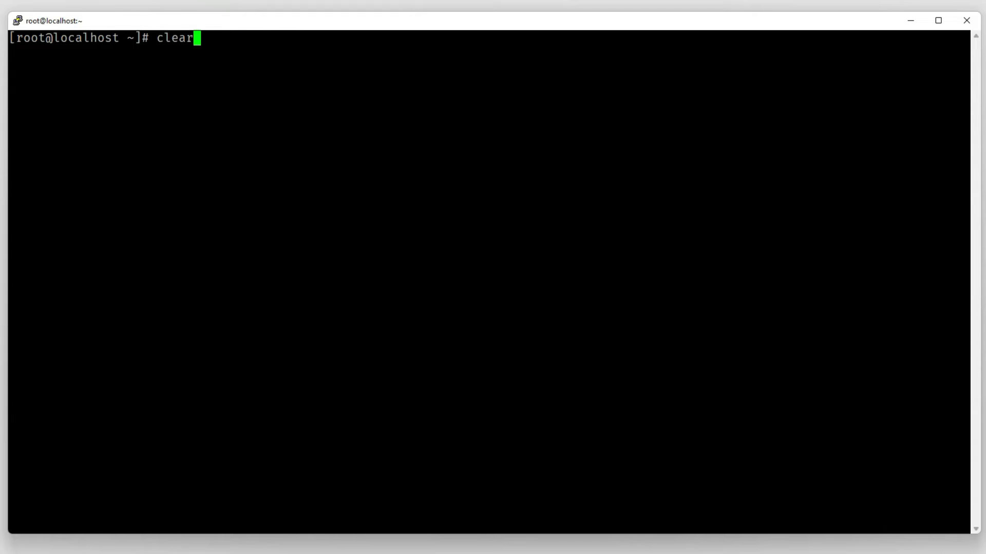
List recently added packages with dnf list recent, such as bind and OpenJDK builds.
type("dnf list installed")
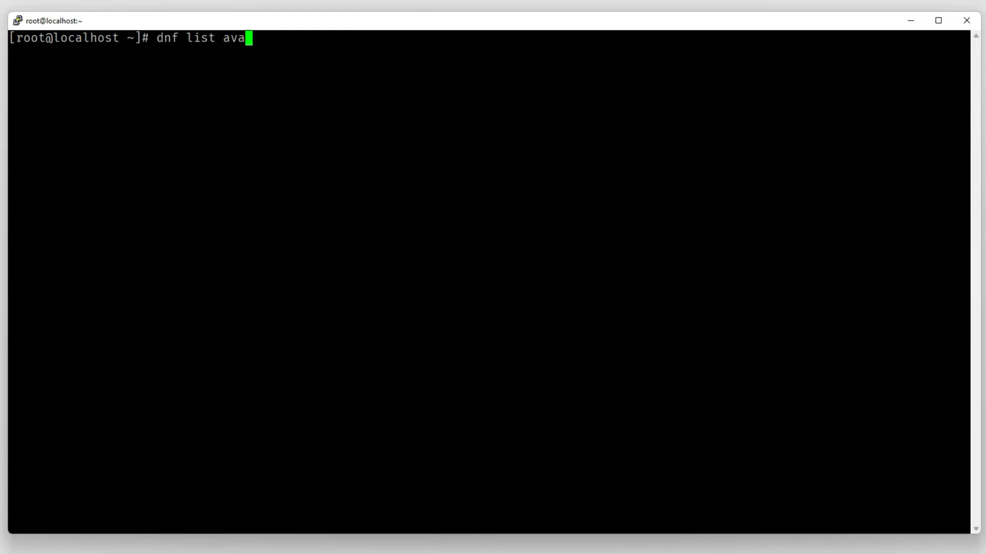
key("BackSpace")
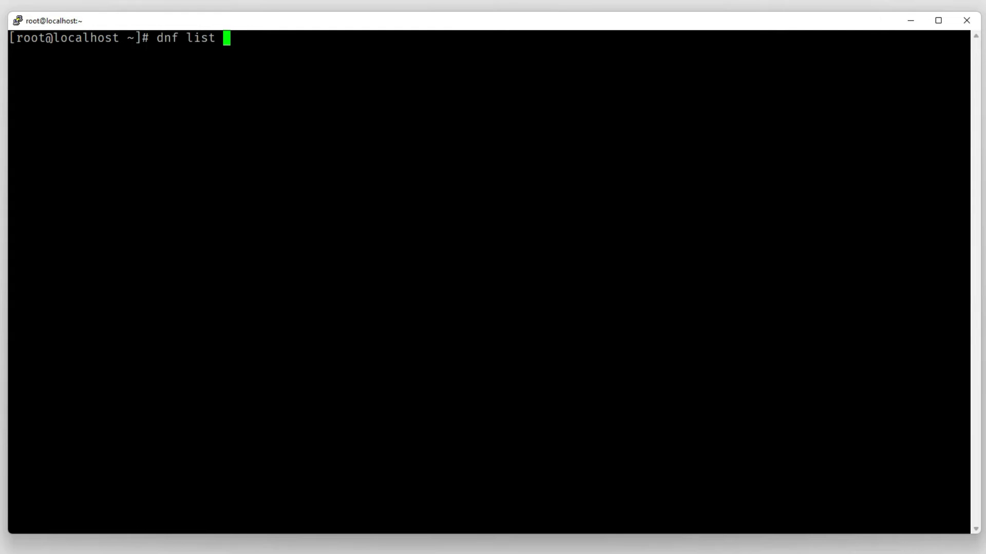
type("r")
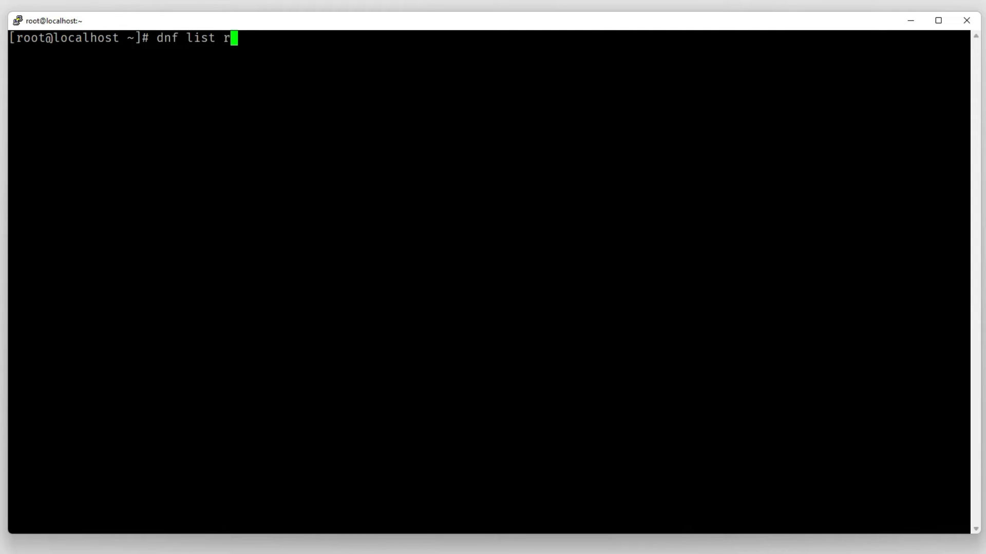
type("ecent")
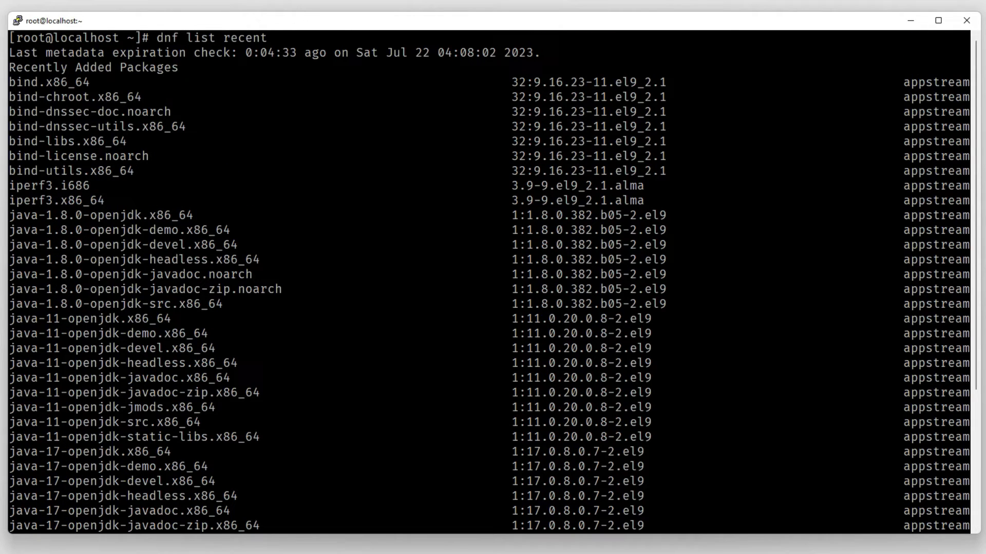
left_click_drag(30, 68, 179, 68)
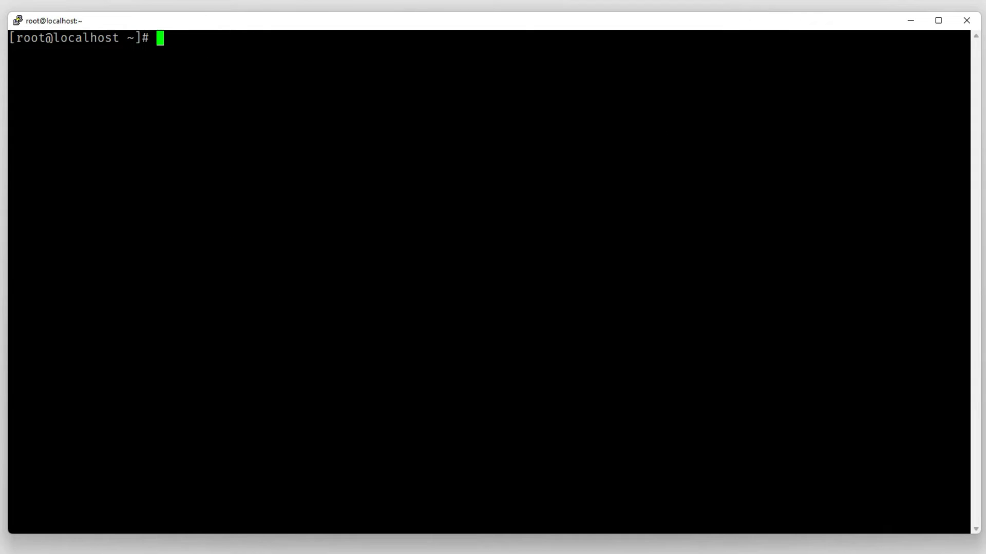
Run dnf list autoremove, which returns no removable packages.
type("dnf list a")
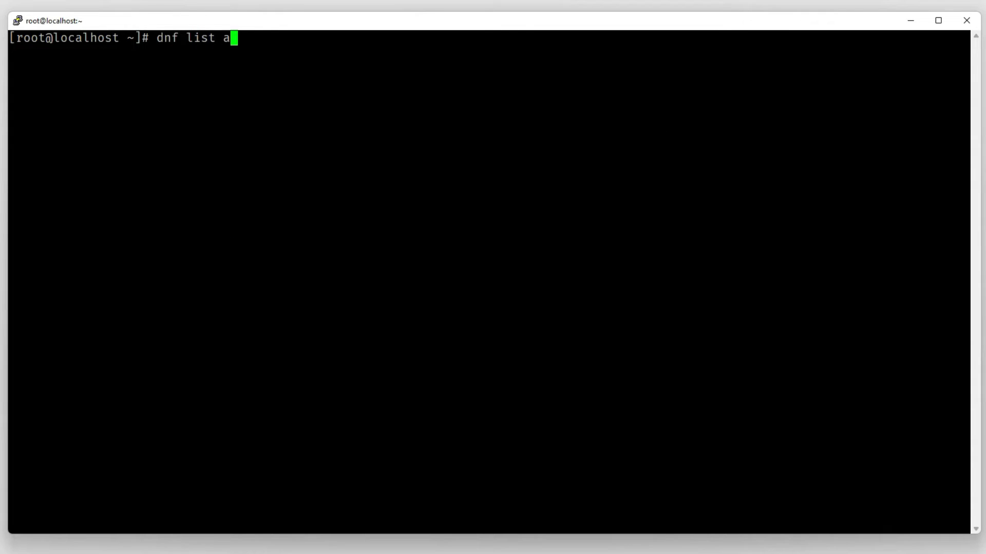
type("utoremove")
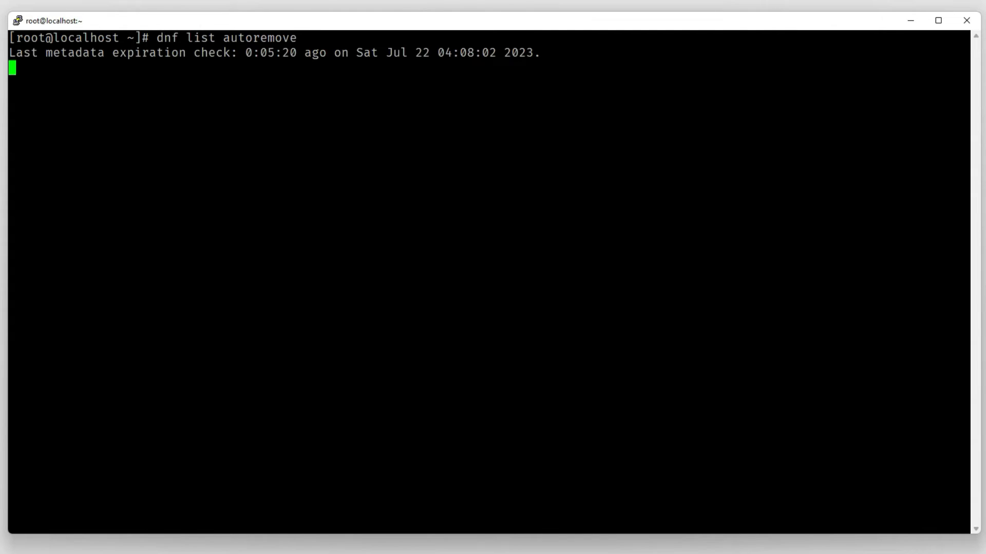
key("Return")
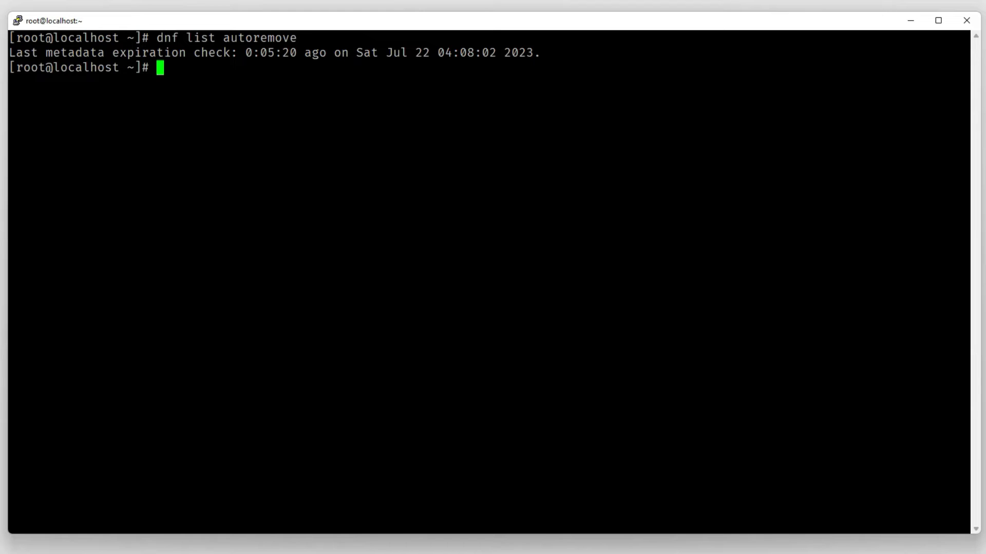
type("dnf au")
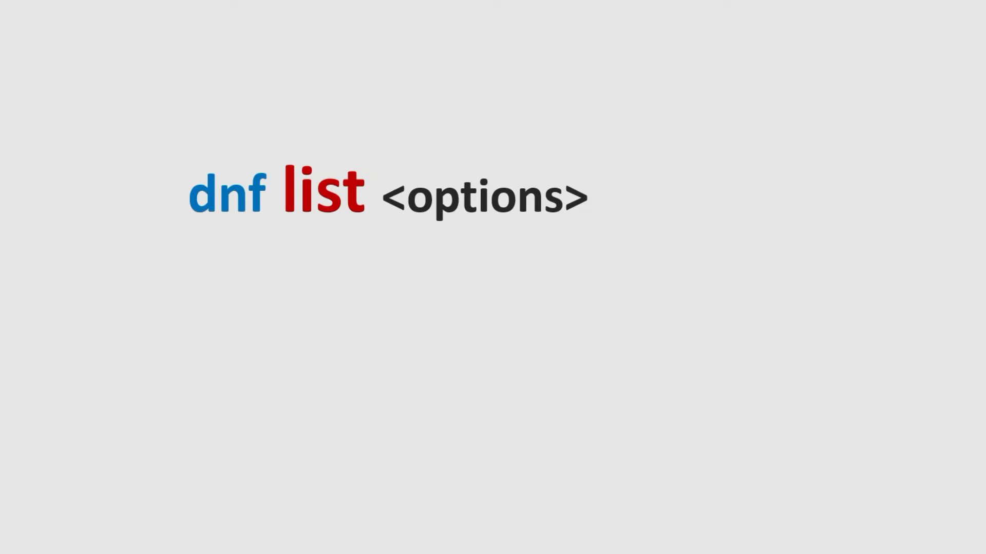
mouse_move(494, 418)
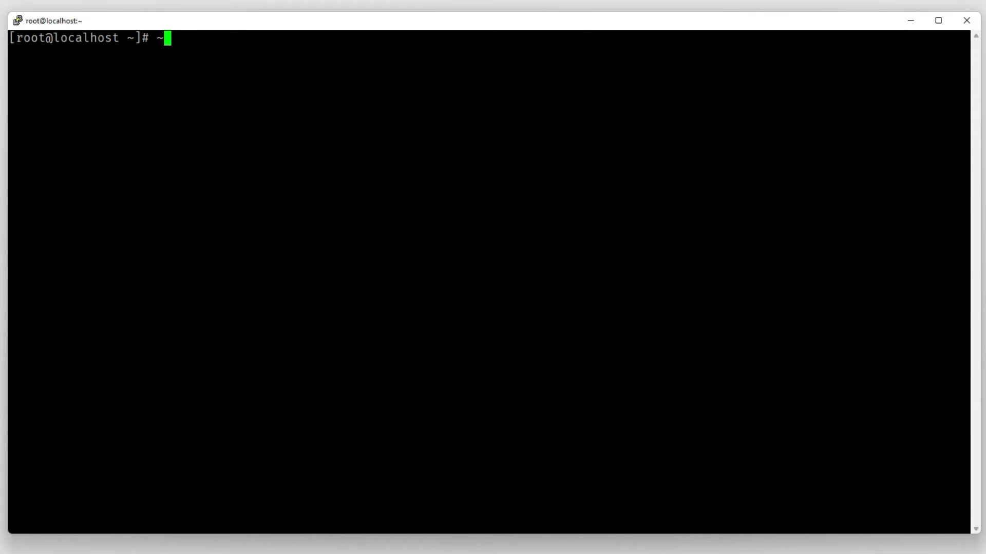
Enter dnf repolist to list the configured repositories.
type("dnf")
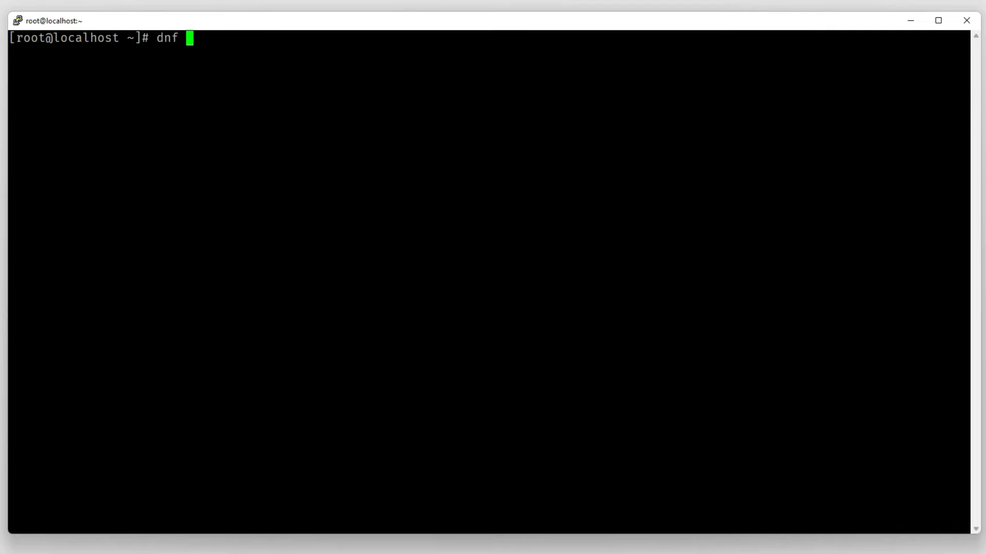
type("repolist")
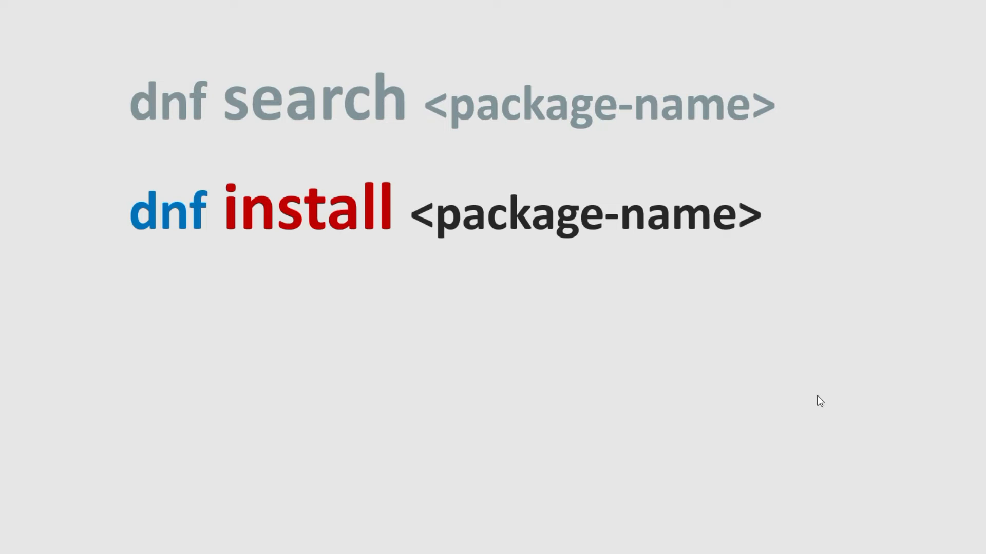
mouse_move(822, 381)
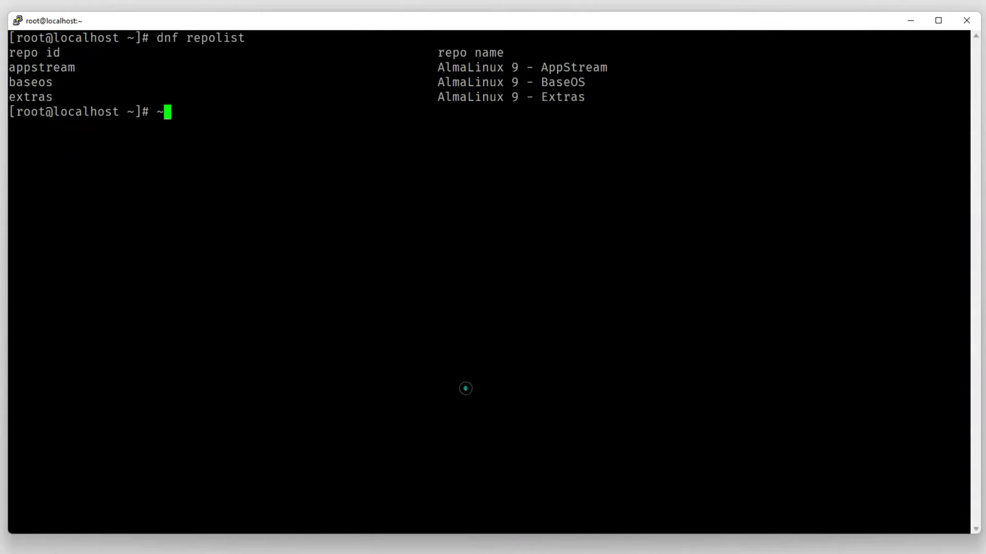
Fix the stray prompt character and run dnf search mysql to list MySQL packages.
key("BackSpace")
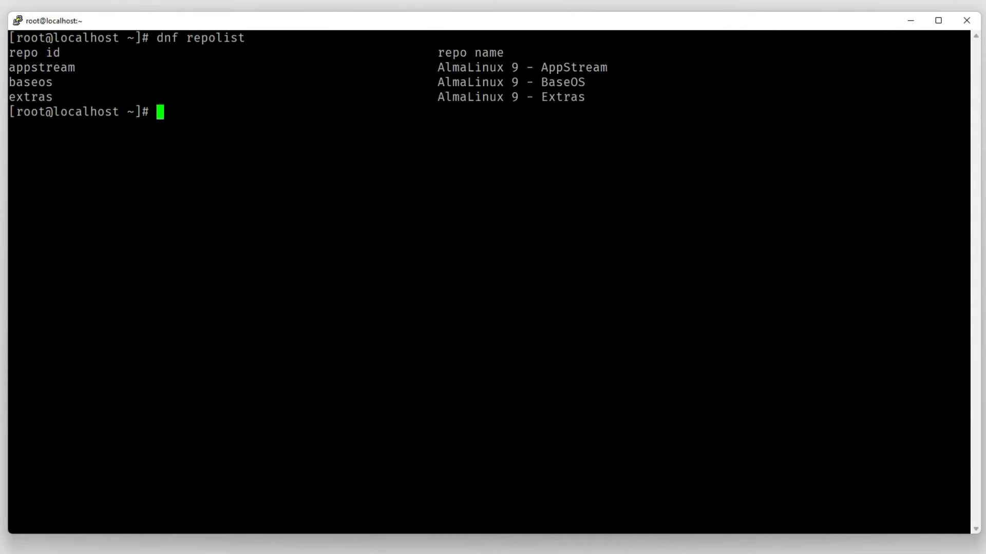
type("dnf")
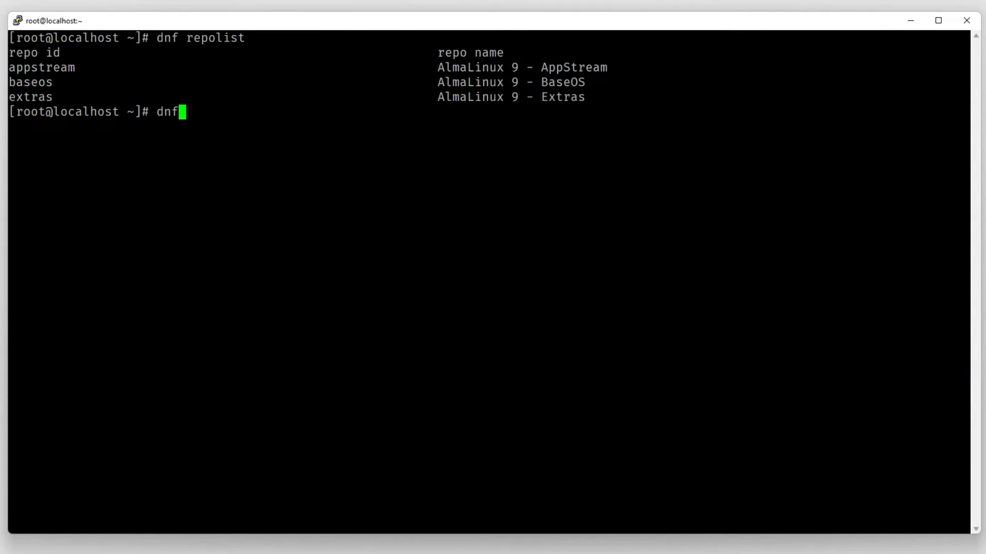
type("search m")
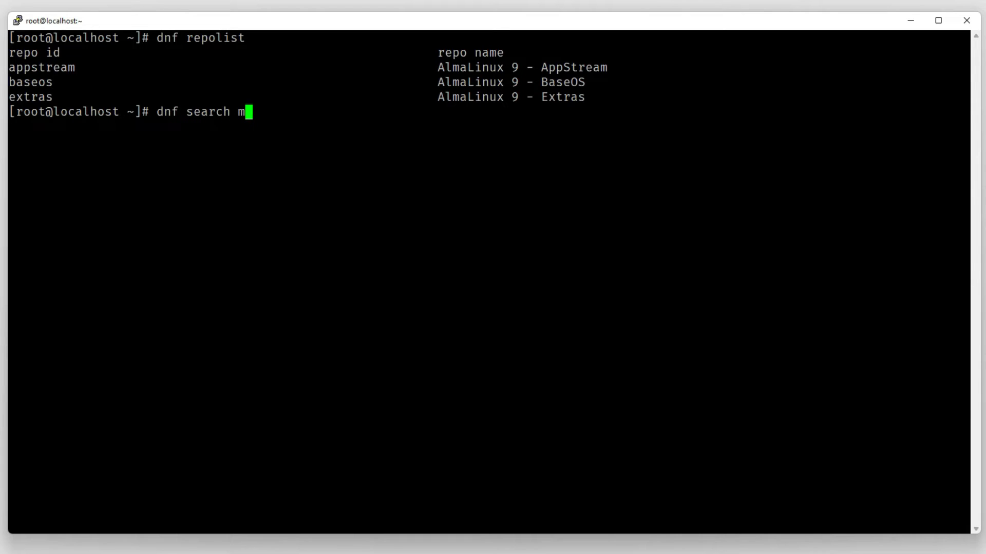
type("ysql")
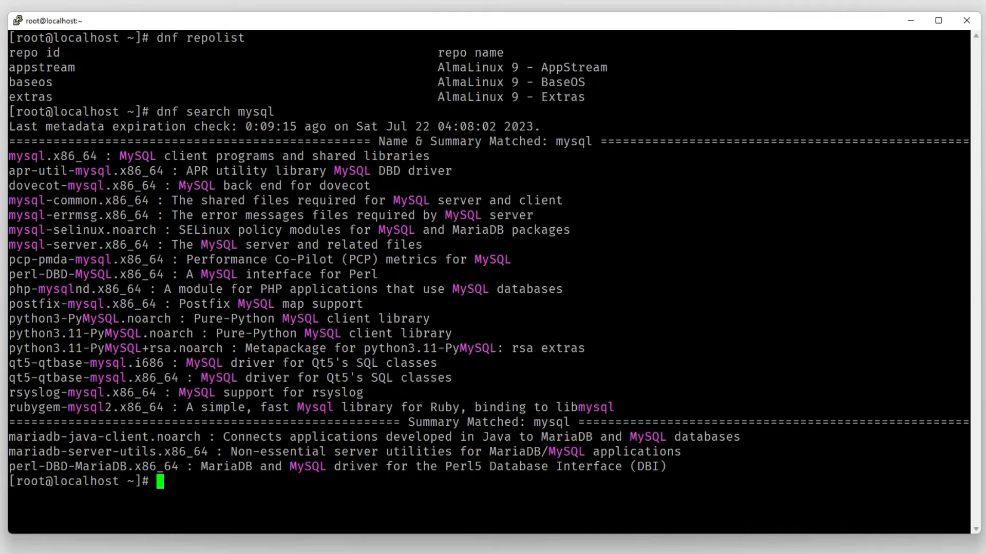
type("dnf search")
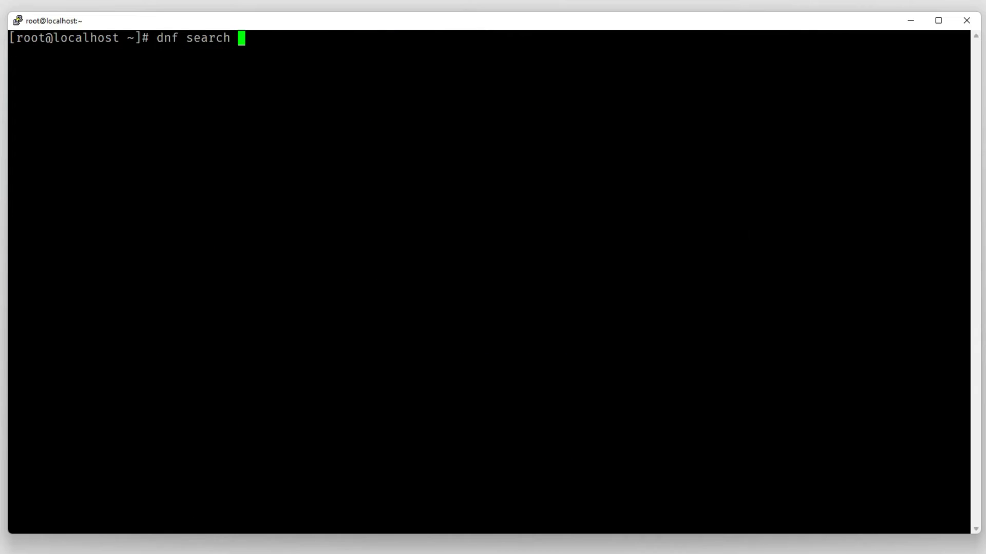
Search packages for 'apache' and scroll through the results.
type("apach")
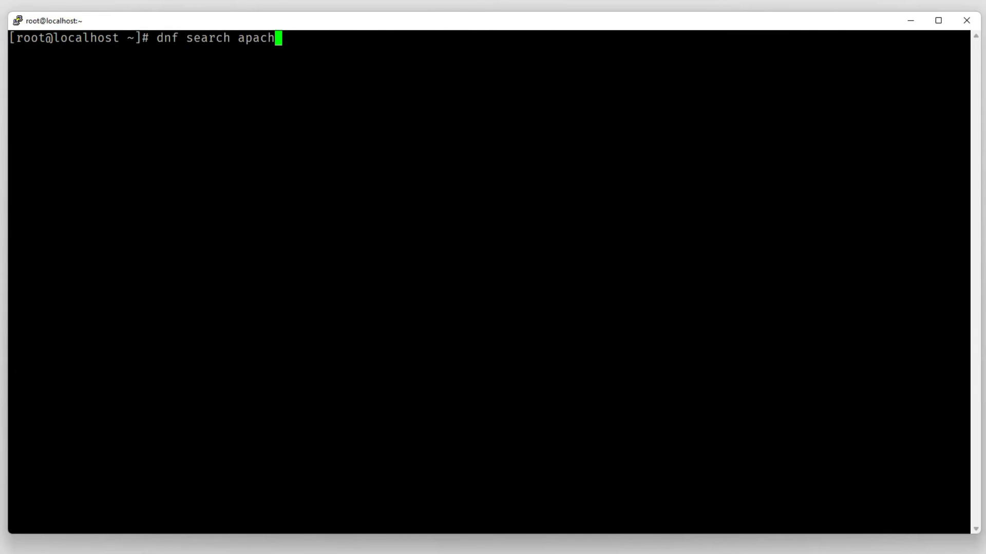
type("e")
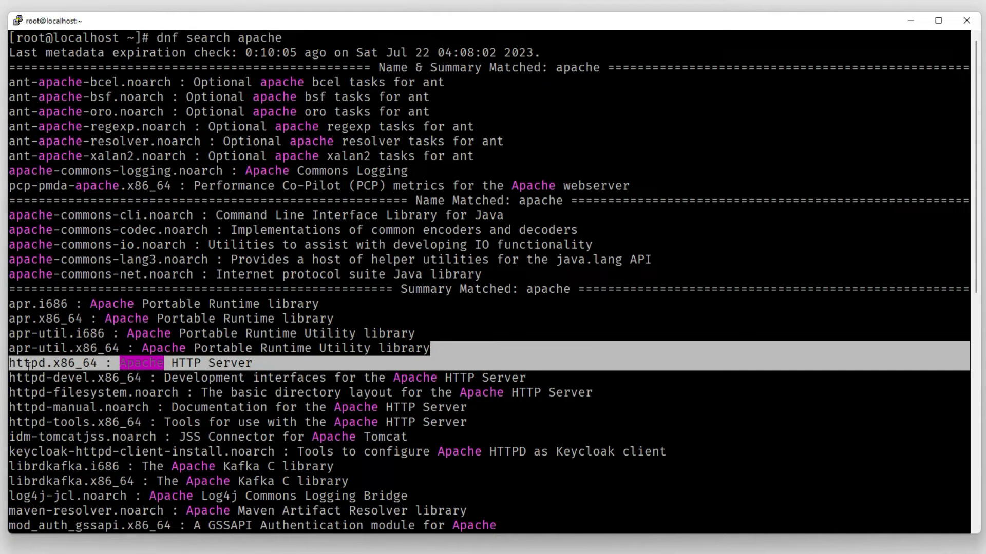
scroll("down", 3)
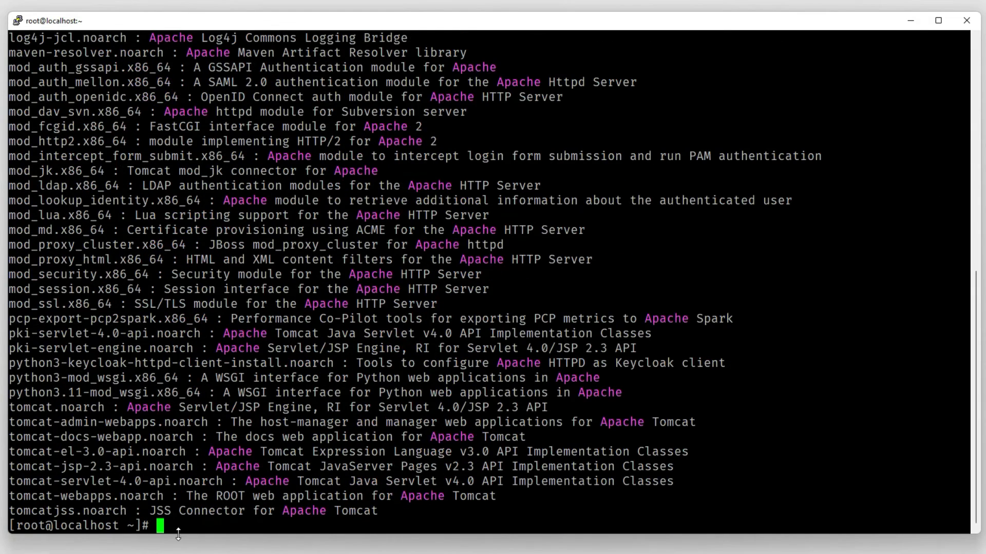
Run dnf search apache server and copy the httpd package name.
type("apache")
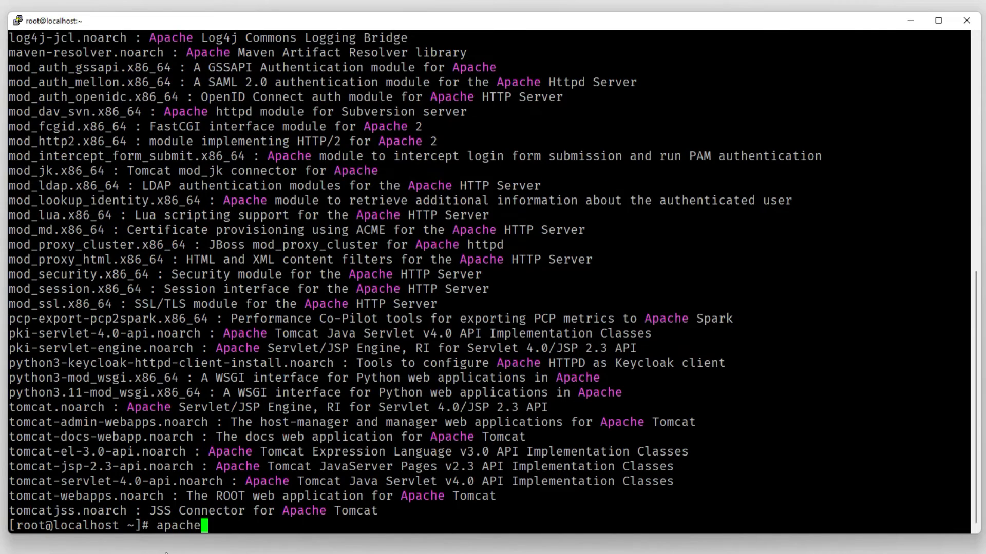
type("dnf sea")
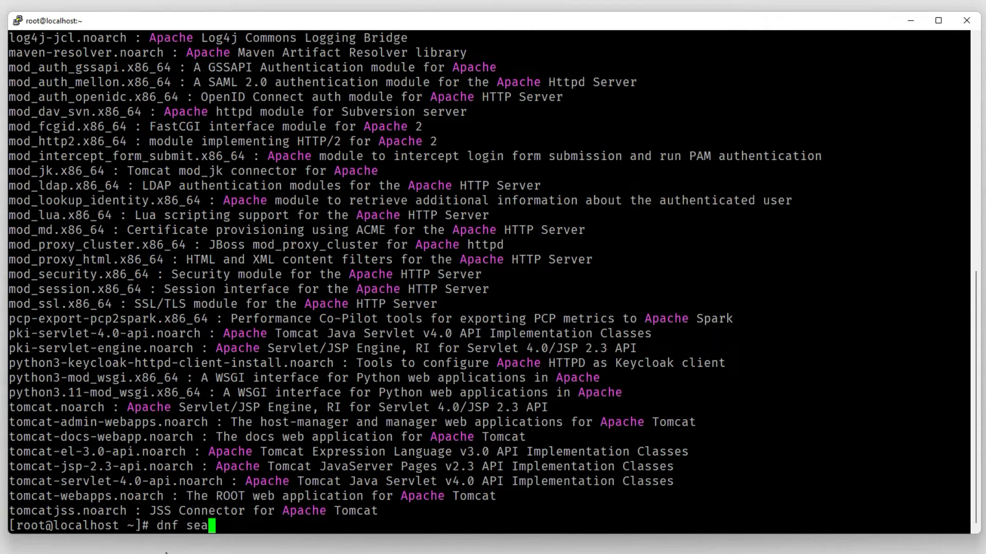
type("rch apache server")
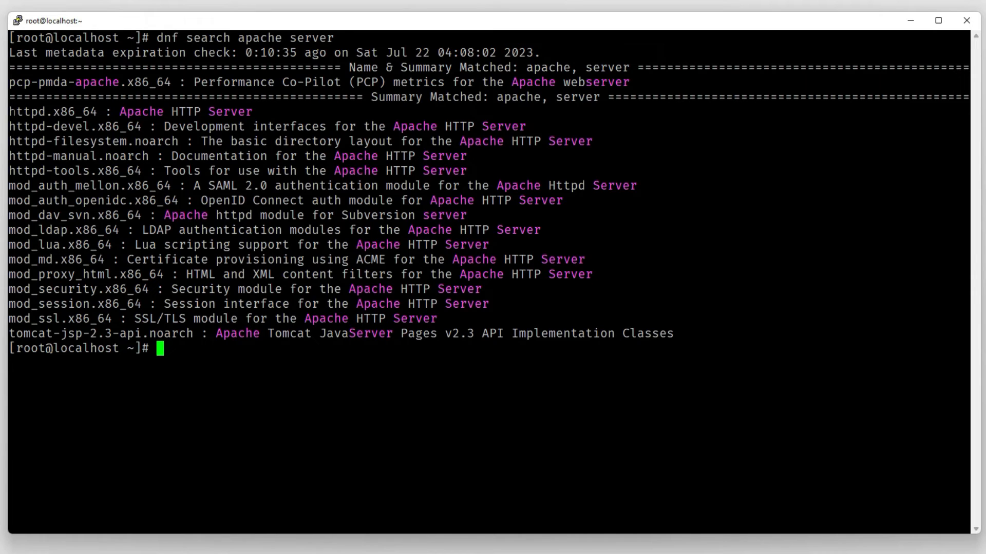
double_click(25, 111)
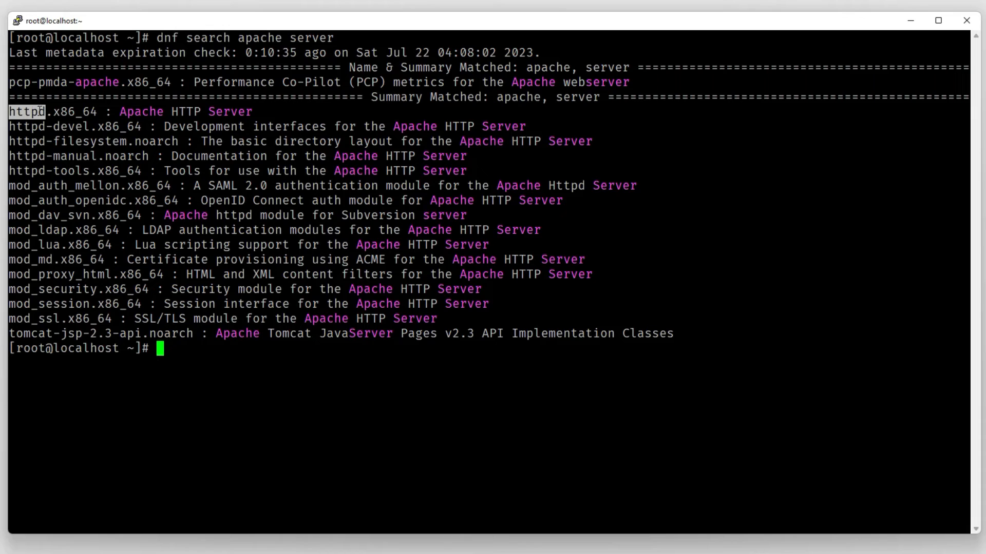
Install httpd with dnf install httpd, confirming the 12-package transaction with y.
type("dnf ins")
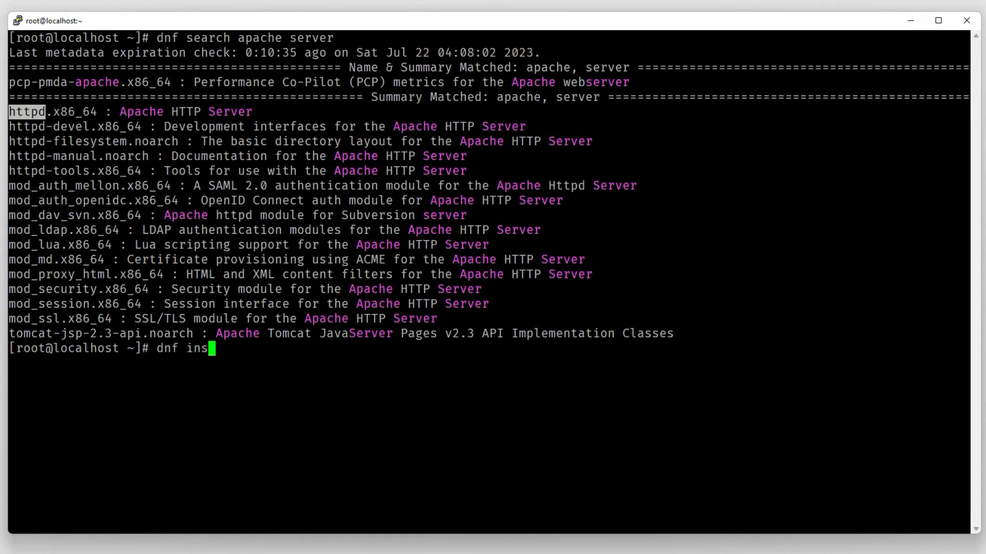
type("tall")
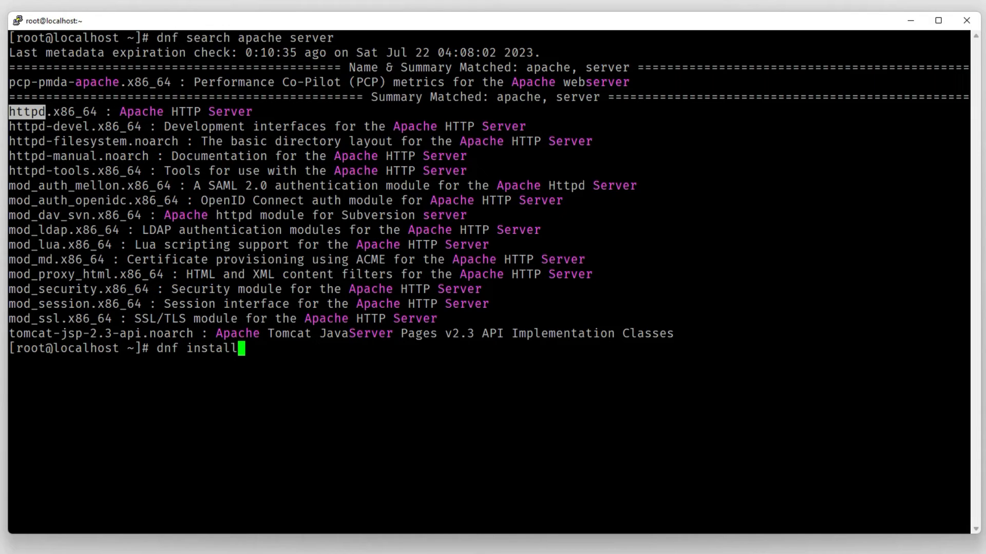
type("httpd")
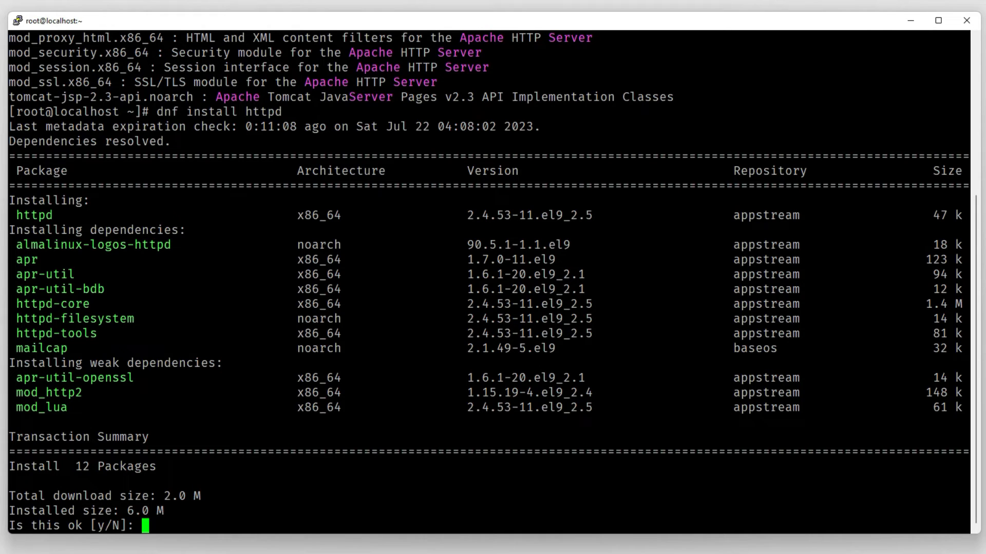
type("y")
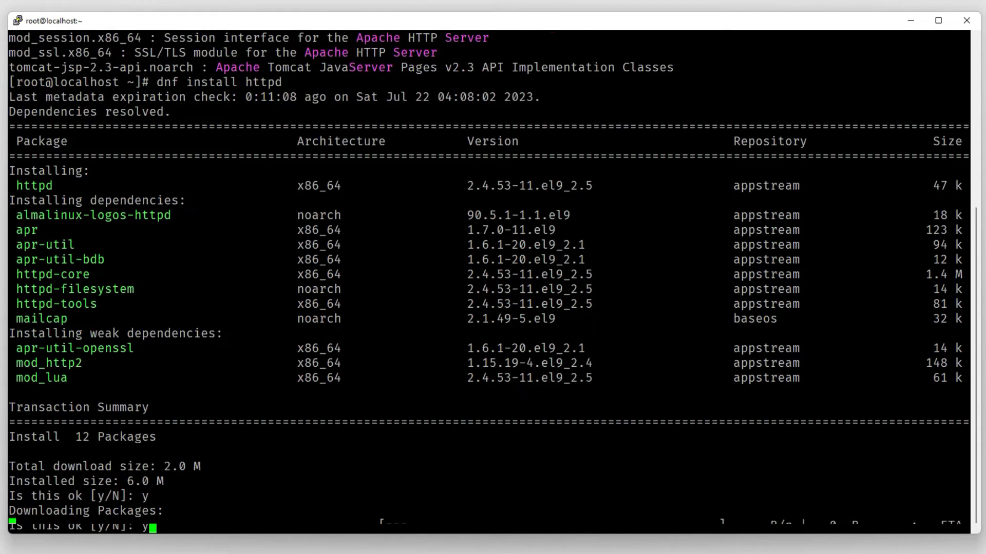
key("Return")
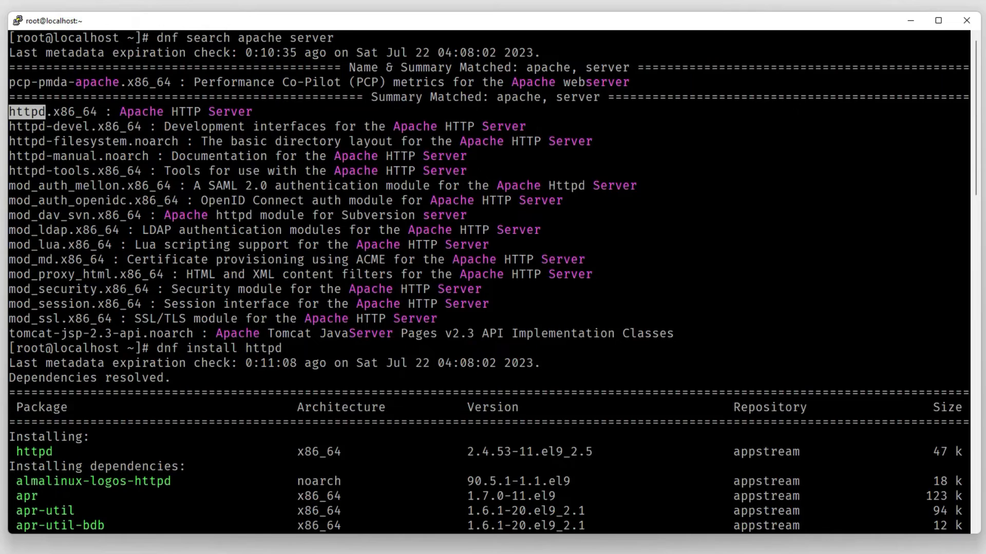
type("y")
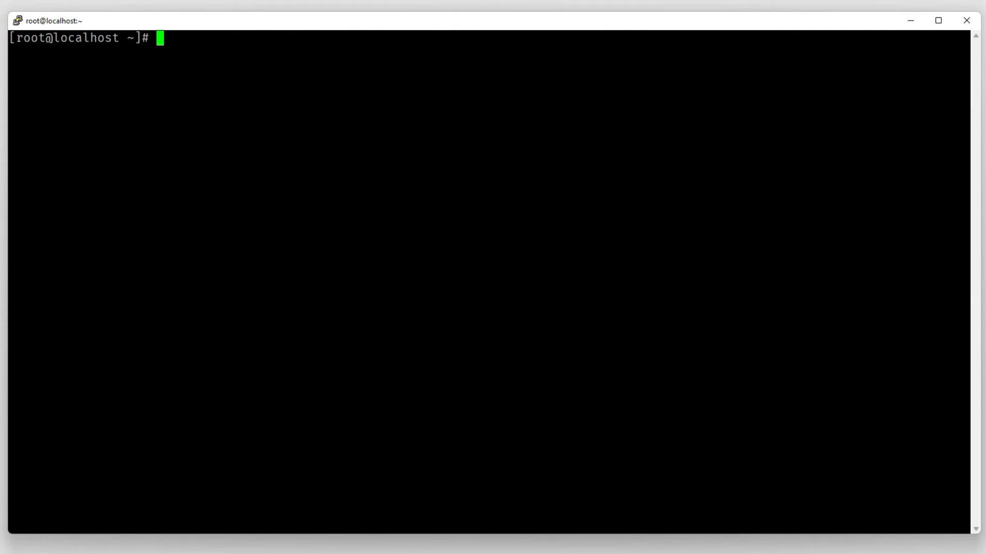
type("d")
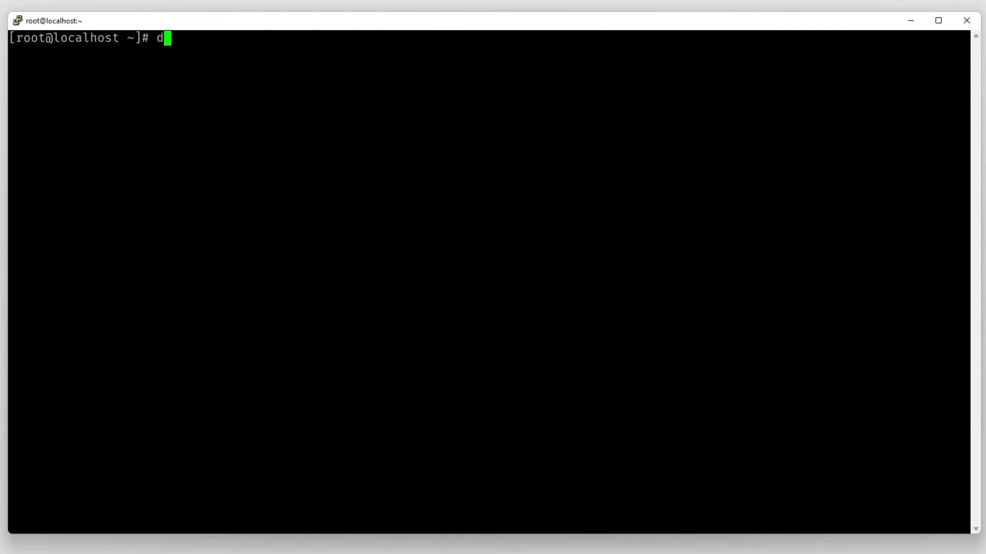
type("nf list installed")
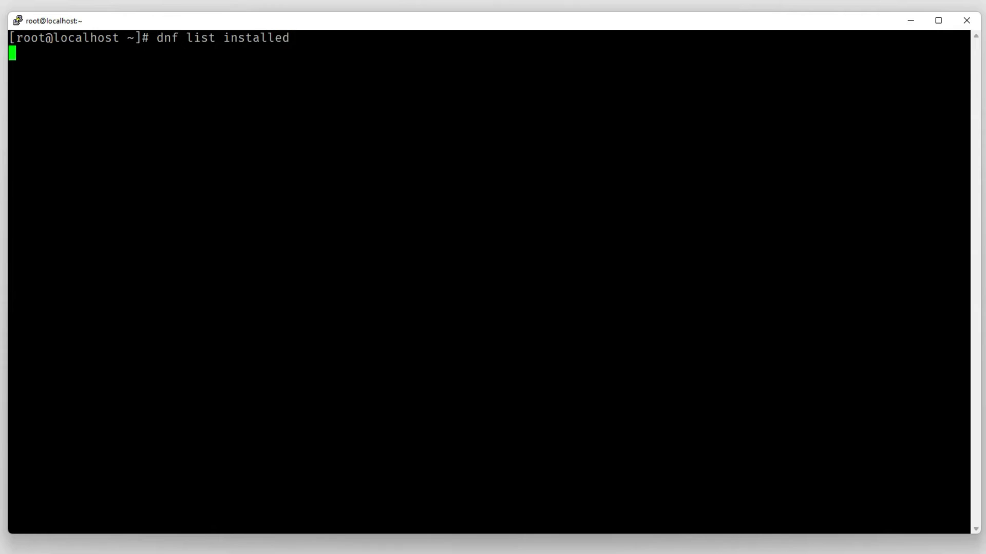
key("Return")
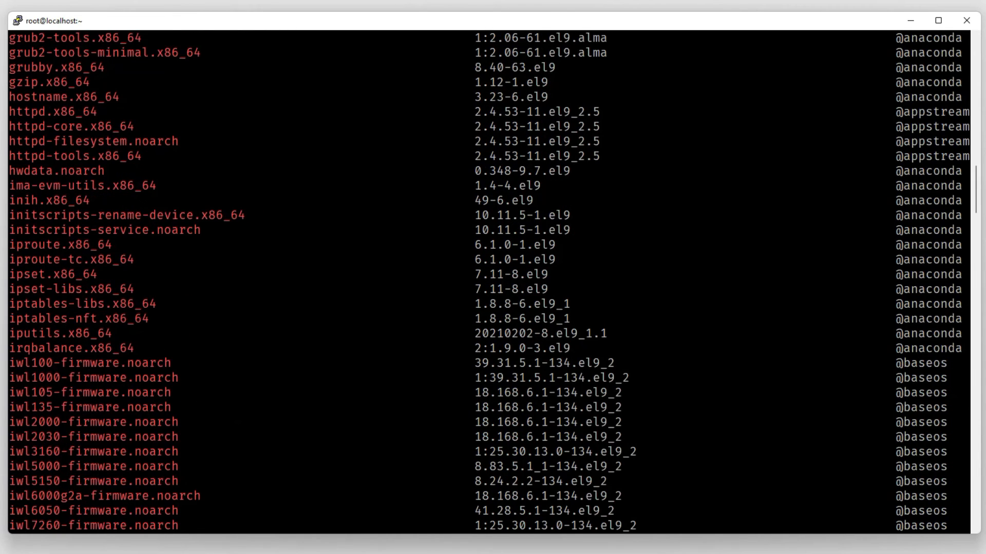
double_click(30, 111)
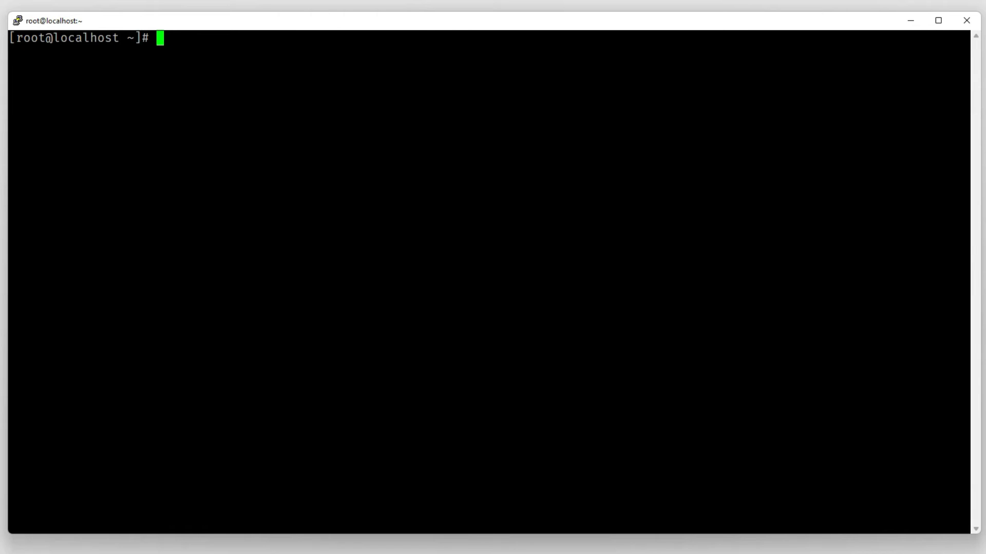
Reinstall httpd 2.4.53 with dnf reinstall httpd, confirm with y, and clear the screen.
type("dnf")
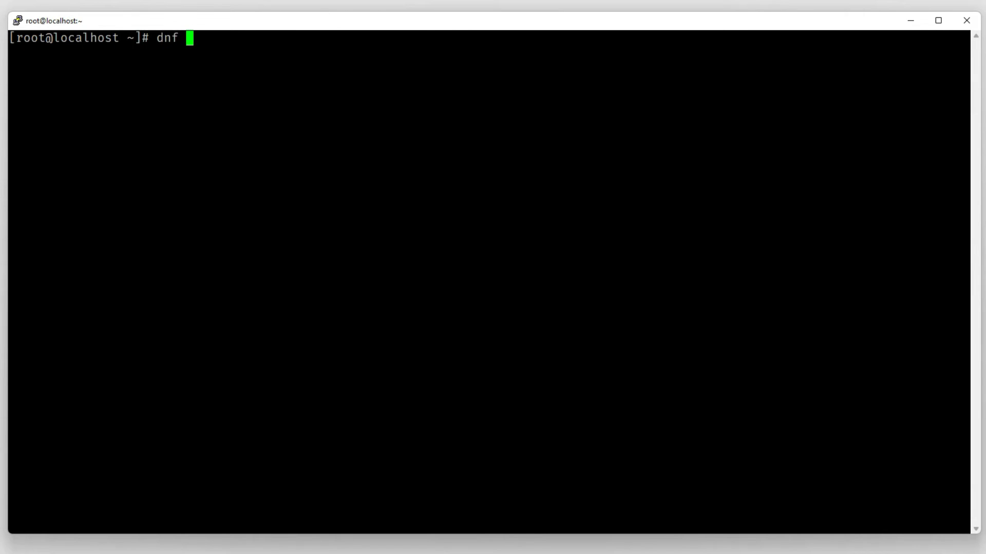
type("reinstall")
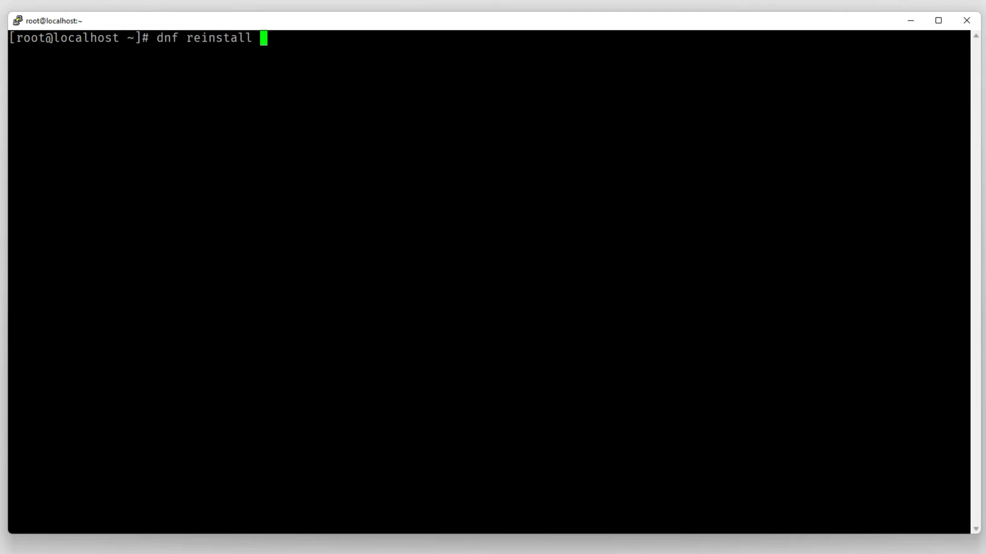
type("httpd")
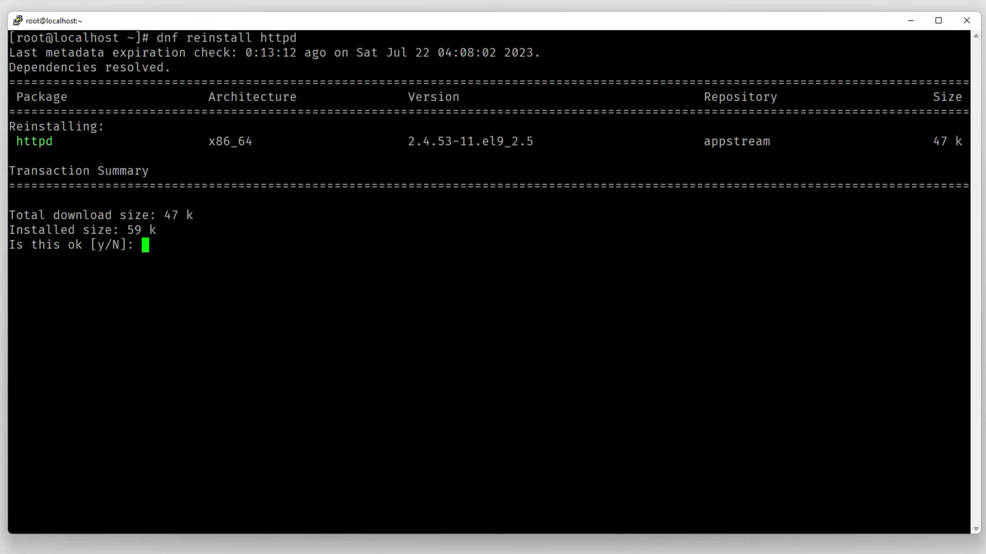
double_click(36, 140)
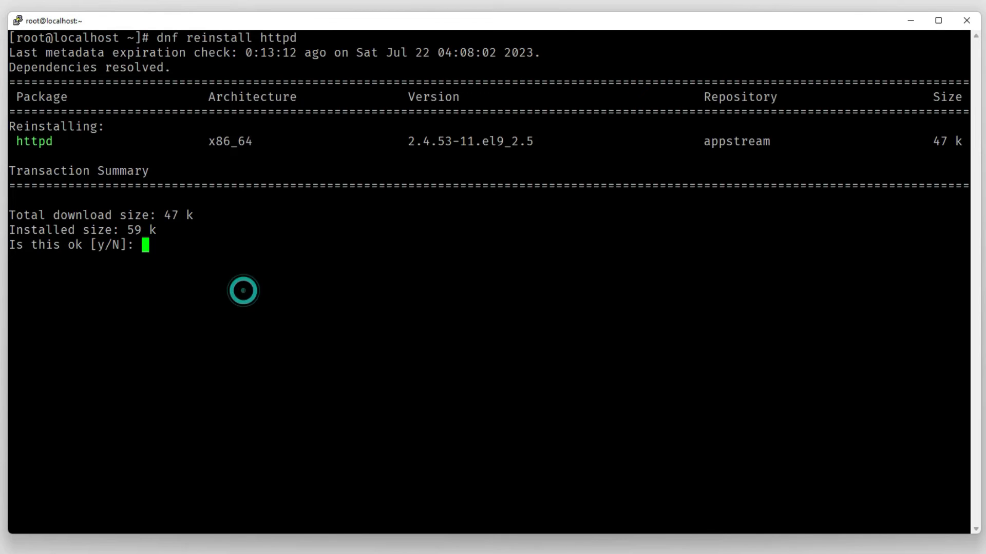
type("y")
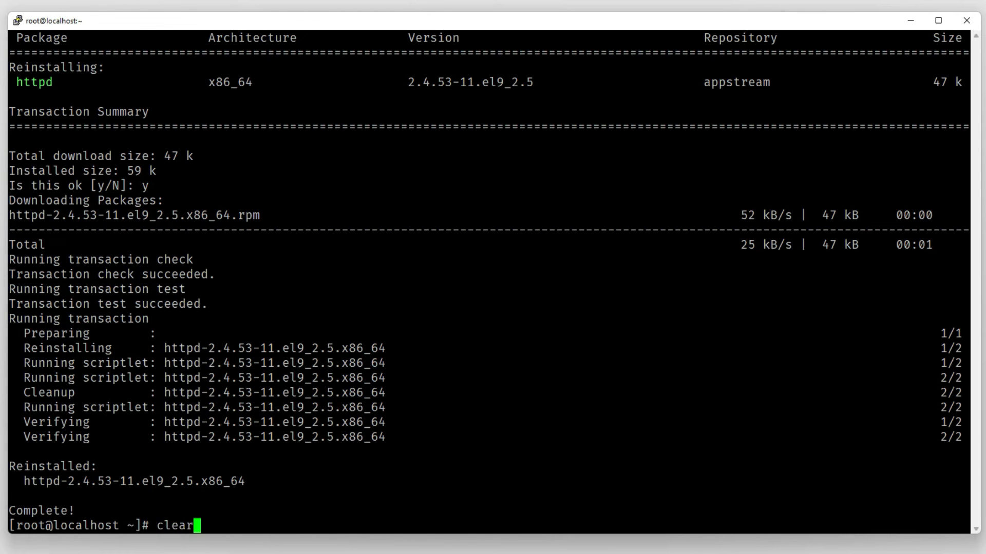
key("Return")
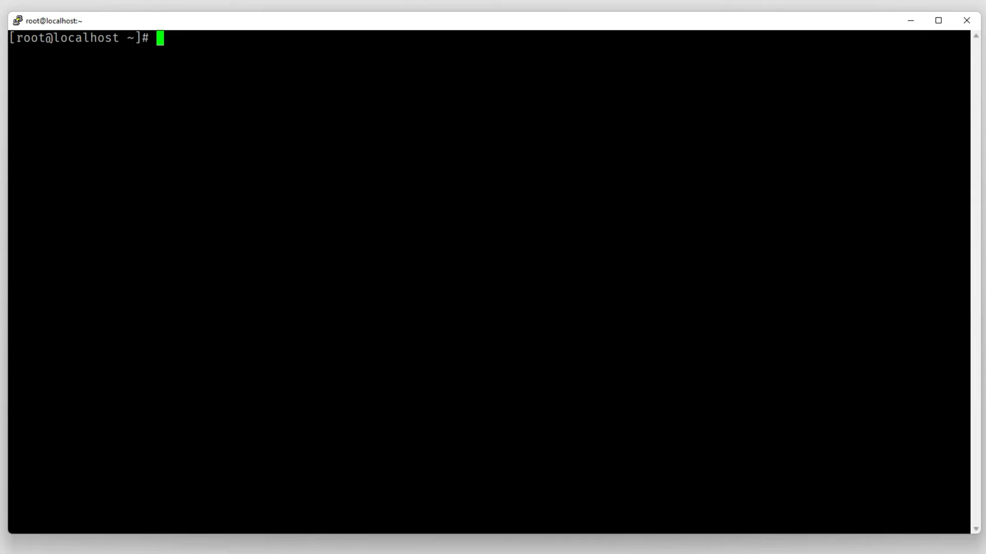
Remove httpd and its 11 dependencies with dnf remove httpd, confirming with y.
type("dnf remove")
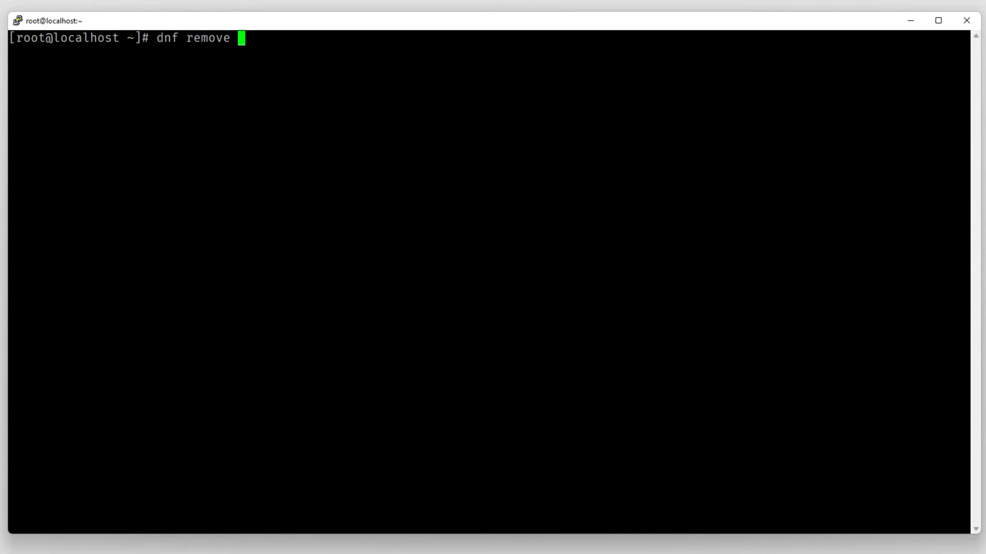
type("httpd")
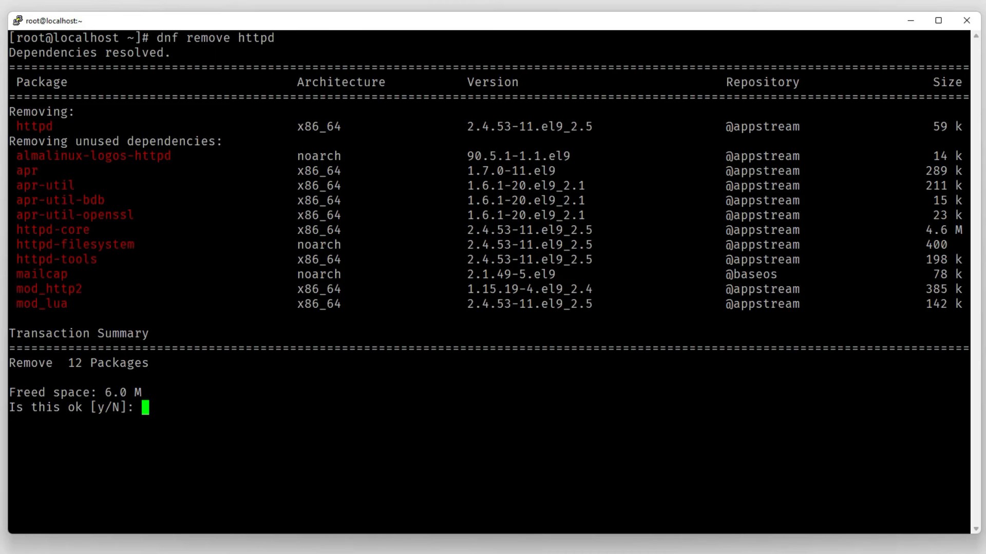
type("y")
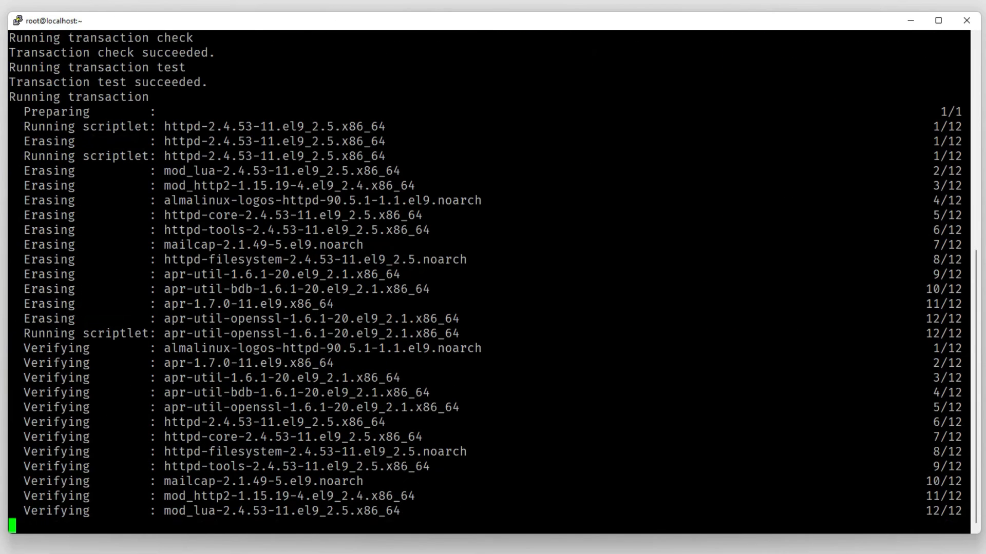
scroll("down", 3)
type("dnf")
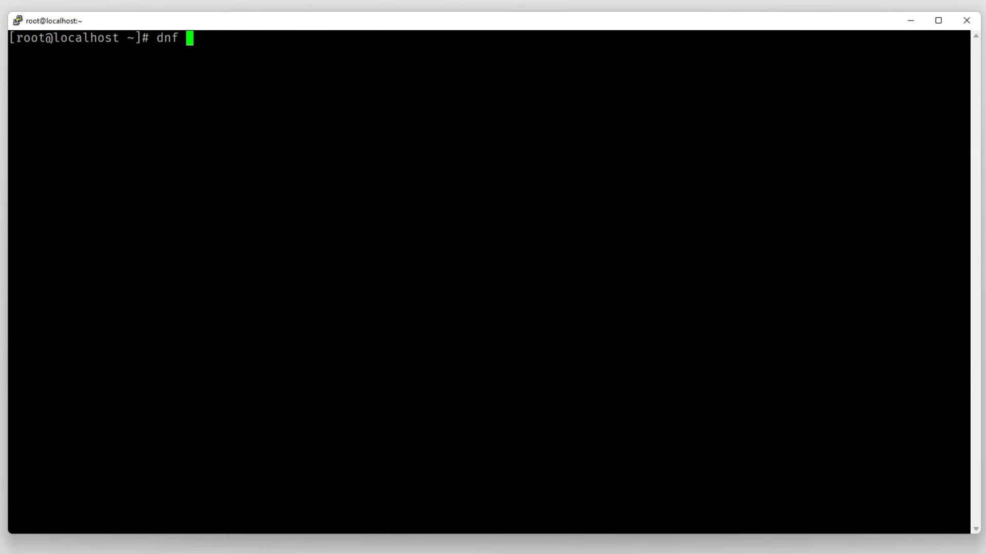
type("list instal")
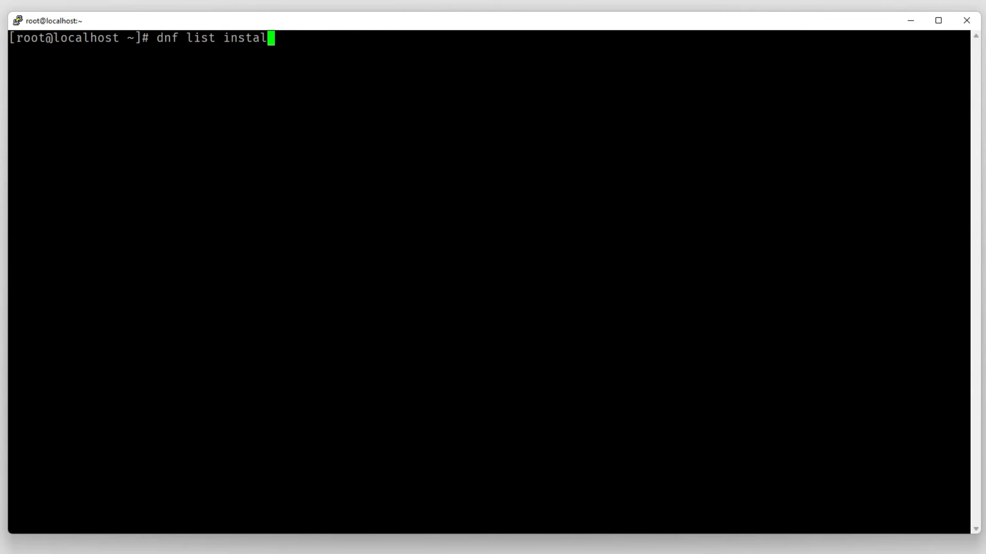
key("Return")
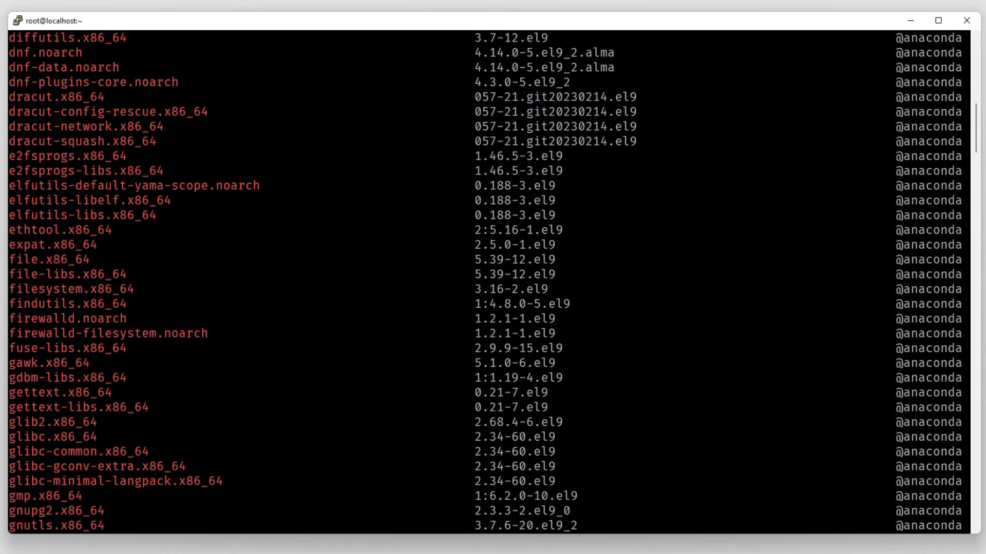
scroll("down", 3)
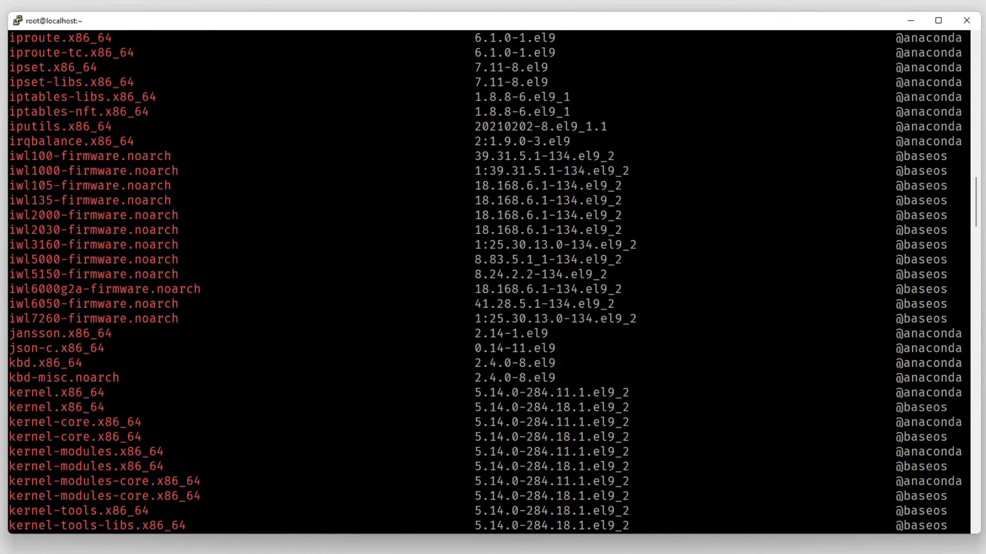
scroll("down", 3)
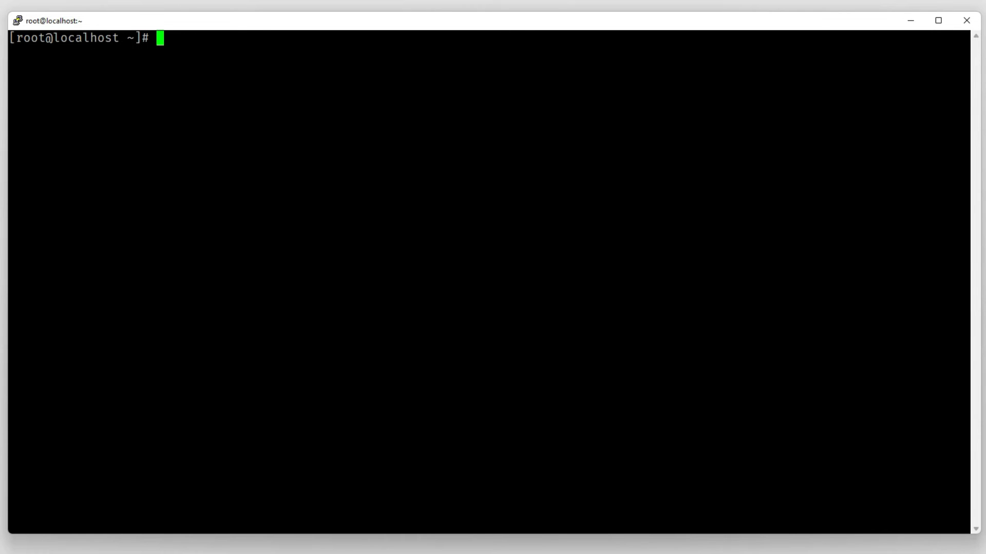
List installed packages and repositories with yum, then search for mariadb packages.
type("y")
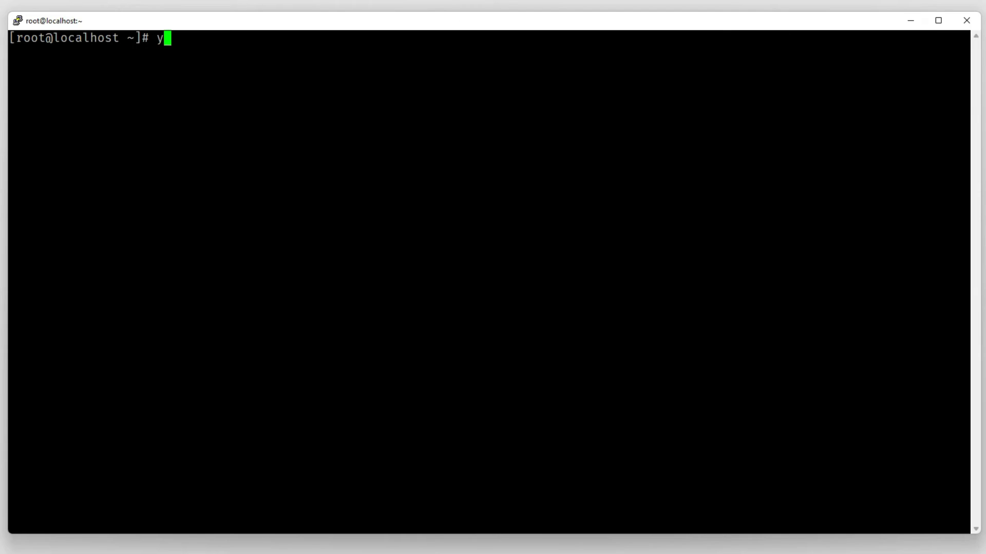
type("um list installe")
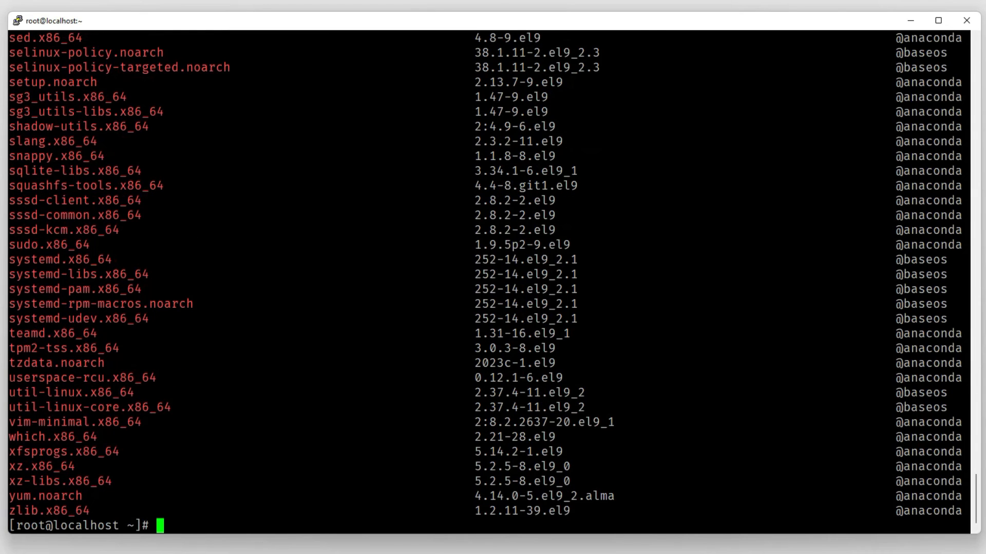
type("yum repolist")
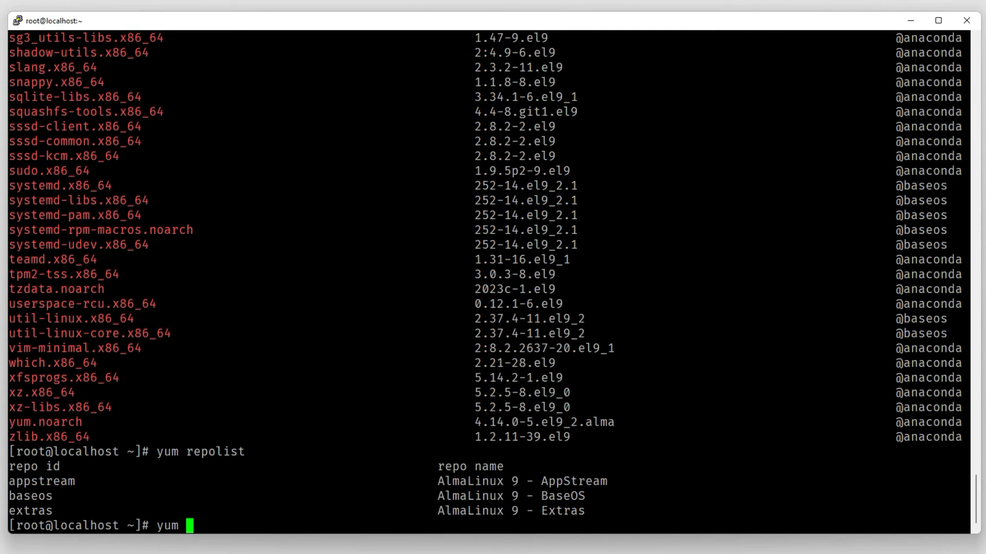
type("search mariadb")
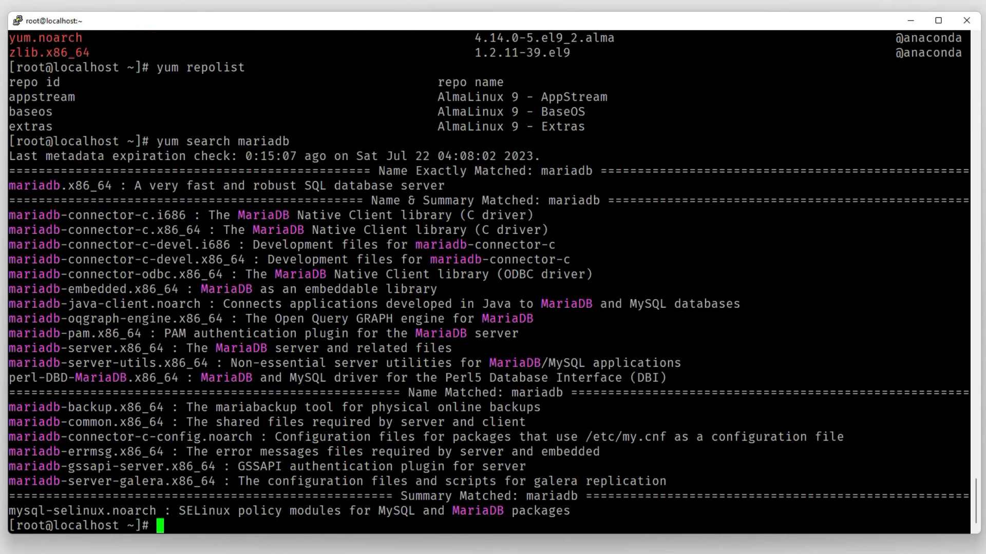
type("~~")
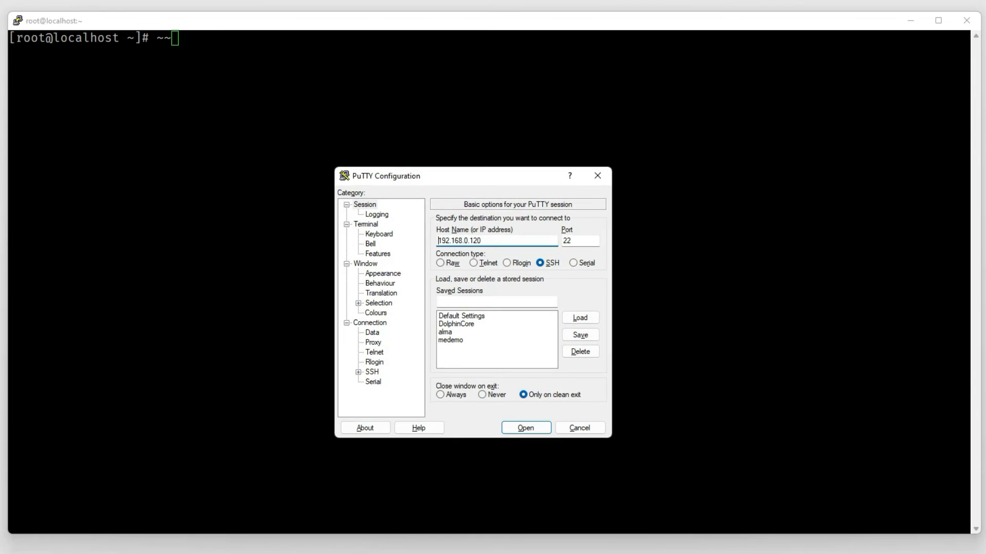
Connect to the medemo cloud server, run dnf check-update, and start the update.
left_click(579, 318)
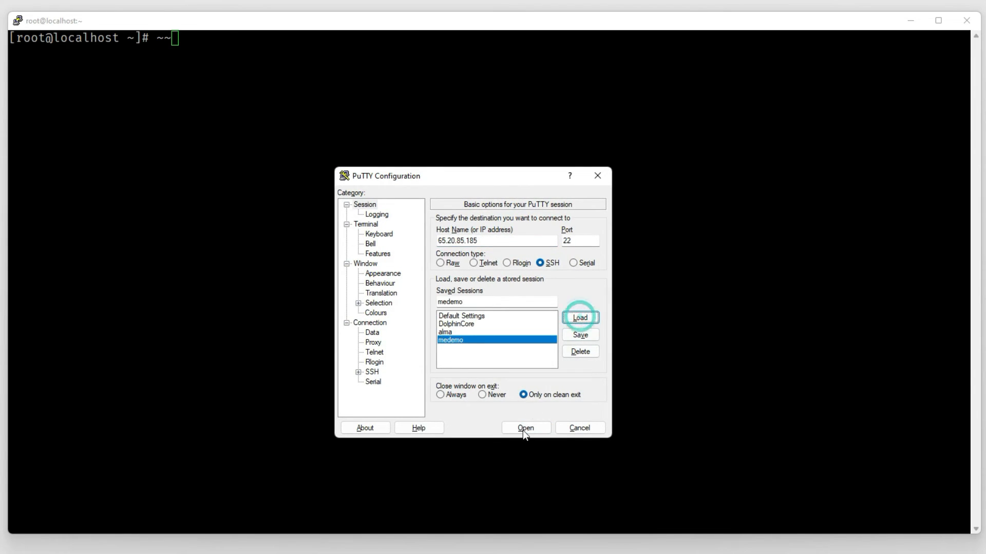
left_click(524, 428)
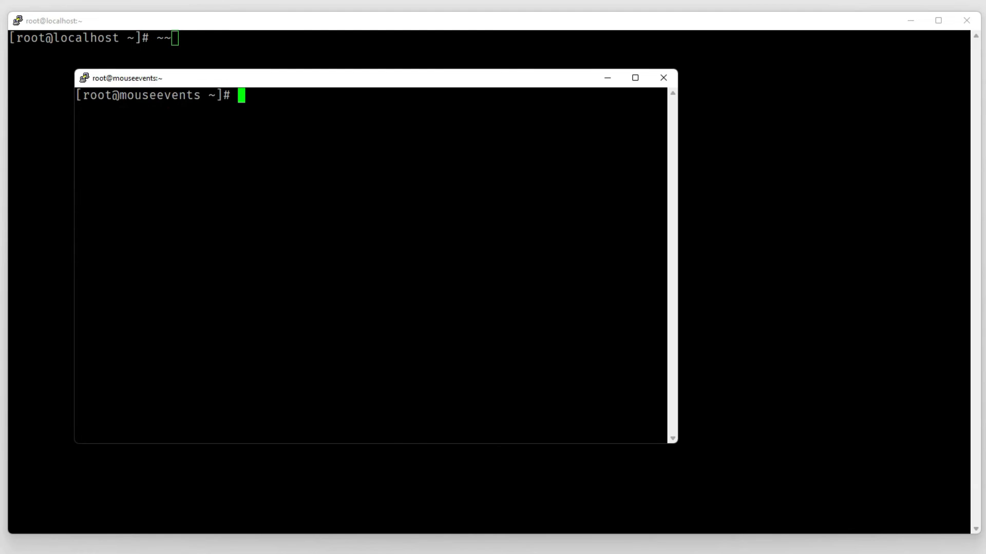
type("dnf c")
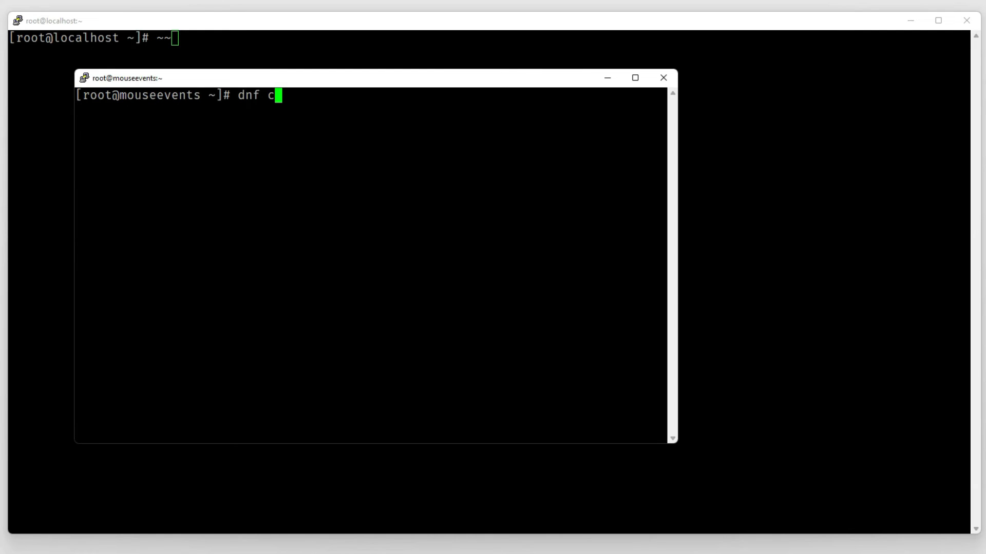
type("heck-update")
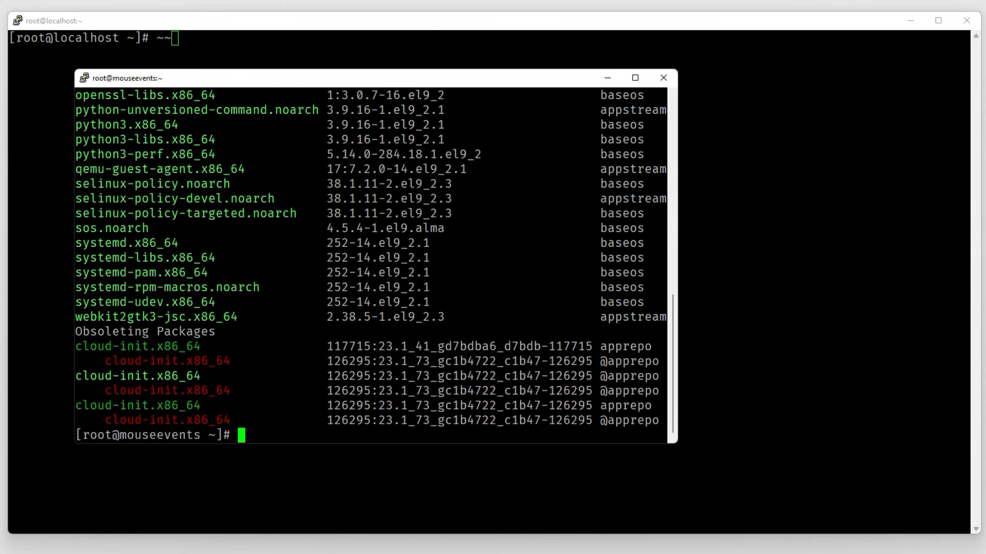
type("dnf install")
type("y")
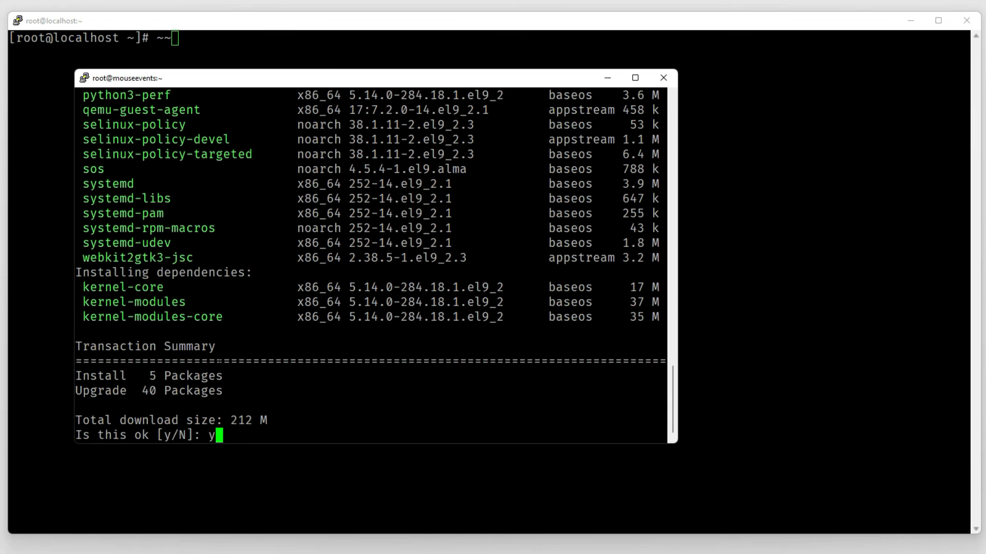
Confirm the update and wait for 40 upgrades and new kernel packages to finish.
key("Return")
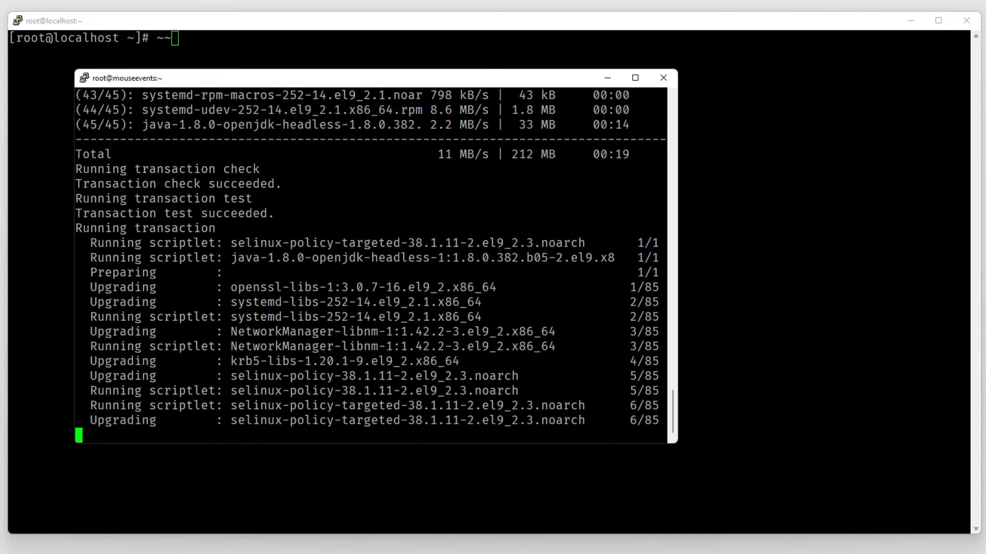
scroll("down", 3)
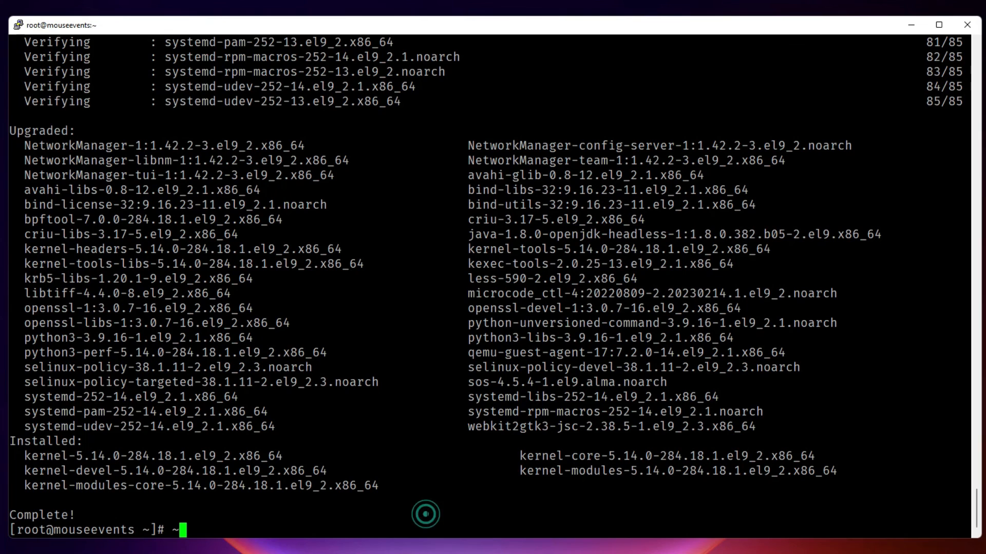
Clear the screen, check for updates again, and list repositories with yum repolist.
type("cl")
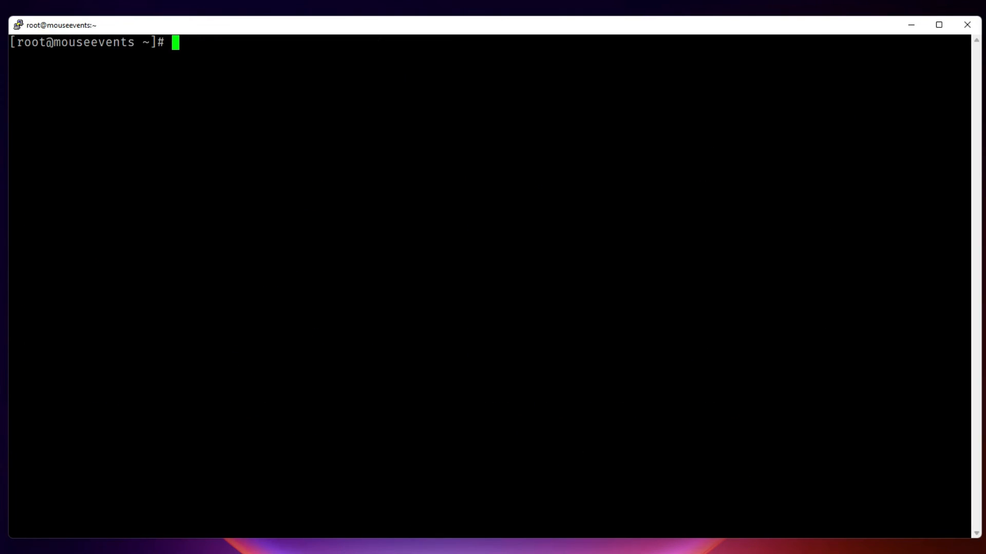
type("dnf chec-upda")
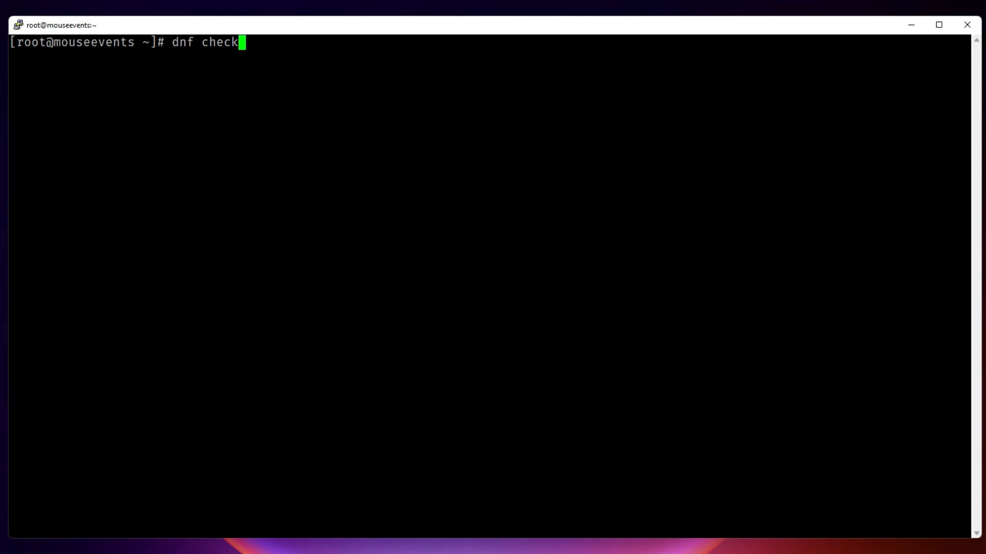
key("Return")
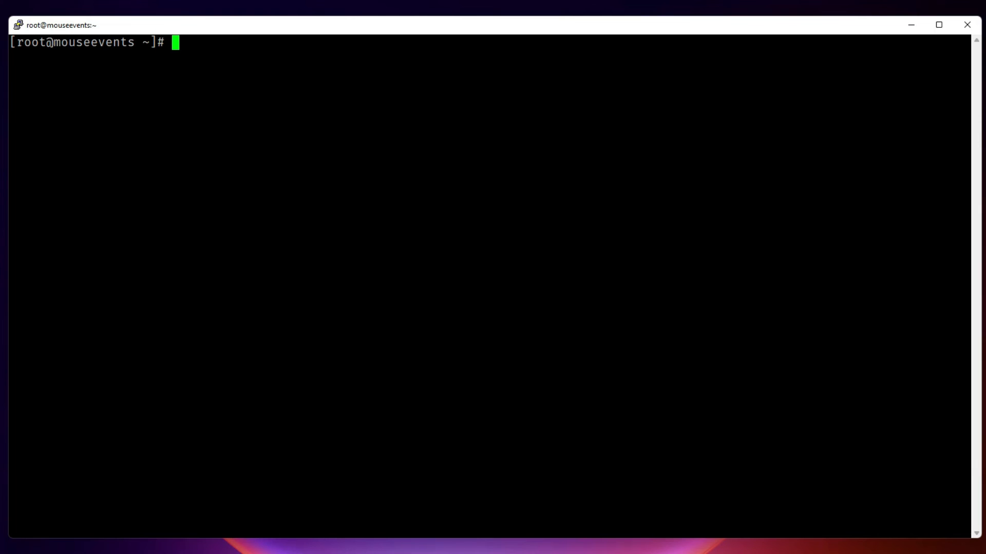
type("yum repolist")
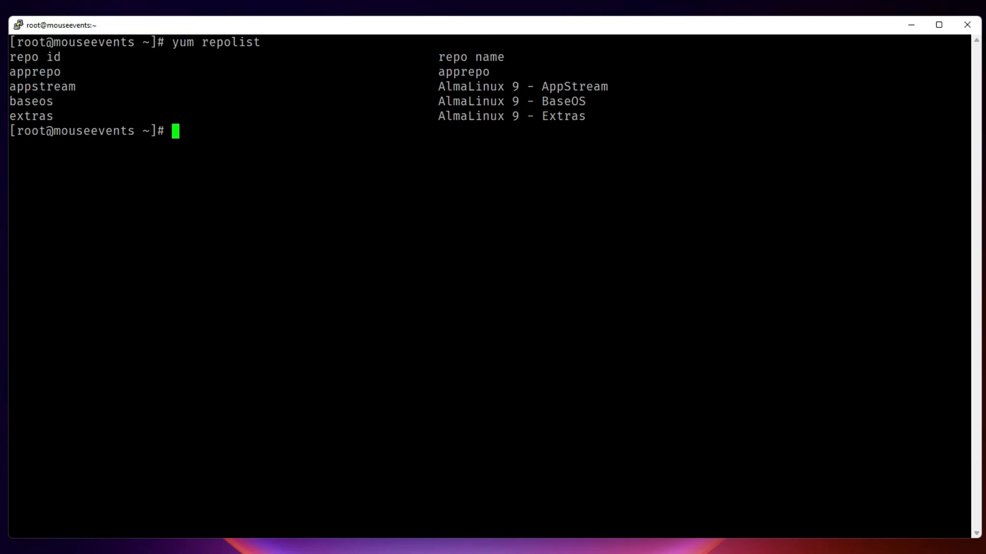
left_click_drag(539, 86, 585, 115)
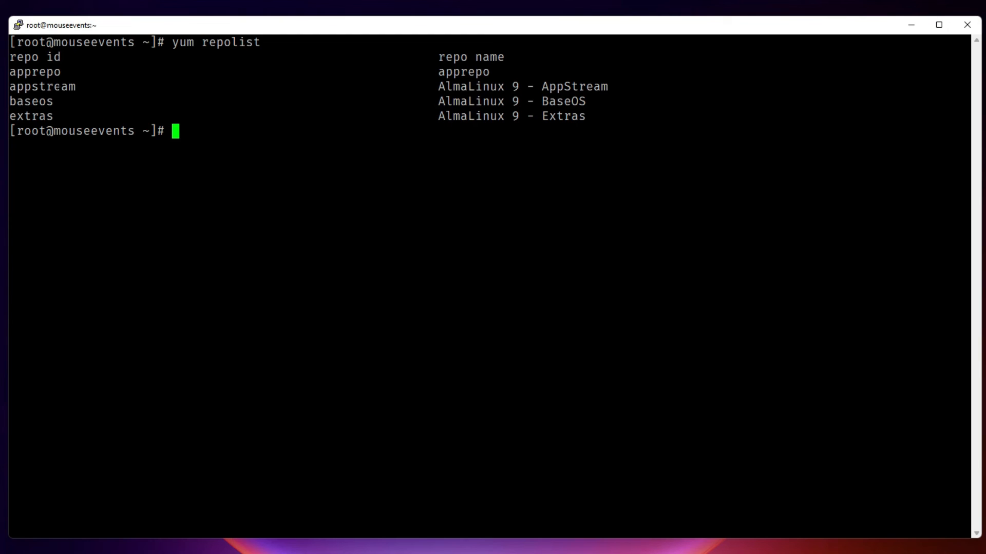
Search for mariadb packages with yum search and select a package name.
type("yum")
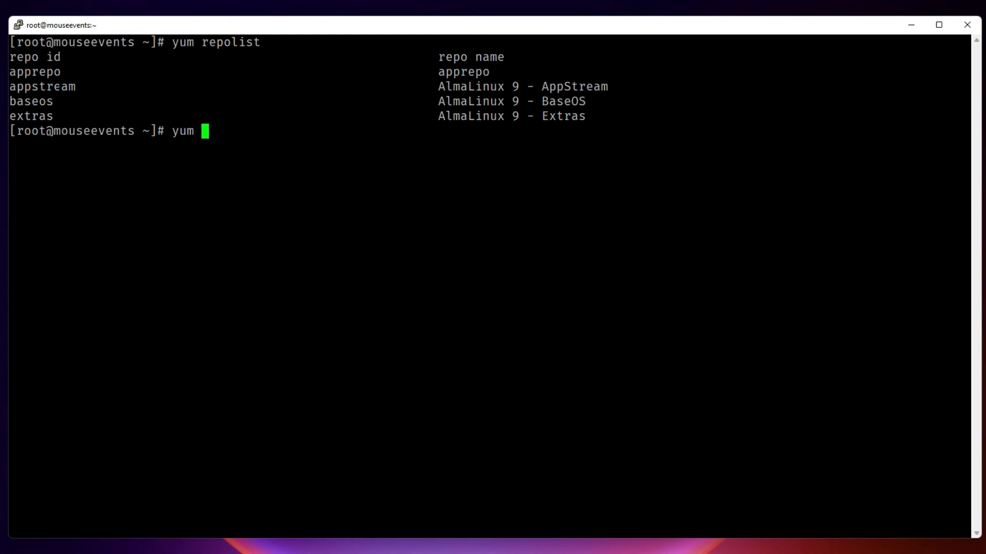
type("search marai")
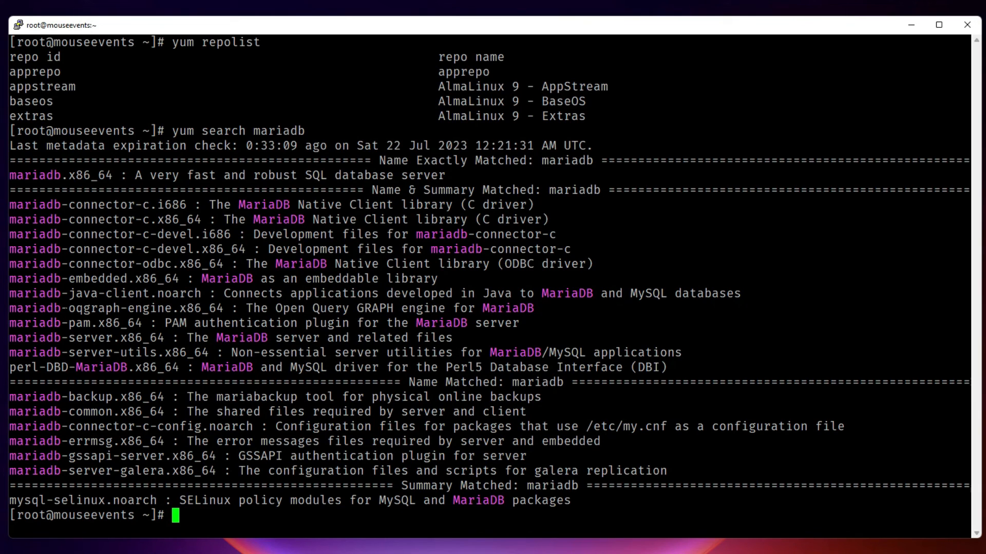
double_click(35, 174)
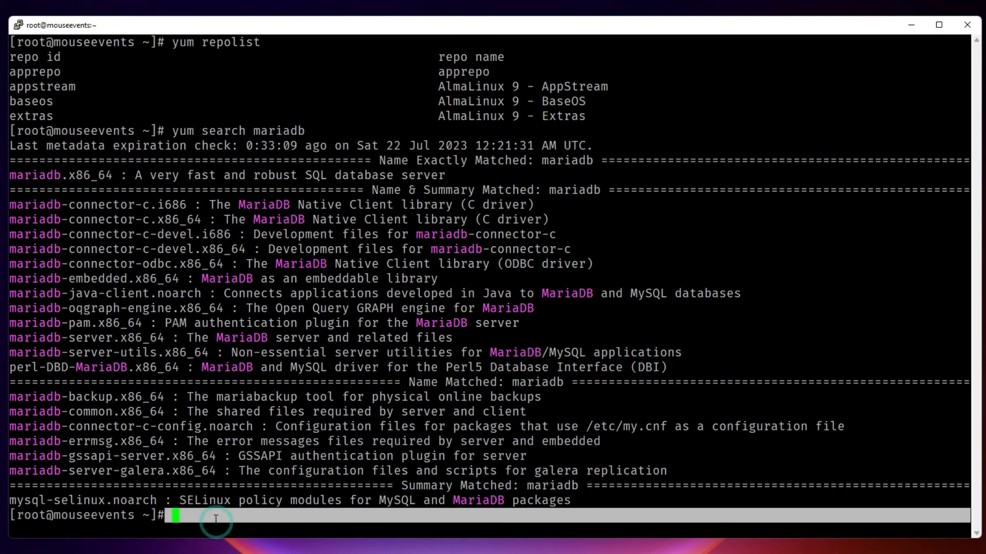
List installed packages with yum list installed, scroll the output, and clear the screen.
type("yum")
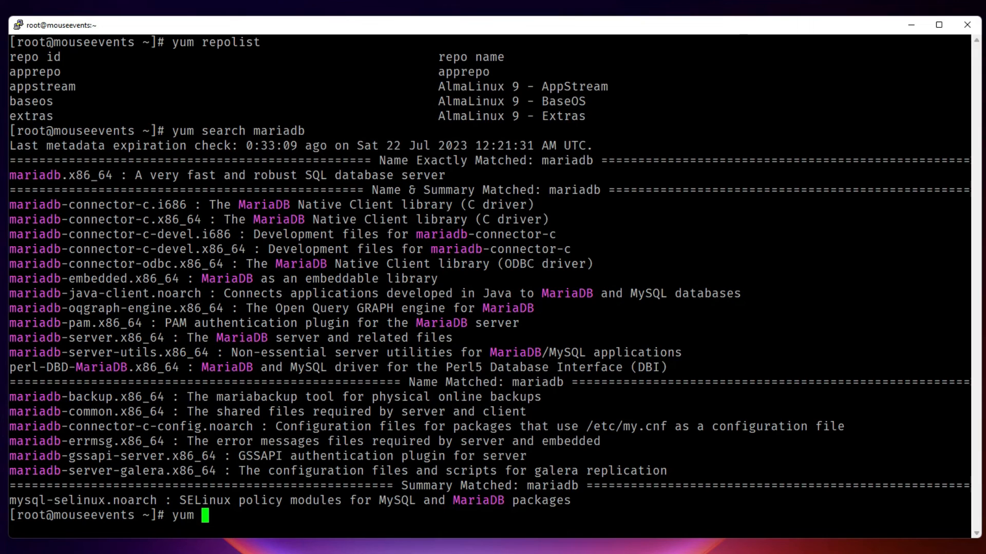
type("install")
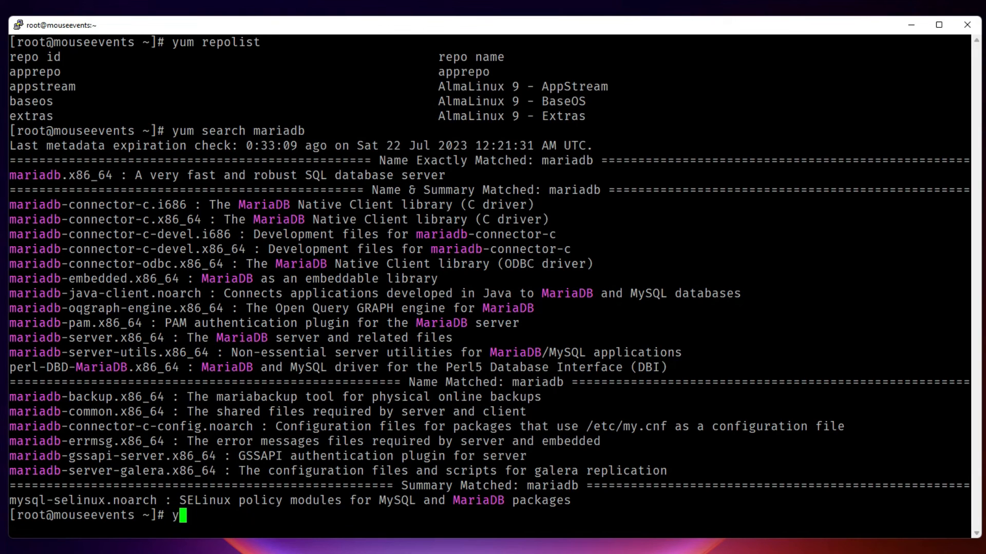
type("um list")
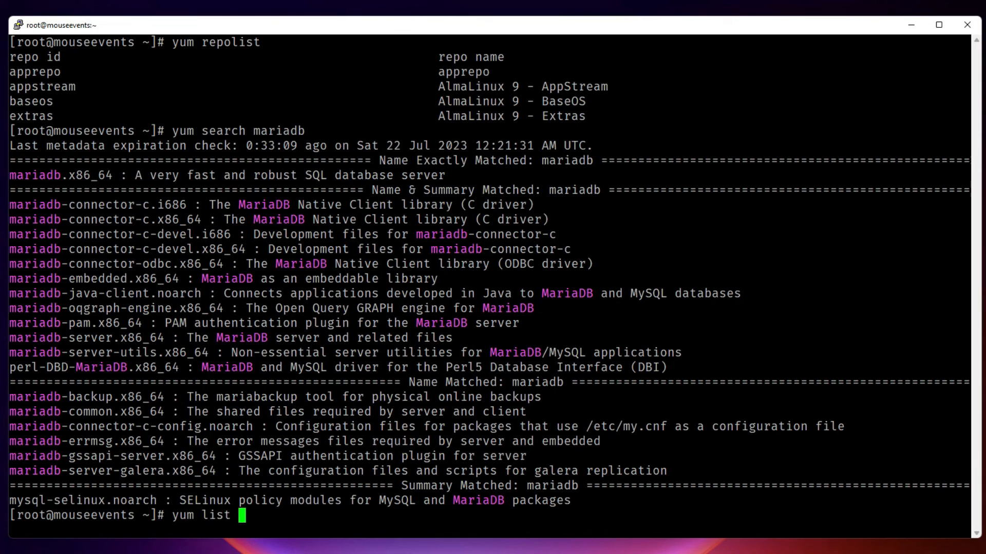
type("installed")
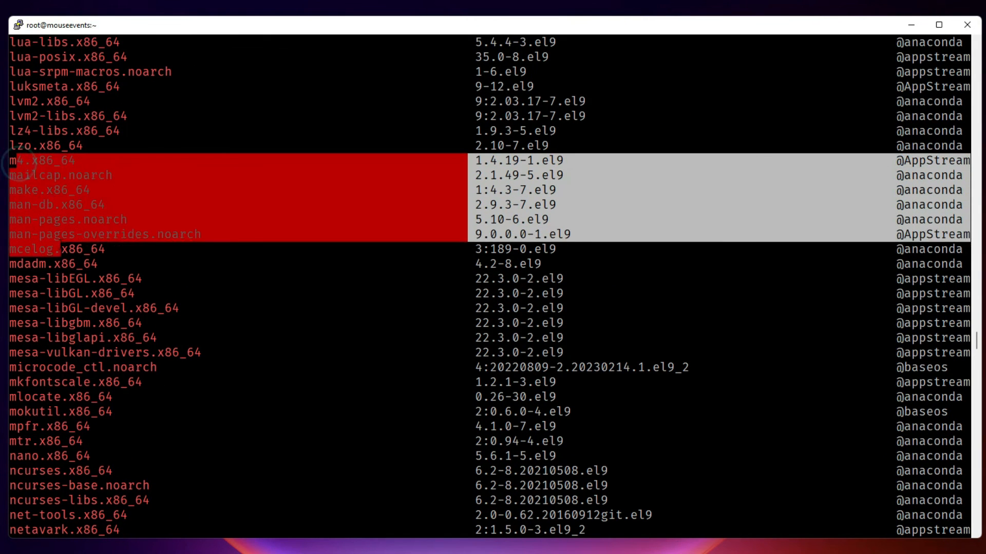
scroll("down", 3)
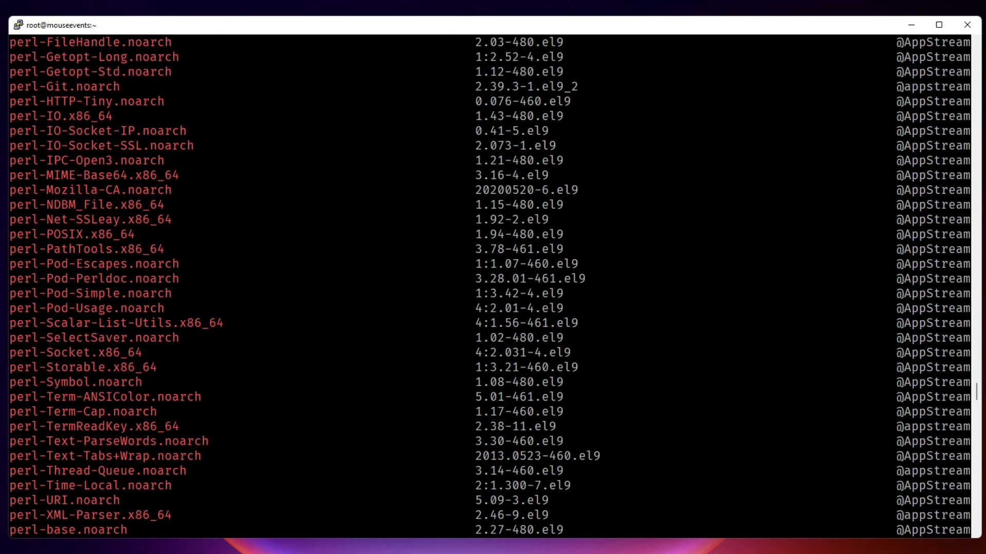
type("cl")
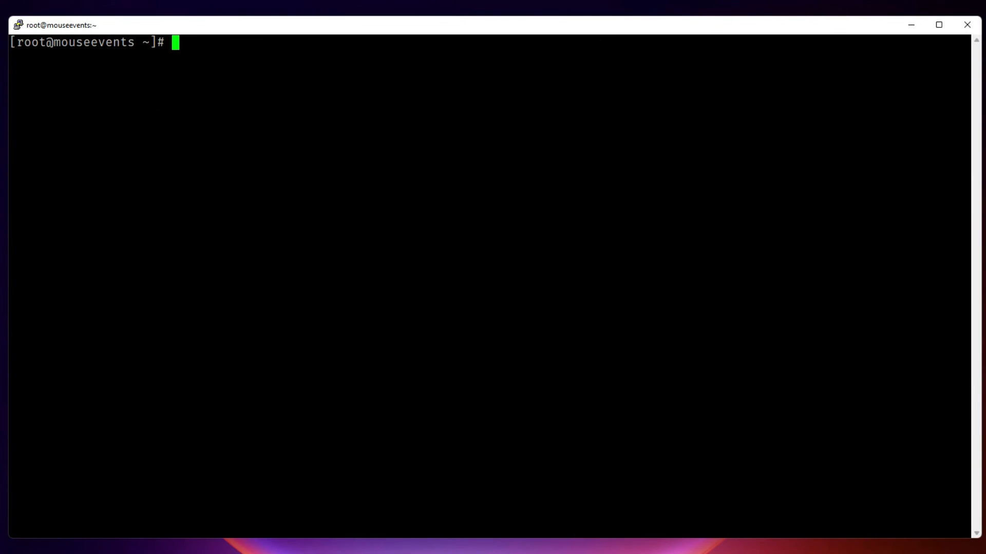
Install mariadb-server with dnf, confirming the install with y.
type("dnf")
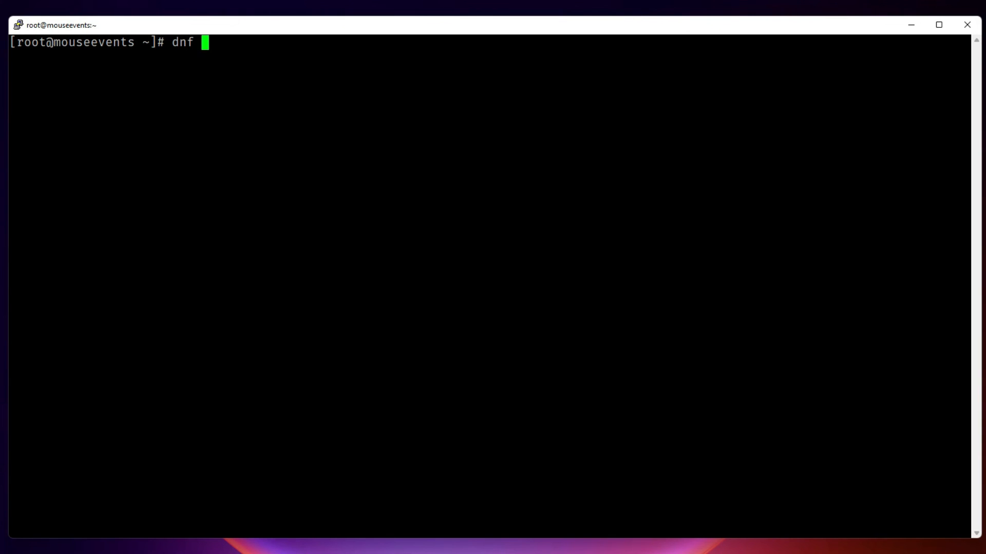
type("install maria")
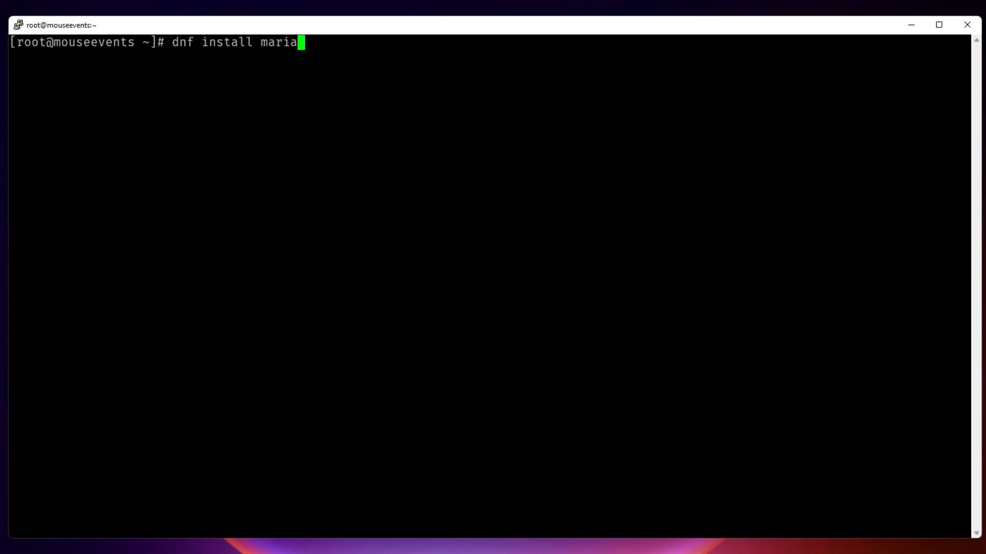
type("db-server")
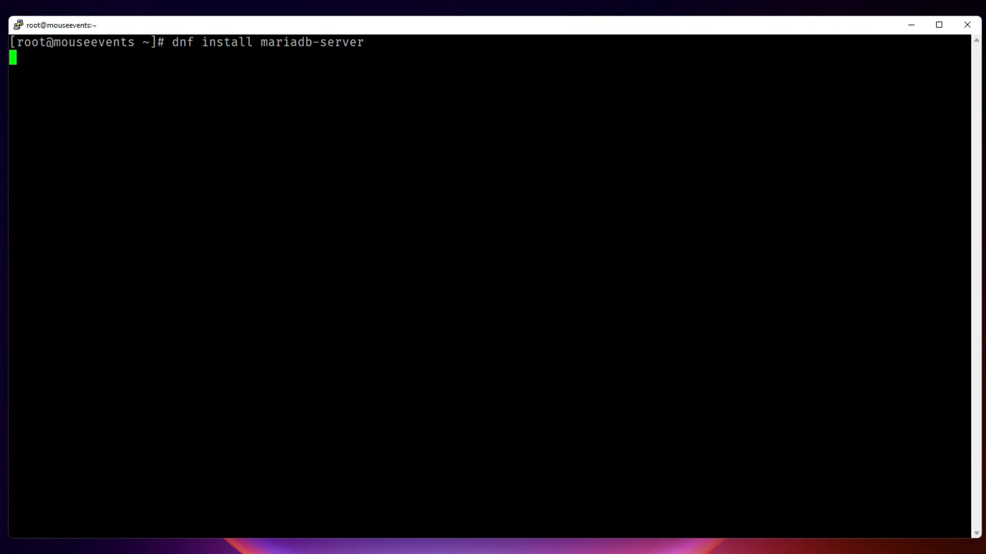
type("y")
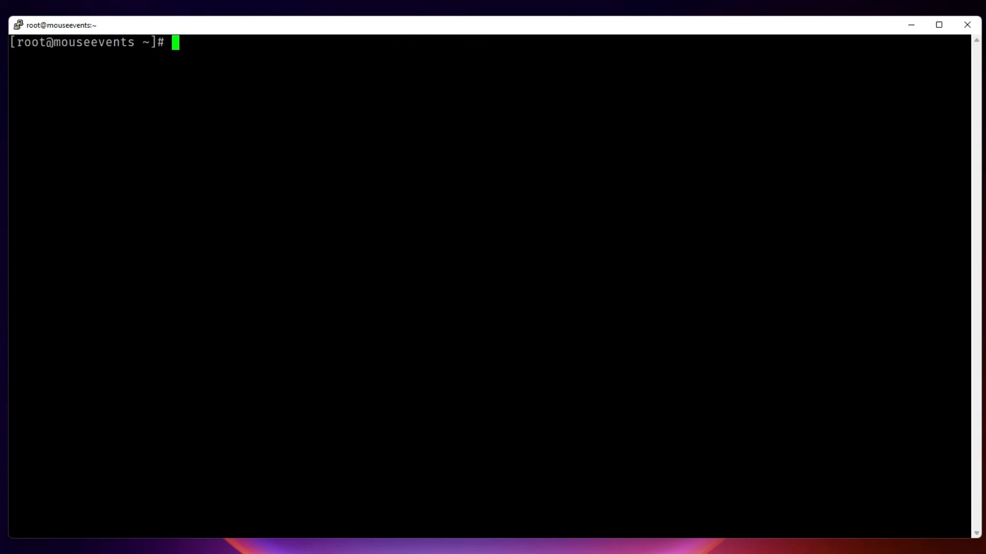
Check the MariaDB version (10.5.16) and list the installed packages with yum.
type("mariadb")
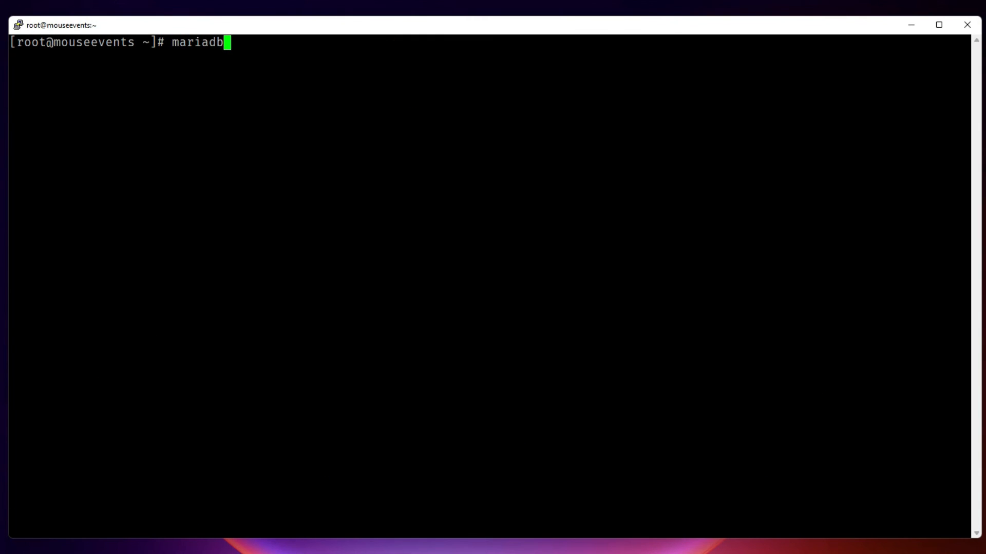
type("--version")
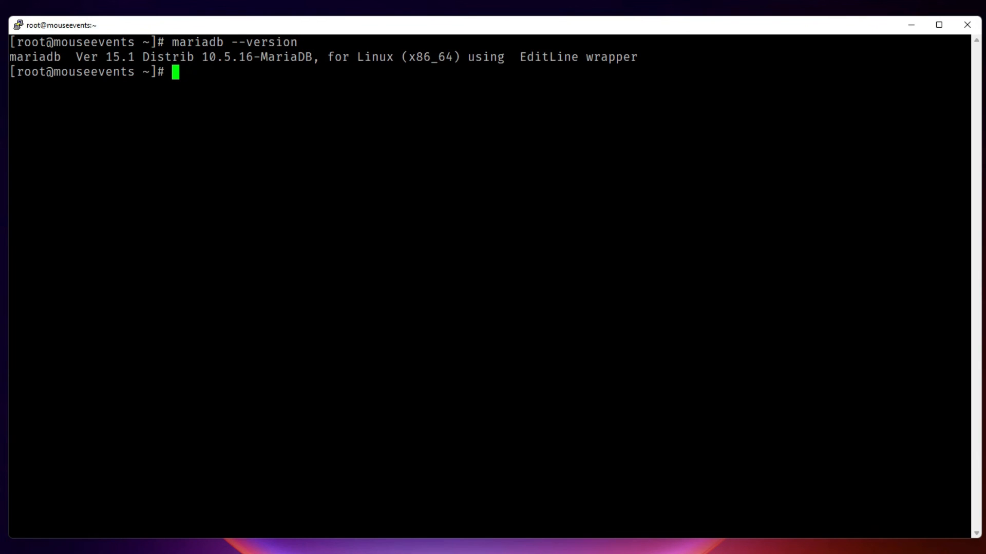
type("yum list")
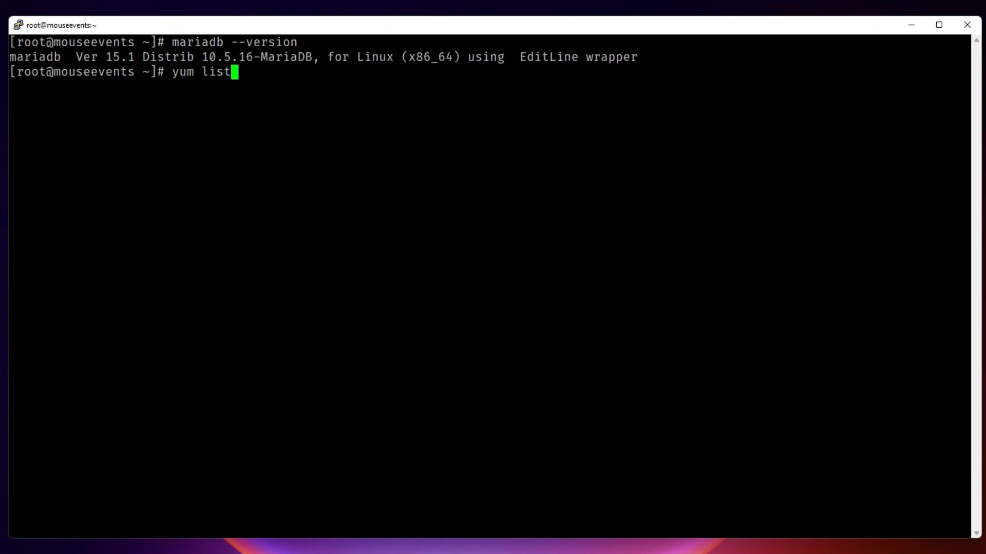
key("Return")
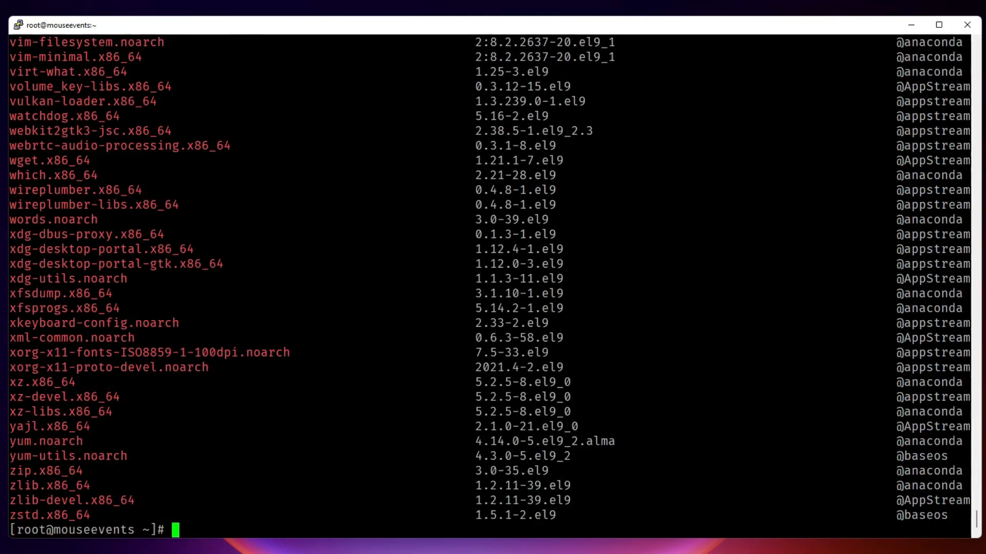